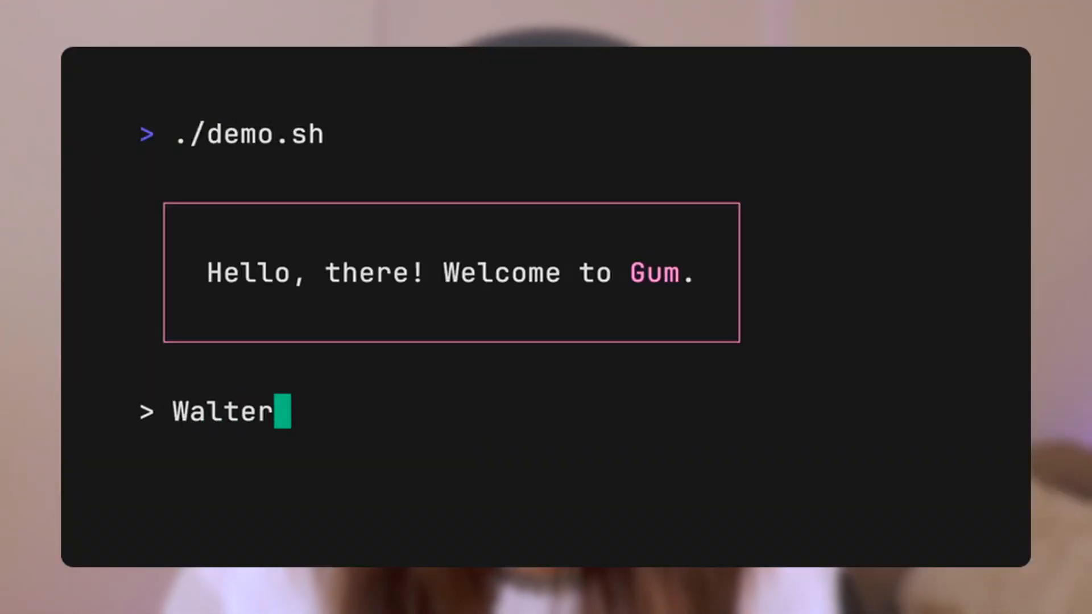
Step: Run ./demo.sh in Gum and submit a name at its input prompt
{"action": "key", "text": "Return"}
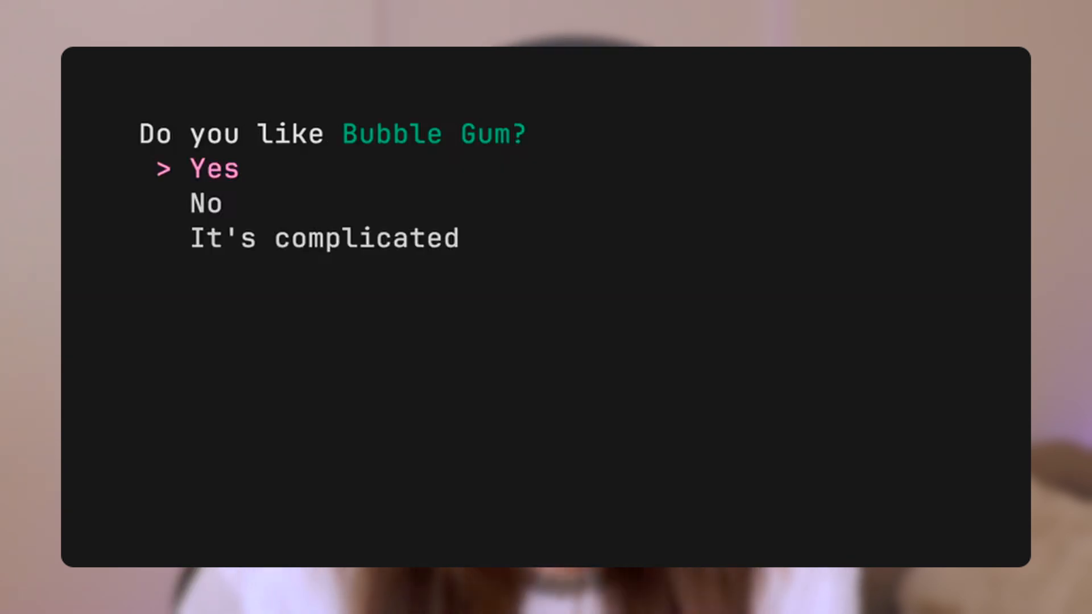
{"action": "key", "text": "Return"}
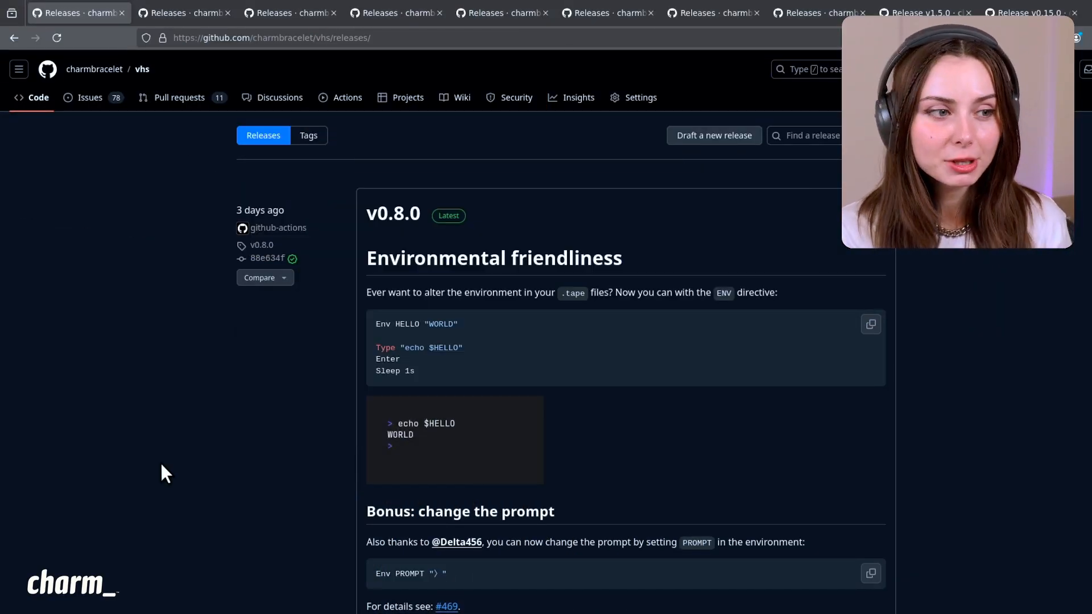
{"action": "mouse_move", "coordinate": [136, 341]}
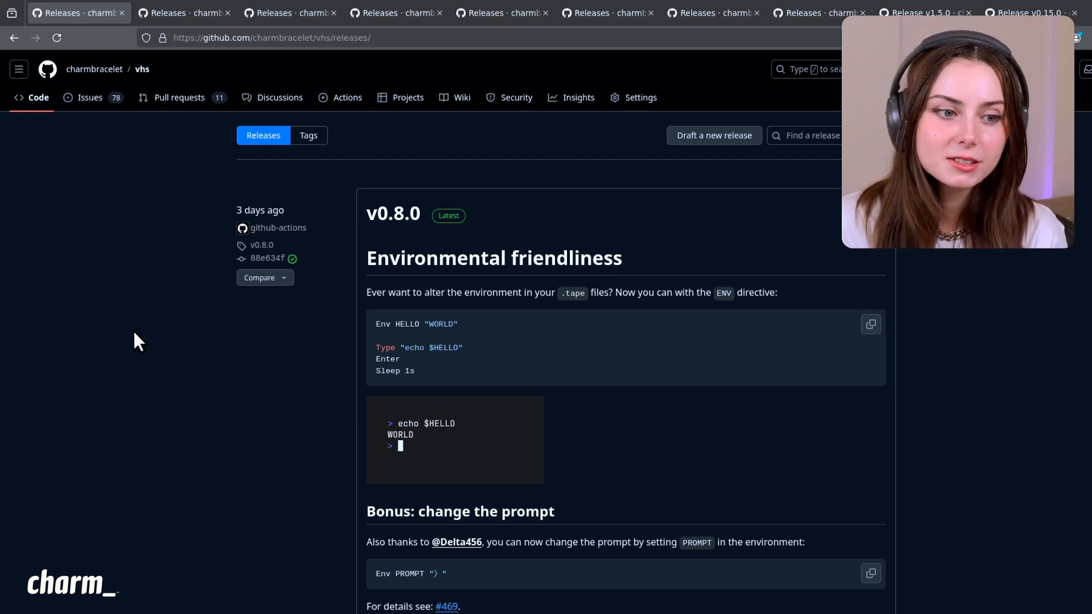
{"action": "scroll", "scroll_direction": "down", "scroll_amount": 3}
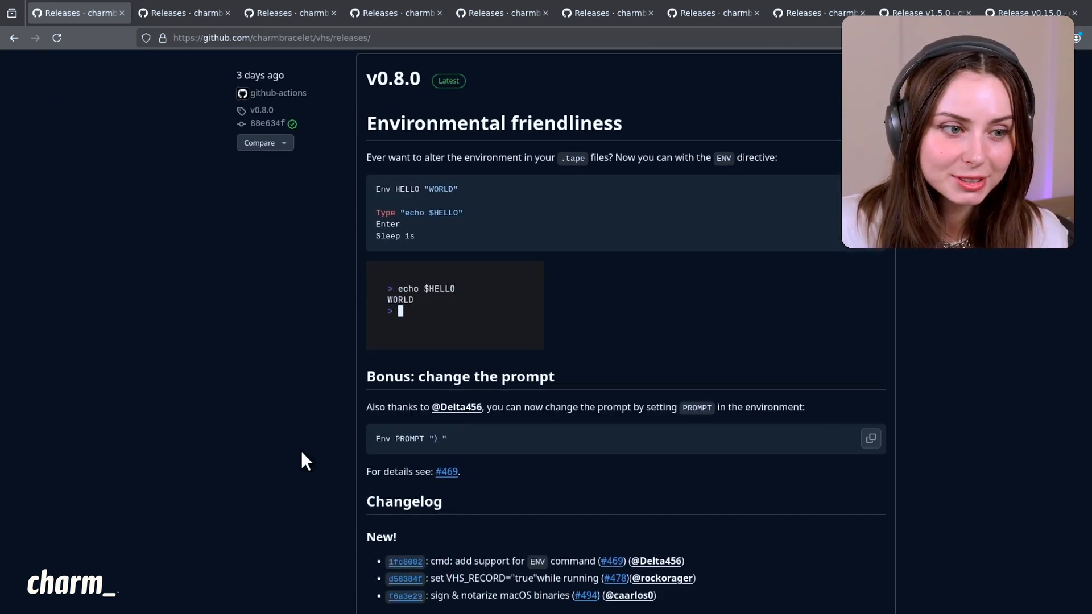
{"action": "scroll", "scroll_direction": "up", "scroll_amount": 3}
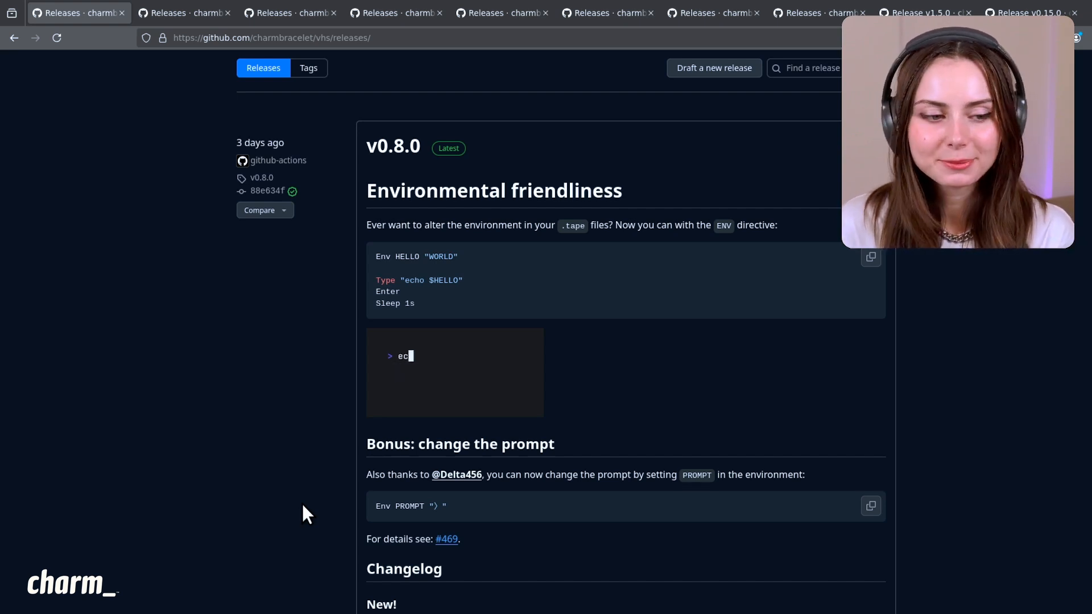
{"action": "scroll", "scroll_direction": "down", "scroll_amount": 3}
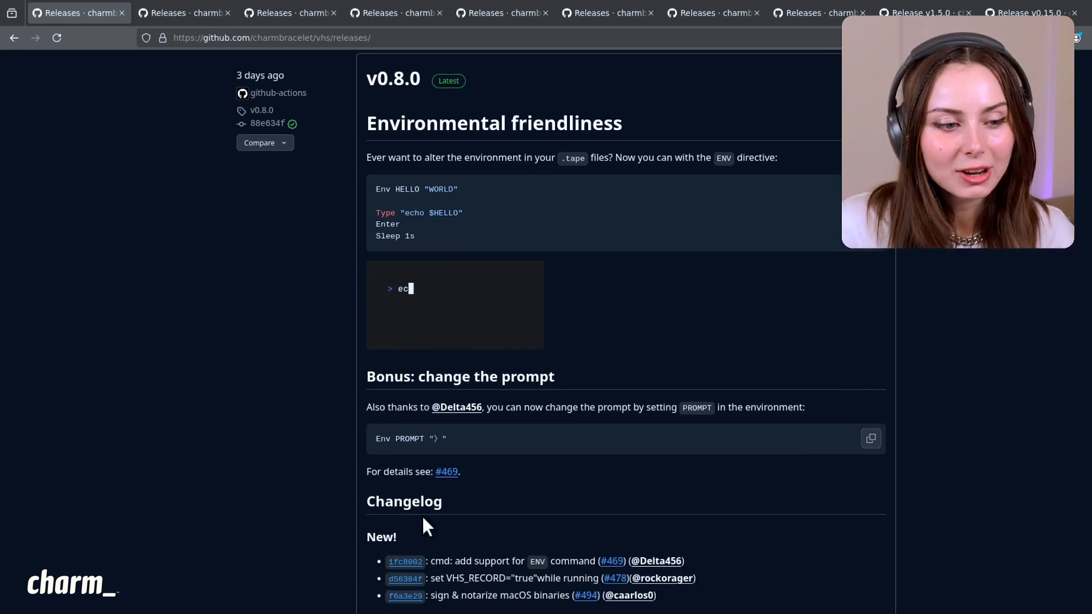
{"action": "mouse_move", "coordinate": [409, 426]}
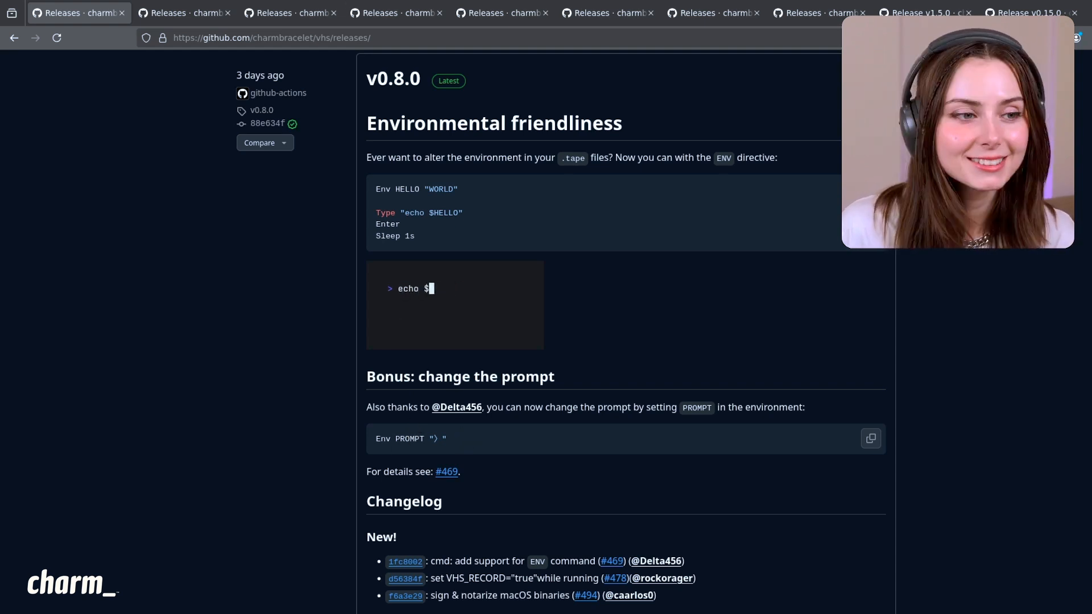
{"action": "left_click", "coordinate": [183, 12]}
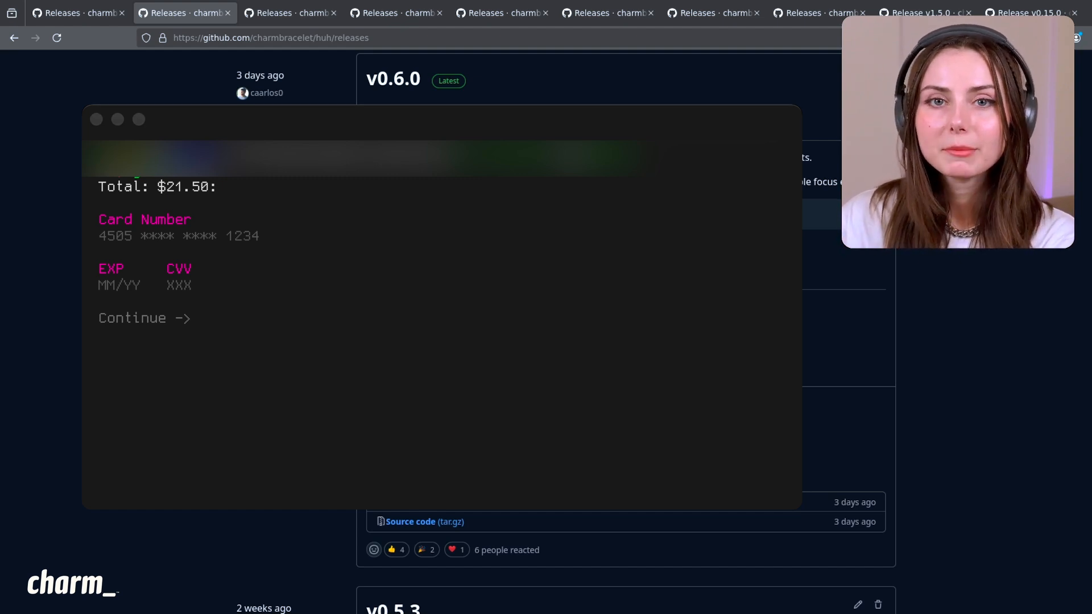
{"action": "type", "text": "78787"}
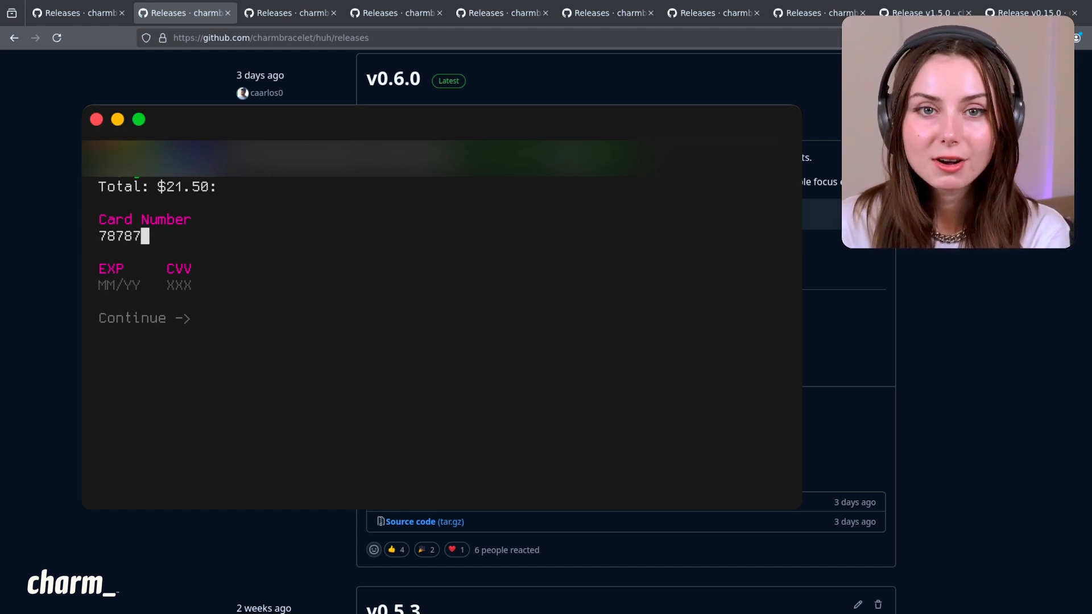
{"action": "type", "text": "8"}
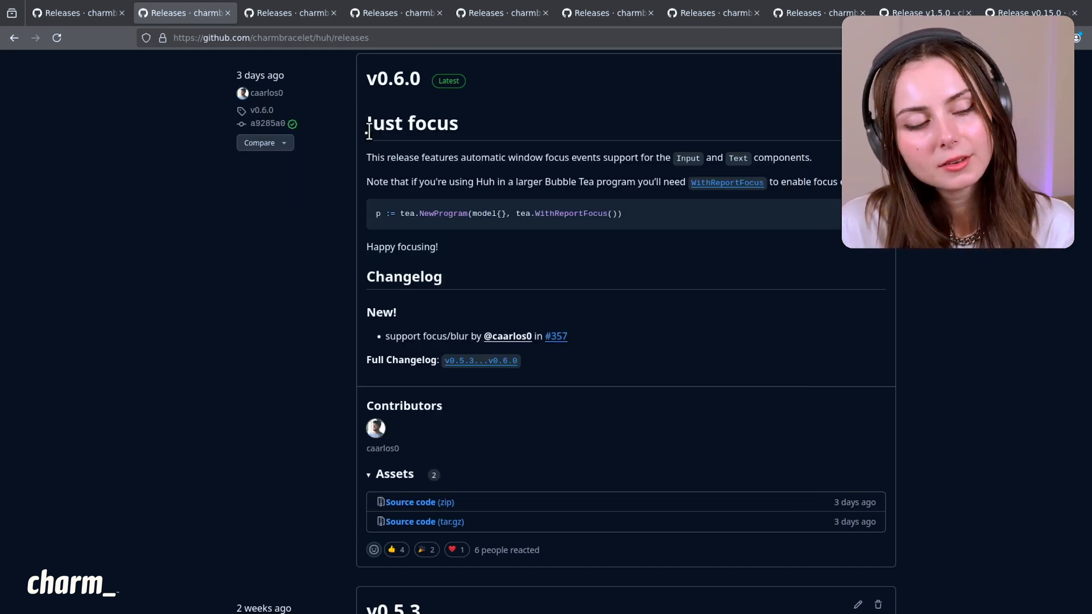
{"action": "left_click", "coordinate": [291, 12]}
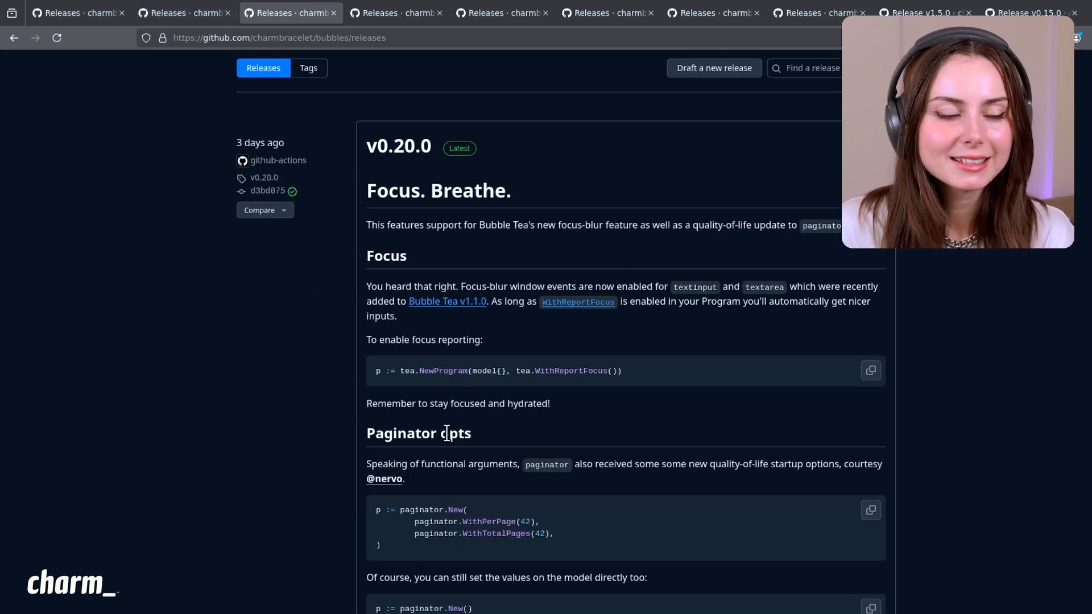
Step: Scroll past the Bubbles v0.20.0 paginator examples and changelog toward v0.19.0
{"action": "scroll", "scroll_direction": "down", "scroll_amount": 3}
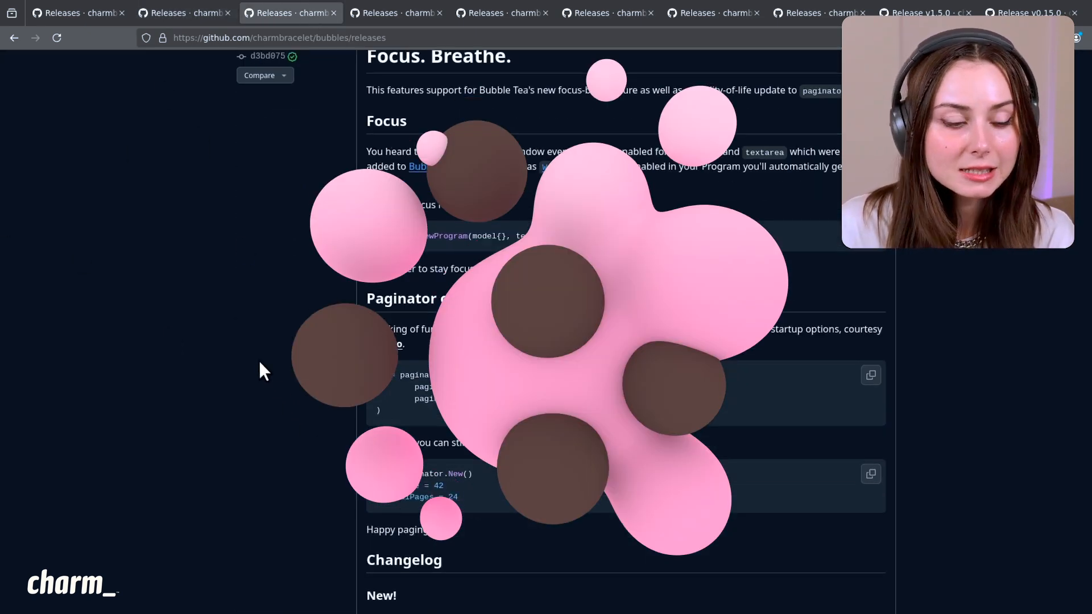
{"action": "scroll", "scroll_direction": "down", "scroll_amount": 3}
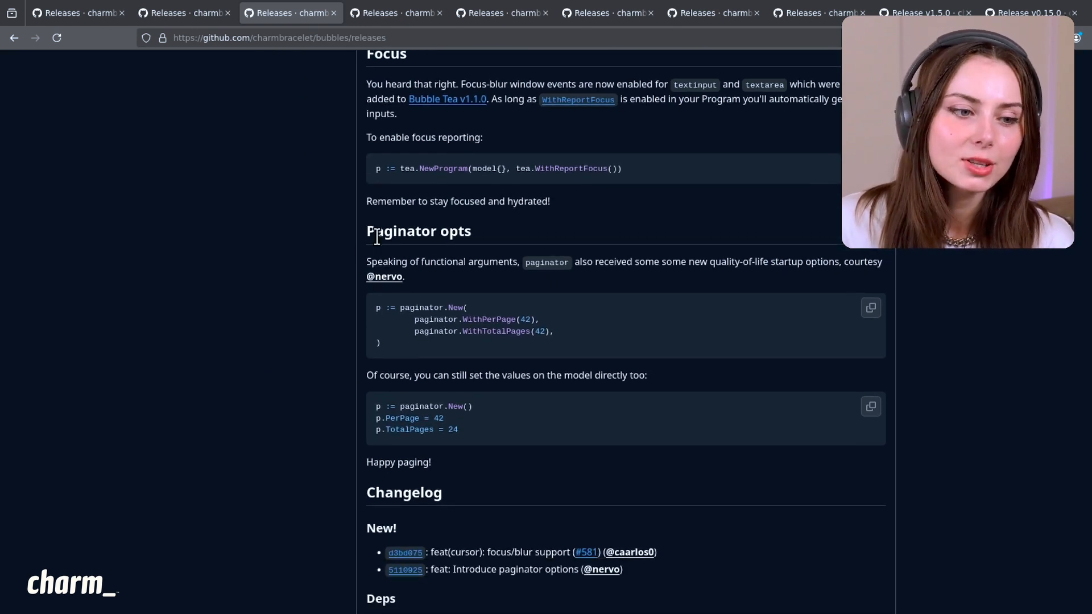
{"action": "mouse_move", "coordinate": [567, 288]}
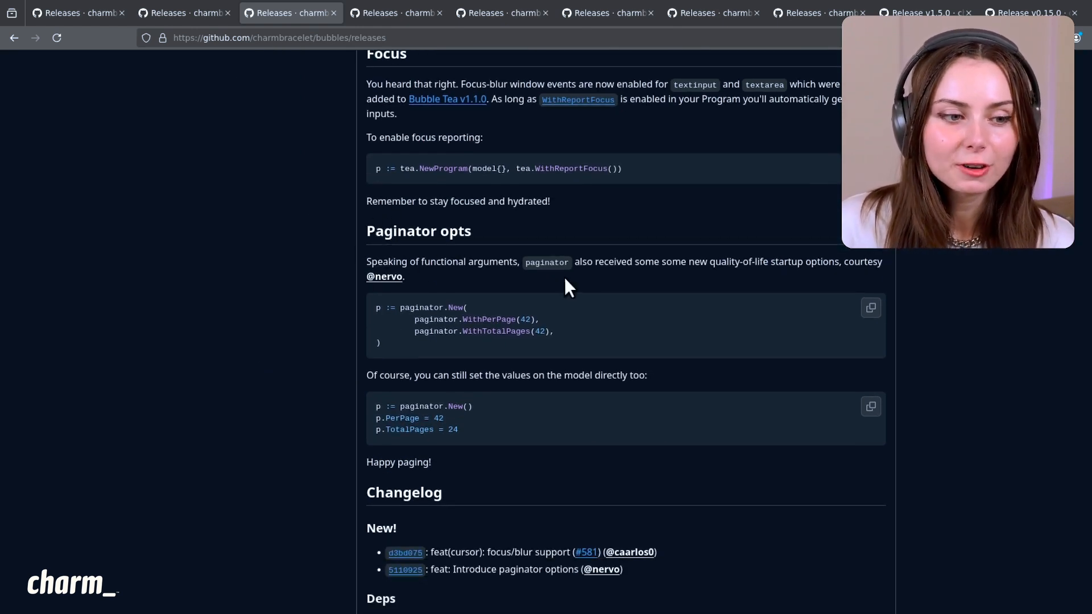
{"action": "mouse_move", "coordinate": [396, 390]}
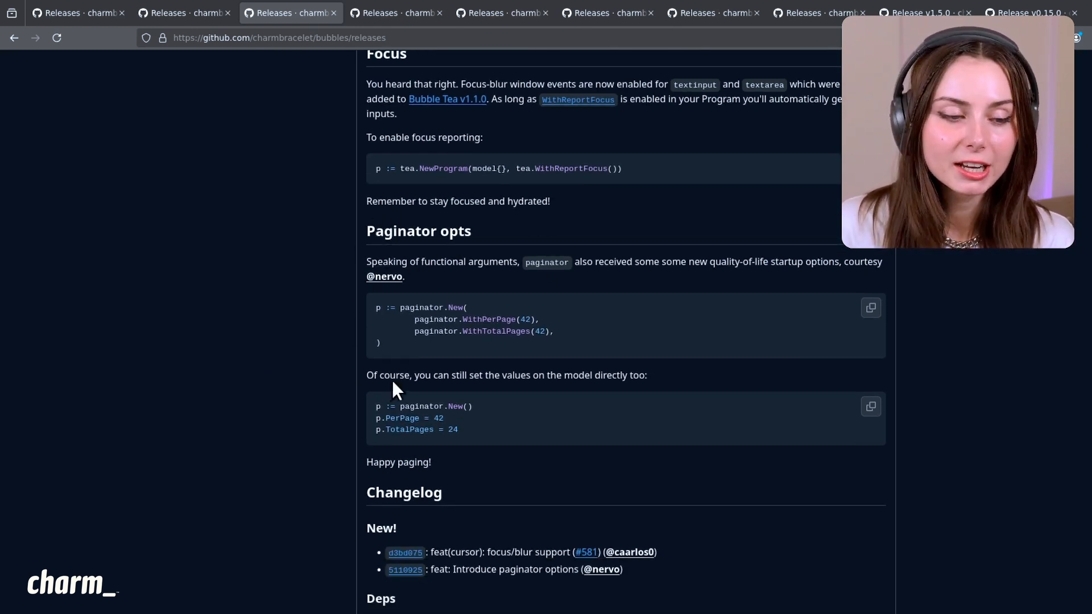
{"action": "mouse_move", "coordinate": [431, 311]}
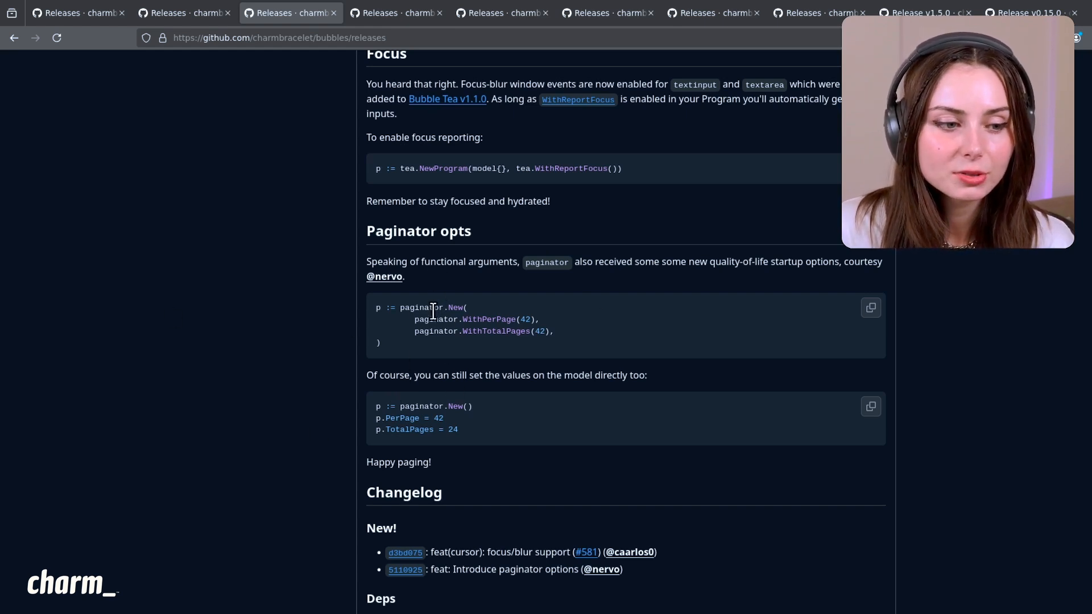
{"action": "mouse_move", "coordinate": [684, 399]}
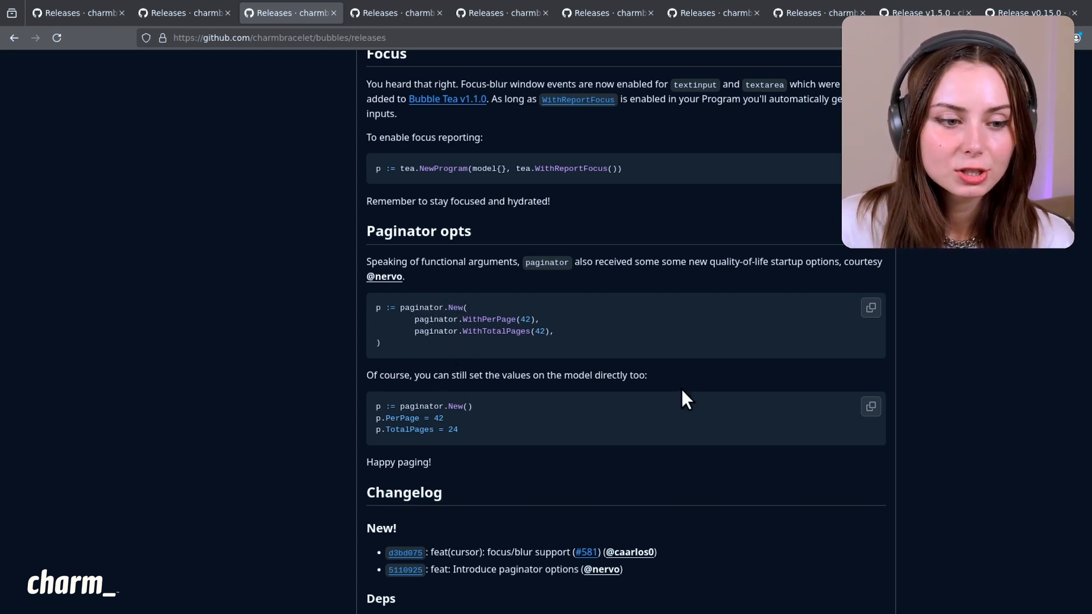
{"action": "mouse_move", "coordinate": [474, 322]}
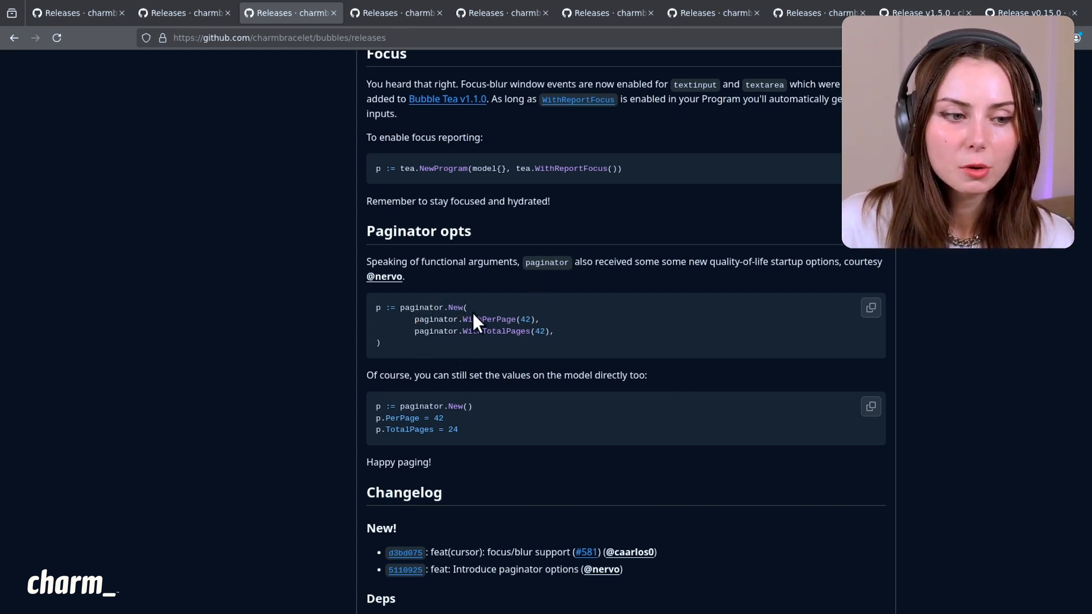
{"action": "mouse_move", "coordinate": [547, 320]}
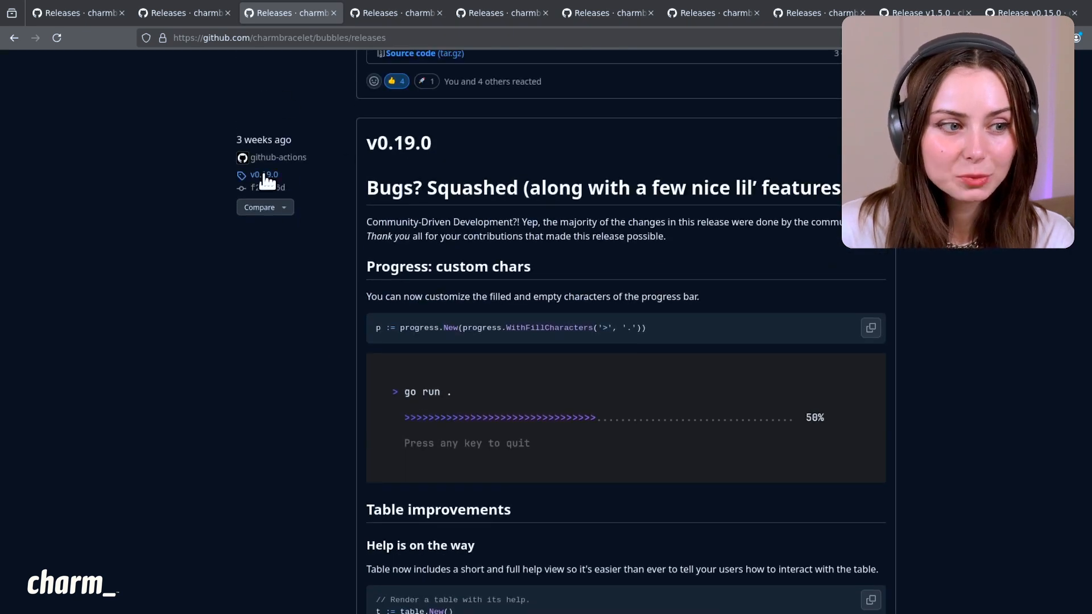
Step: Browse the Bubbles table help, columns and custom progress sections, plus Changelog and Contributors
{"action": "scroll", "scroll_direction": "down", "scroll_amount": 3}
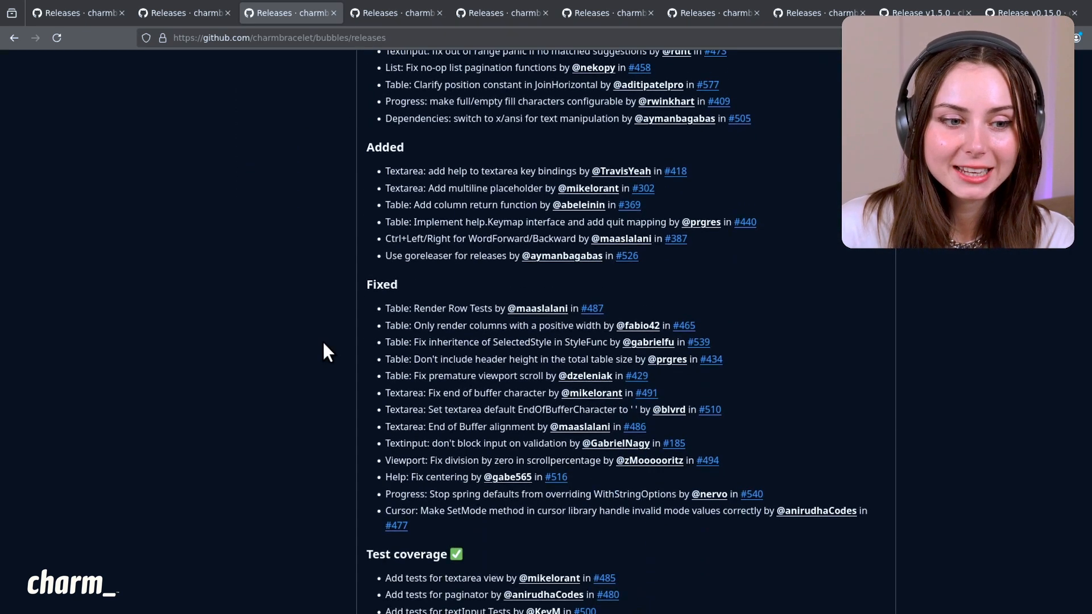
{"action": "scroll", "scroll_direction": "down", "scroll_amount": 3}
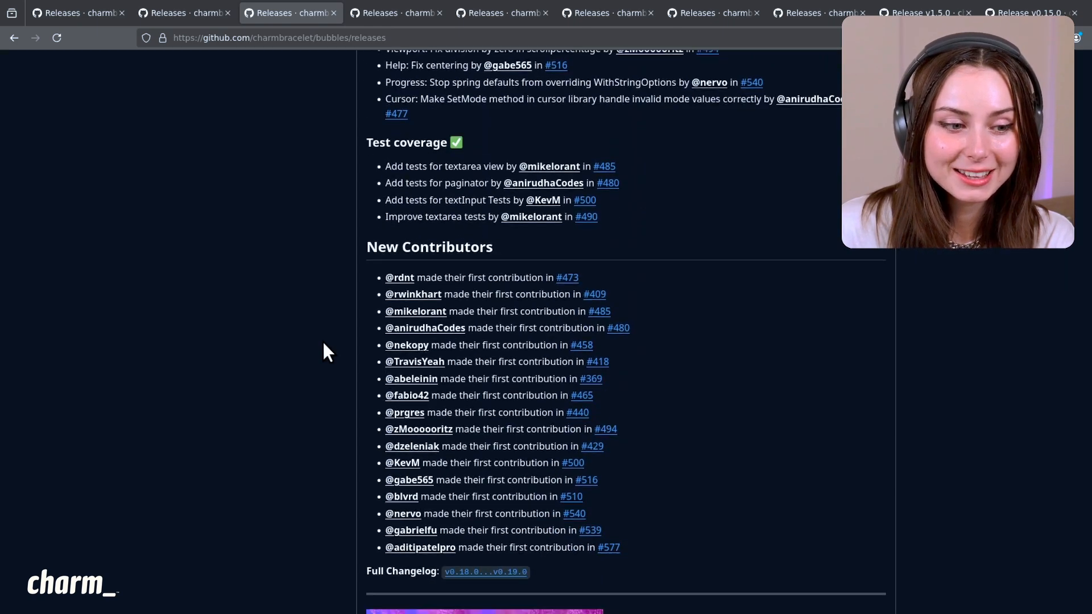
{"action": "scroll", "scroll_direction": "up", "scroll_amount": 3}
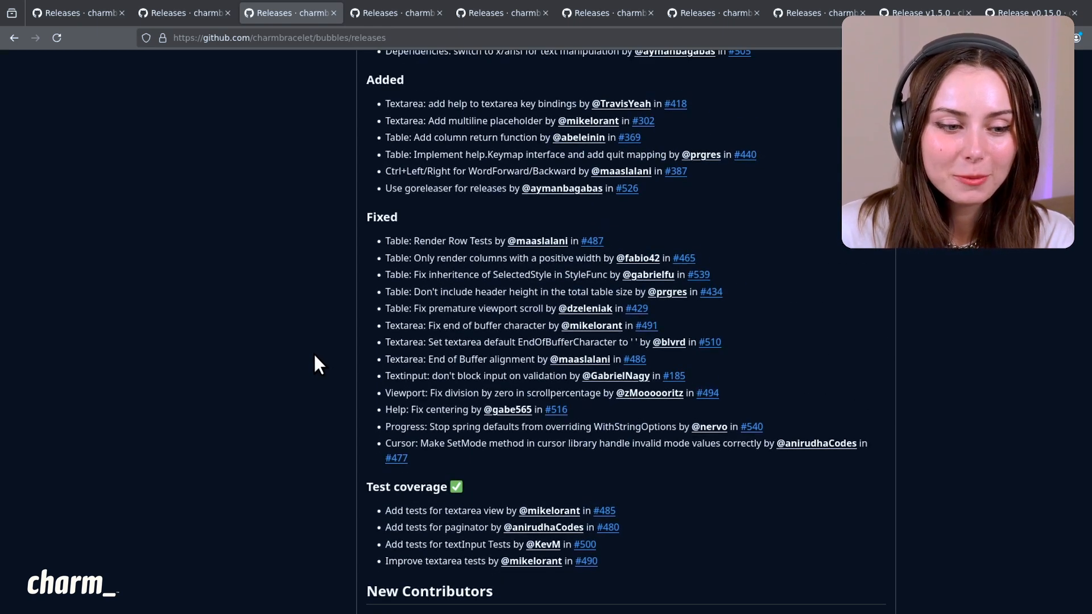
{"action": "scroll", "scroll_direction": "up", "scroll_amount": 3}
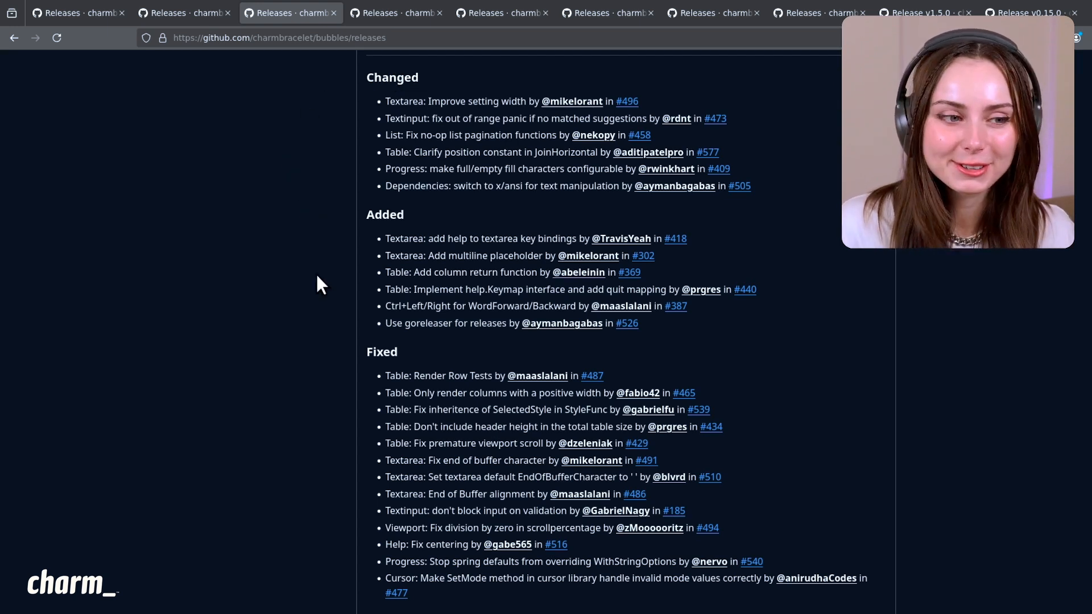
{"action": "mouse_move", "coordinate": [402, 263]}
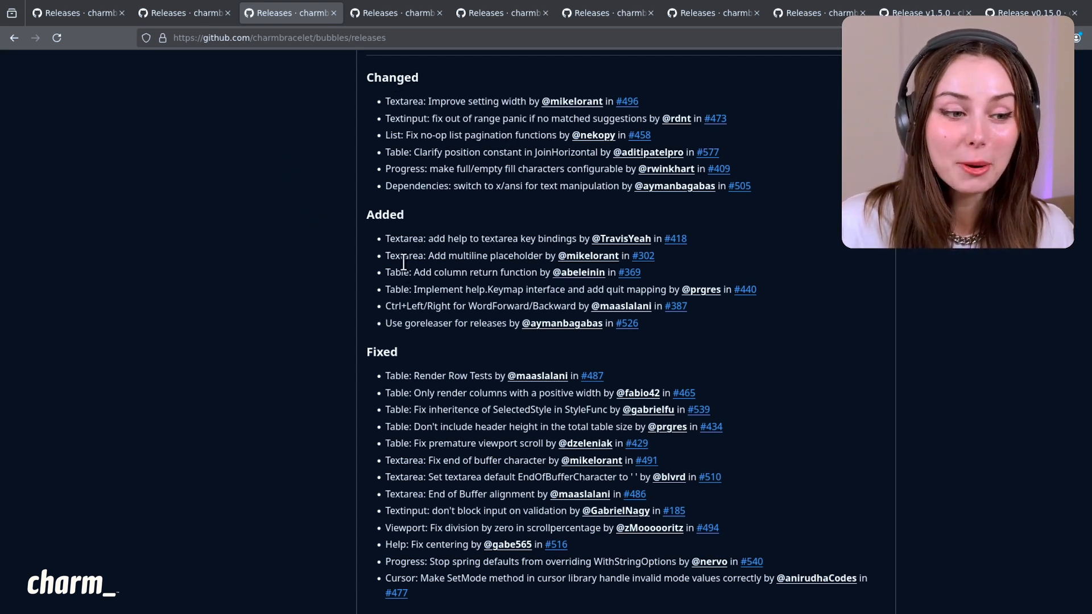
{"action": "mouse_move", "coordinate": [465, 309]}
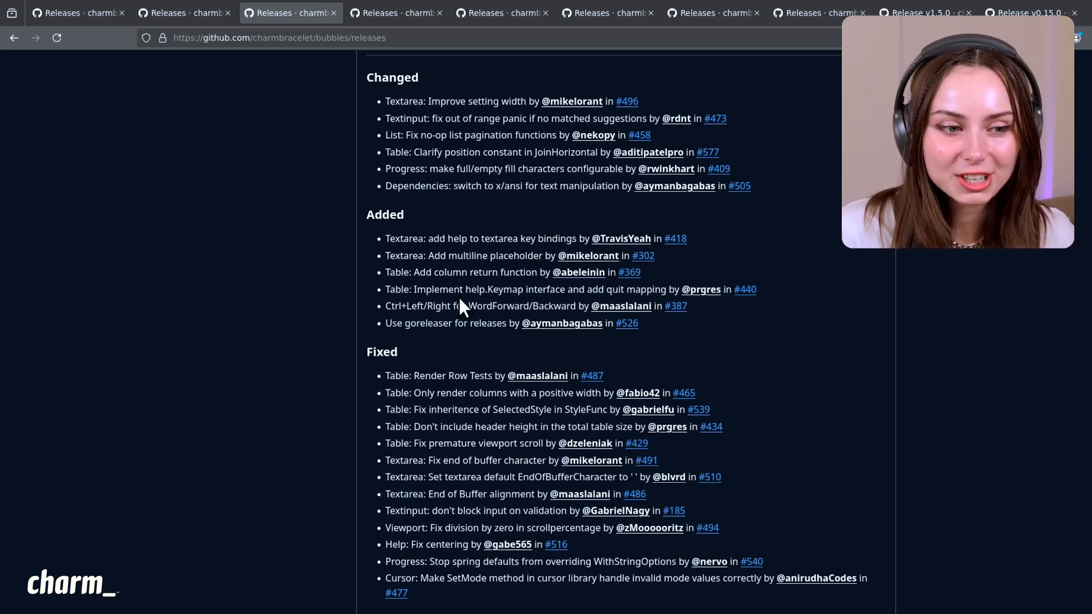
{"action": "scroll", "scroll_direction": "up", "scroll_amount": 3}
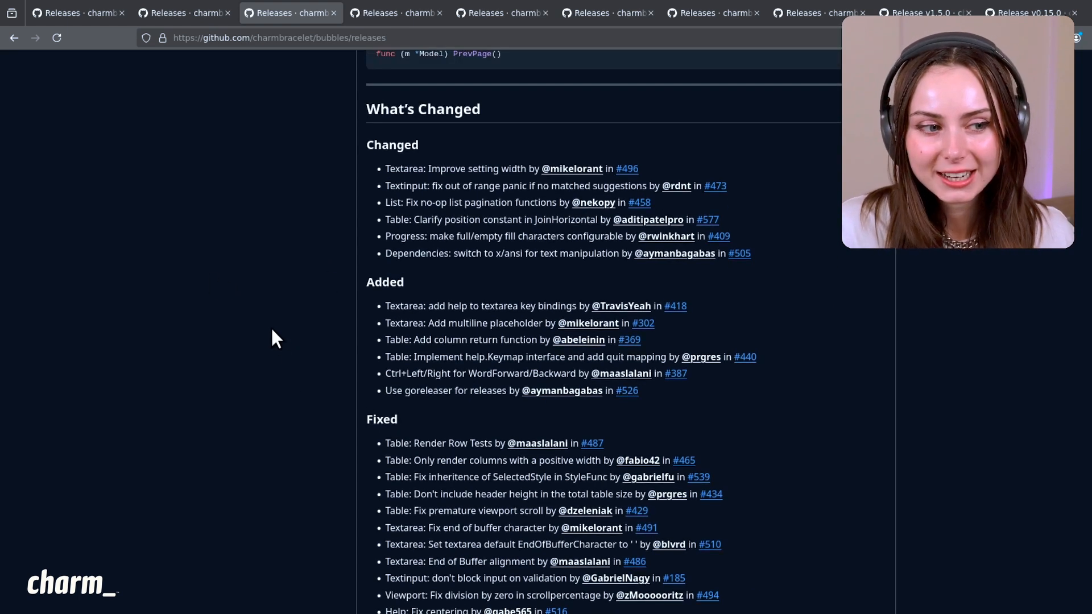
{"action": "scroll", "scroll_direction": "up", "scroll_amount": 3}
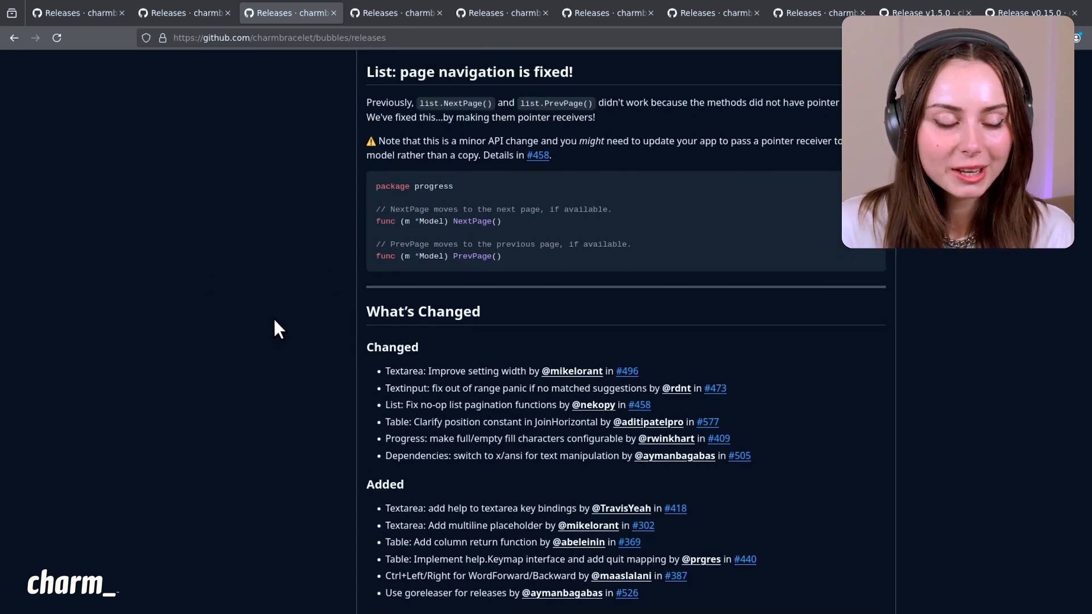
{"action": "scroll", "scroll_direction": "up", "scroll_amount": 3}
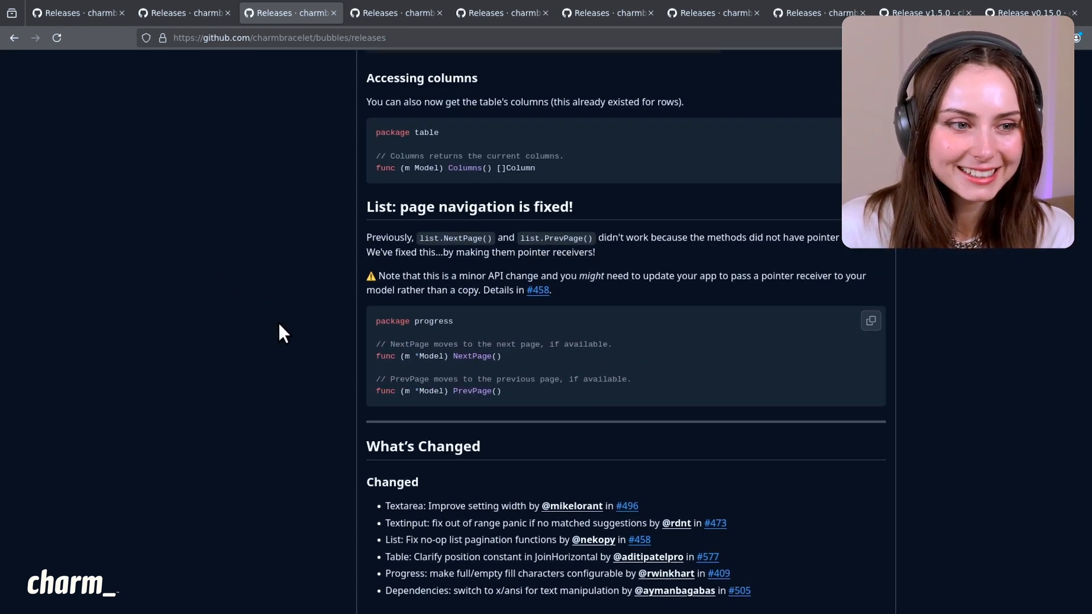
{"action": "scroll", "scroll_direction": "up", "scroll_amount": 3}
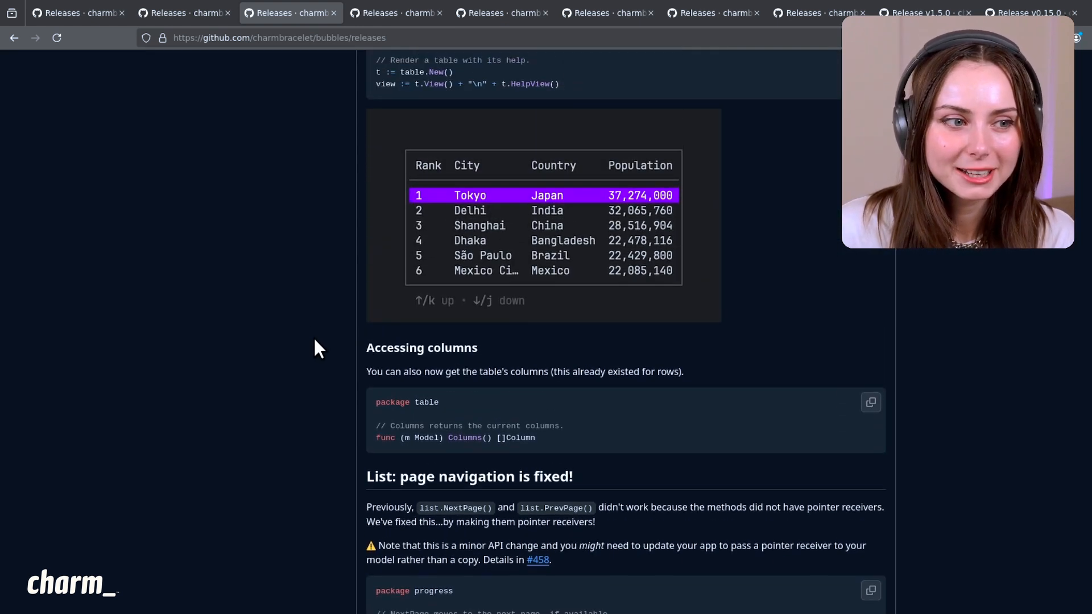
{"action": "mouse_move", "coordinate": [249, 412]}
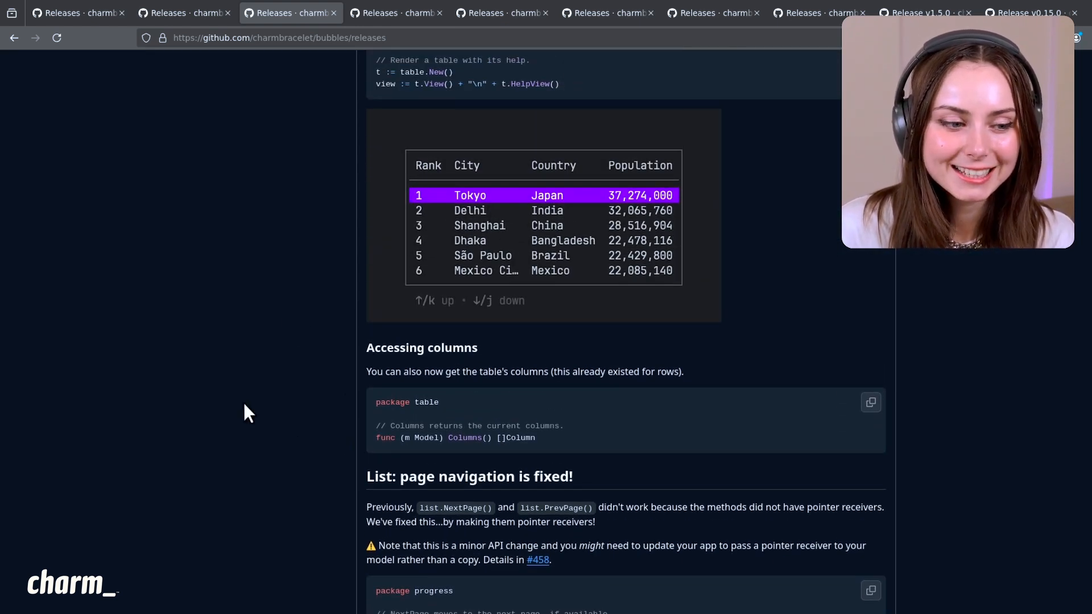
{"action": "mouse_move", "coordinate": [240, 385]}
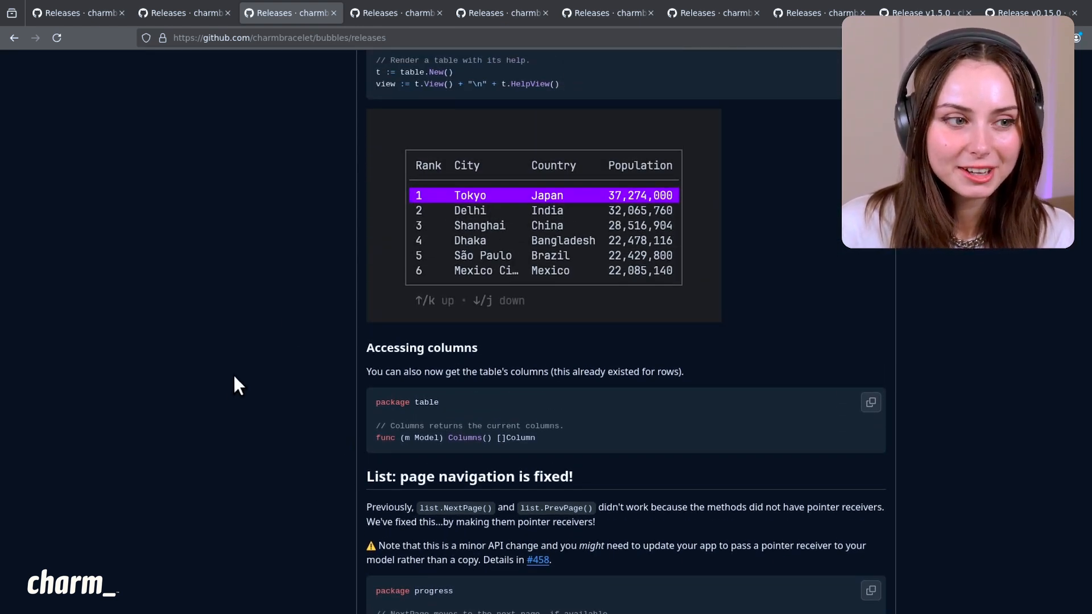
{"action": "scroll", "scroll_direction": "up", "scroll_amount": 3}
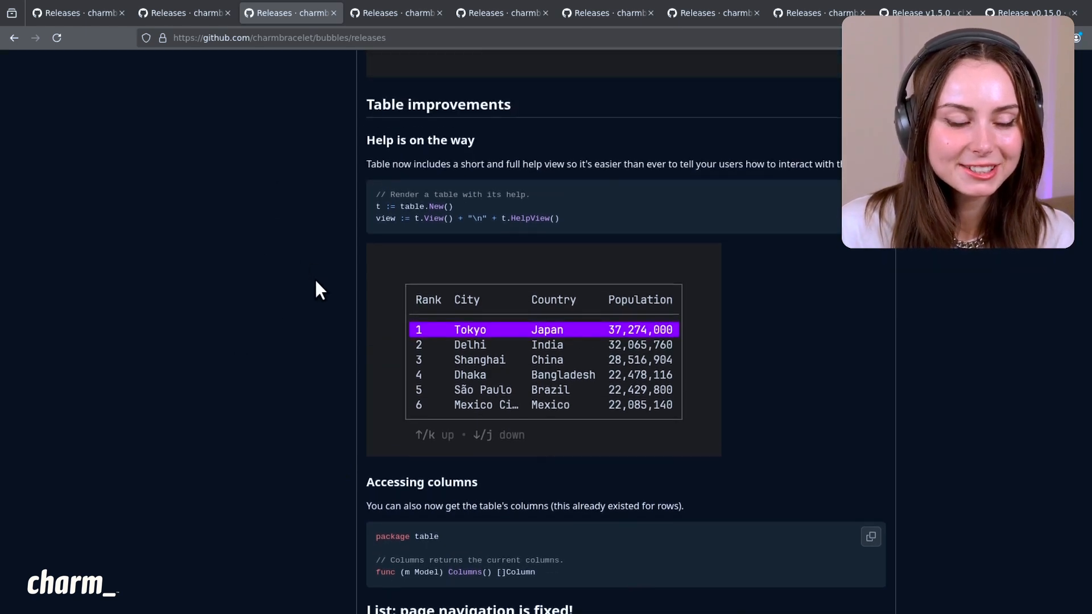
{"action": "scroll", "scroll_direction": "up", "scroll_amount": 3}
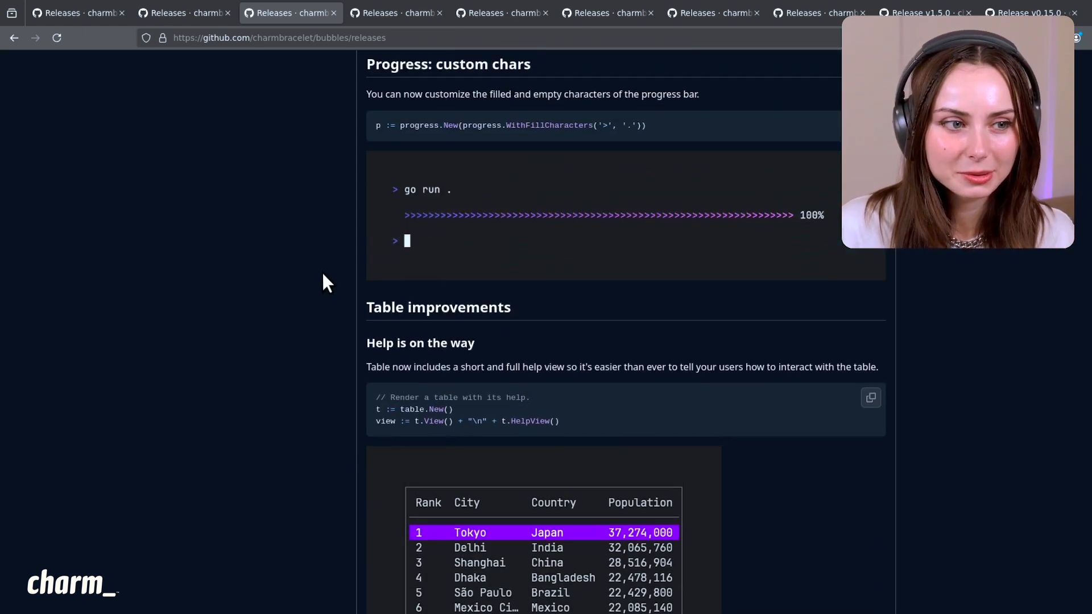
{"action": "mouse_move", "coordinate": [399, 279]}
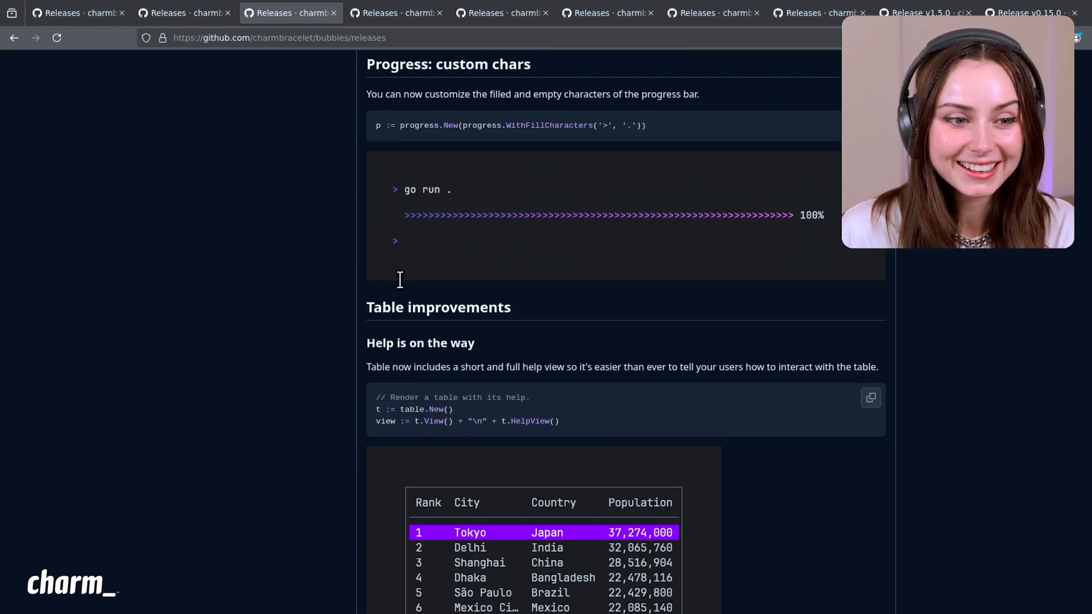
{"action": "scroll", "scroll_direction": "down", "scroll_amount": 3}
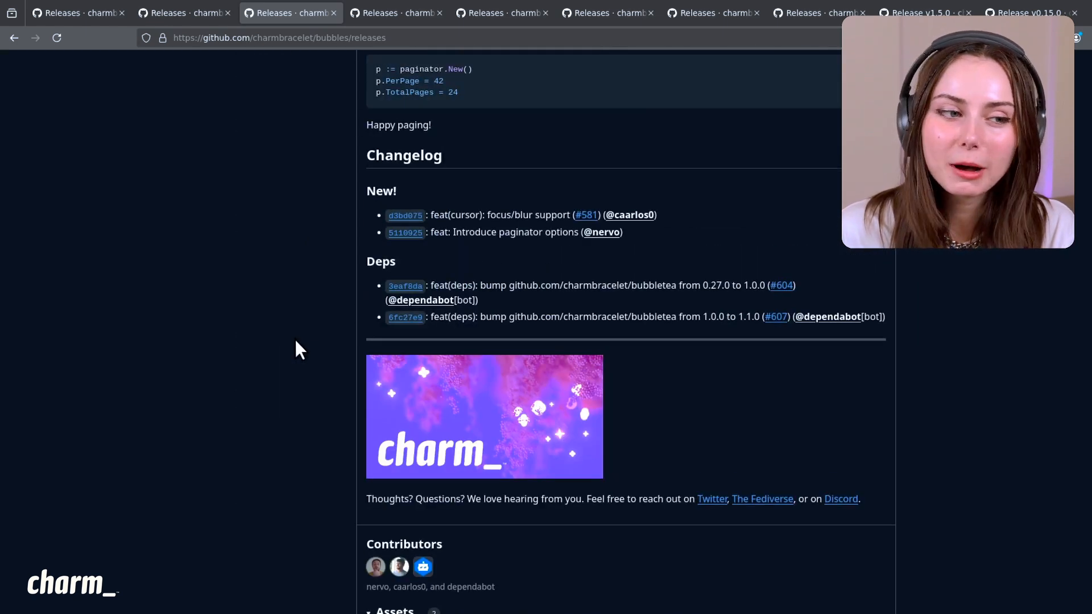
{"action": "scroll", "scroll_direction": "up", "scroll_amount": 3}
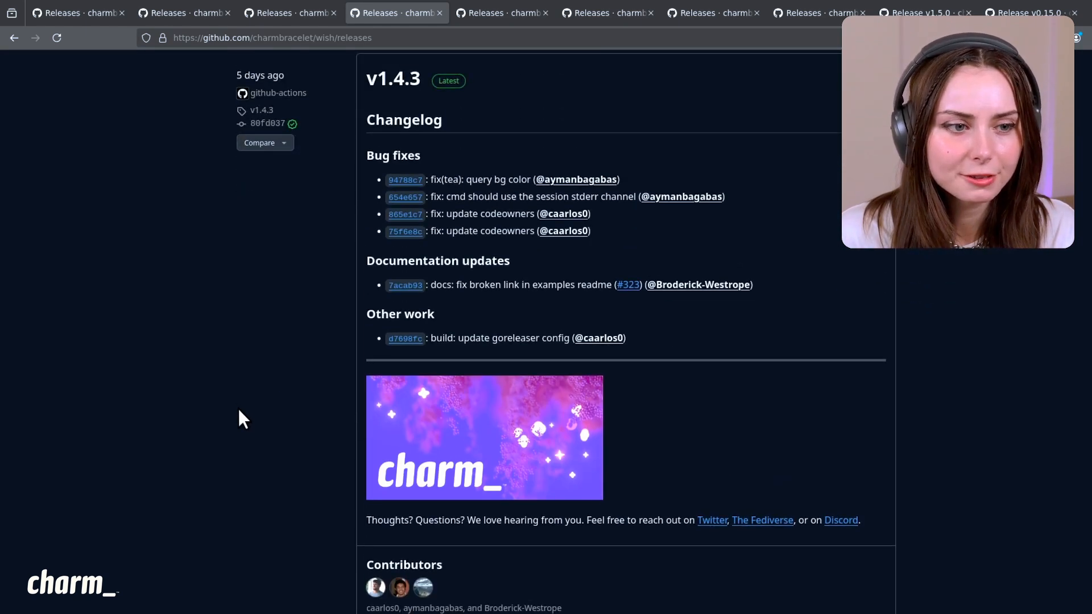
{"action": "mouse_move", "coordinate": [164, 270]}
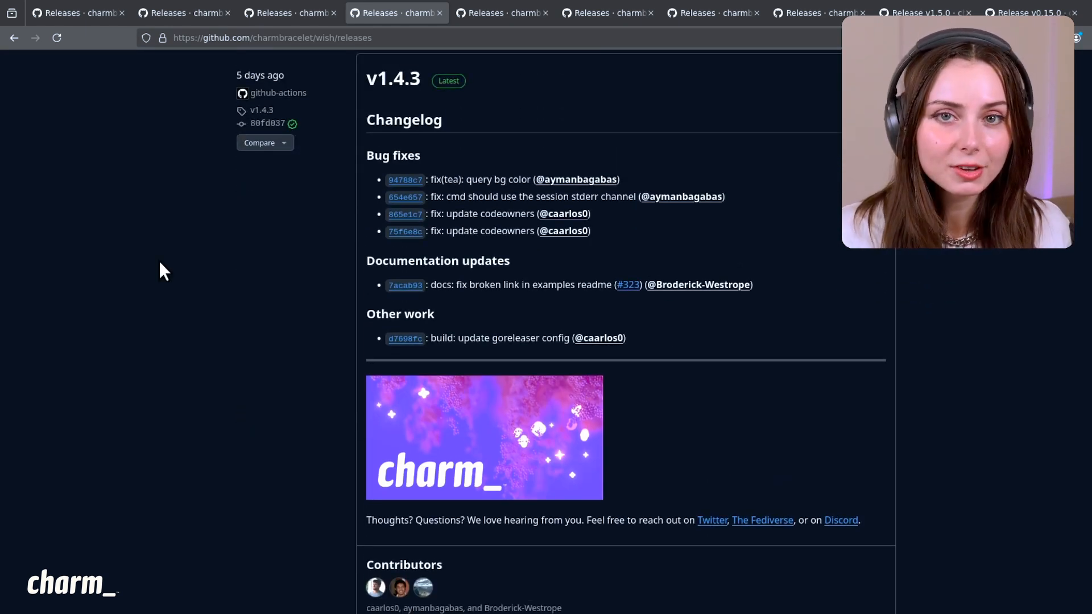
{"action": "mouse_move", "coordinate": [263, 304]}
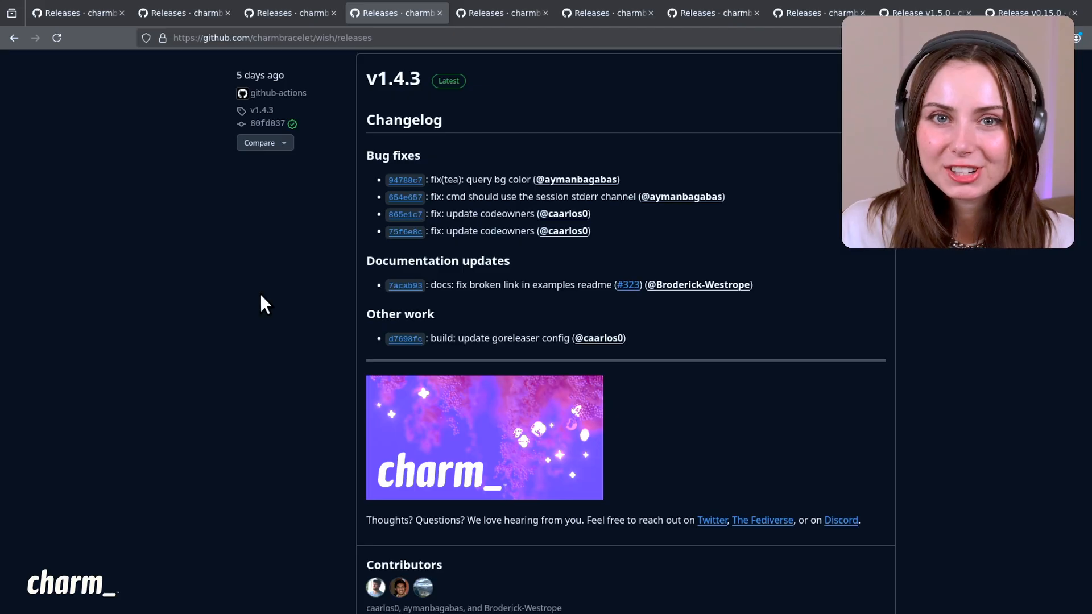
Step: Skim the Wish v1.4.3 and v1.4.2 changelogs, then move to the Glow releases
{"action": "scroll", "scroll_direction": "down", "scroll_amount": 3}
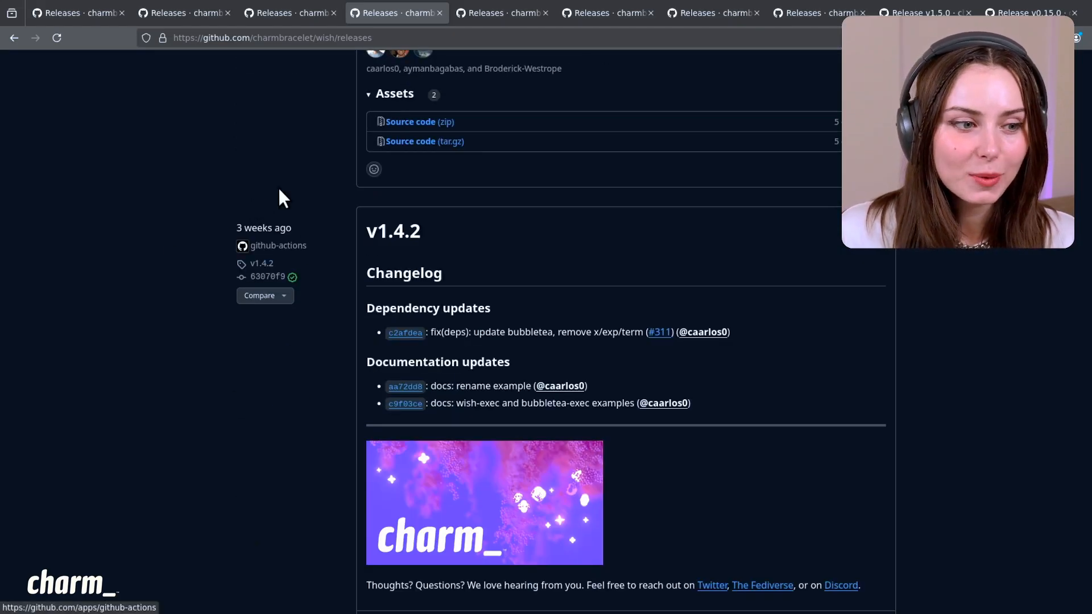
{"action": "mouse_move", "coordinate": [161, 424]}
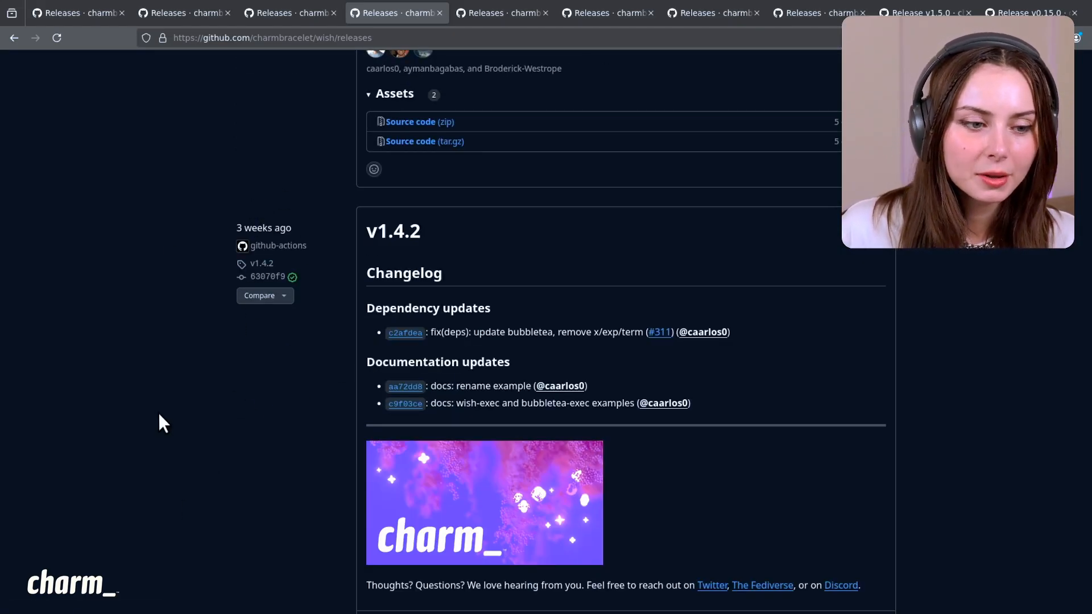
{"action": "mouse_move", "coordinate": [557, 523]}
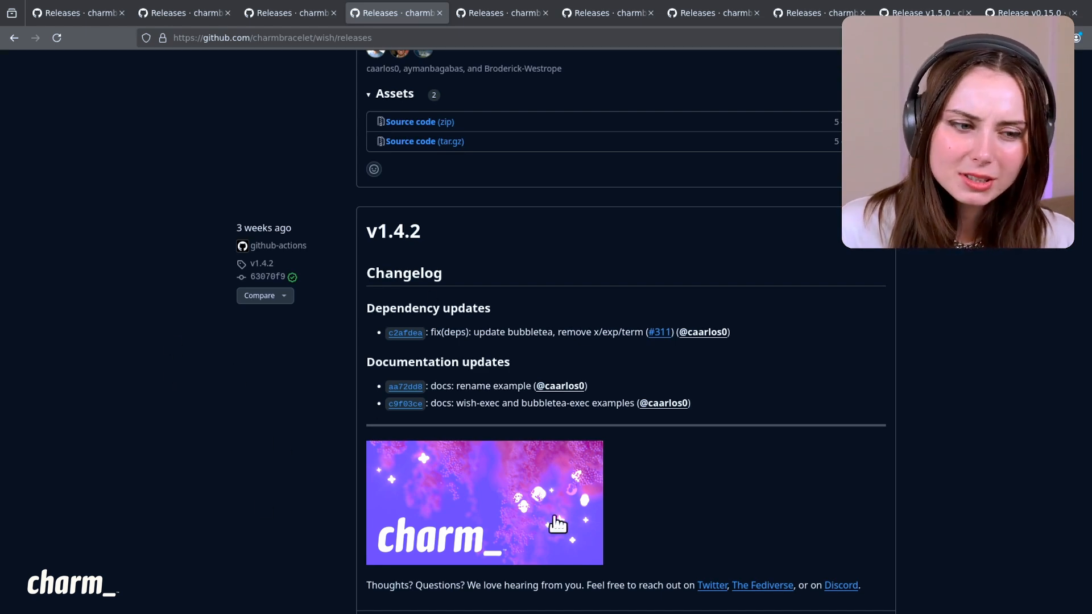
{"action": "scroll", "scroll_direction": "up", "scroll_amount": 3}
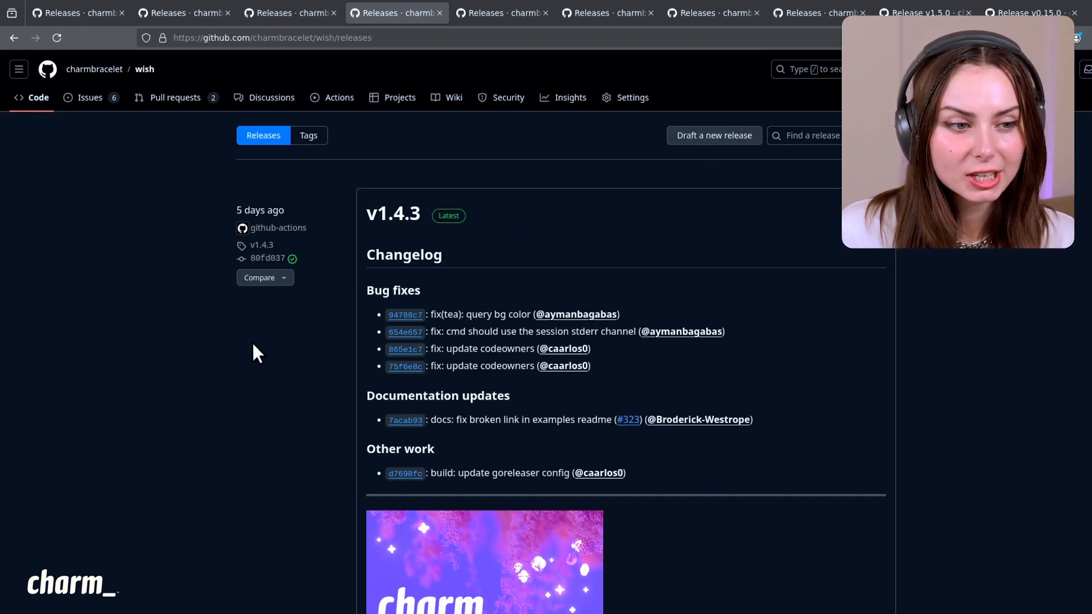
{"action": "left_click", "coordinate": [502, 12]}
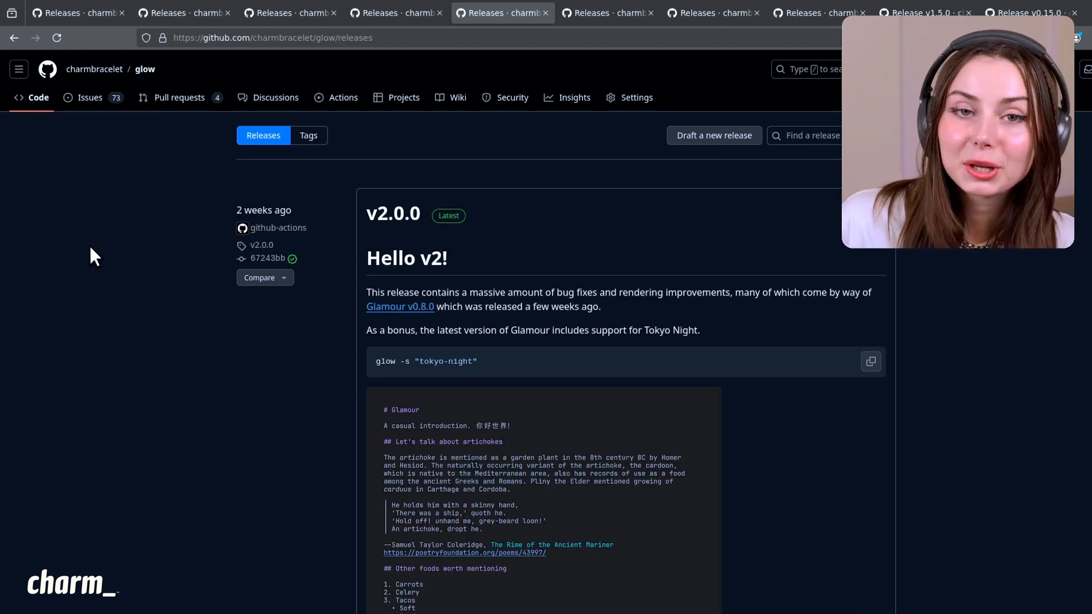
{"action": "mouse_move", "coordinate": [681, 317]}
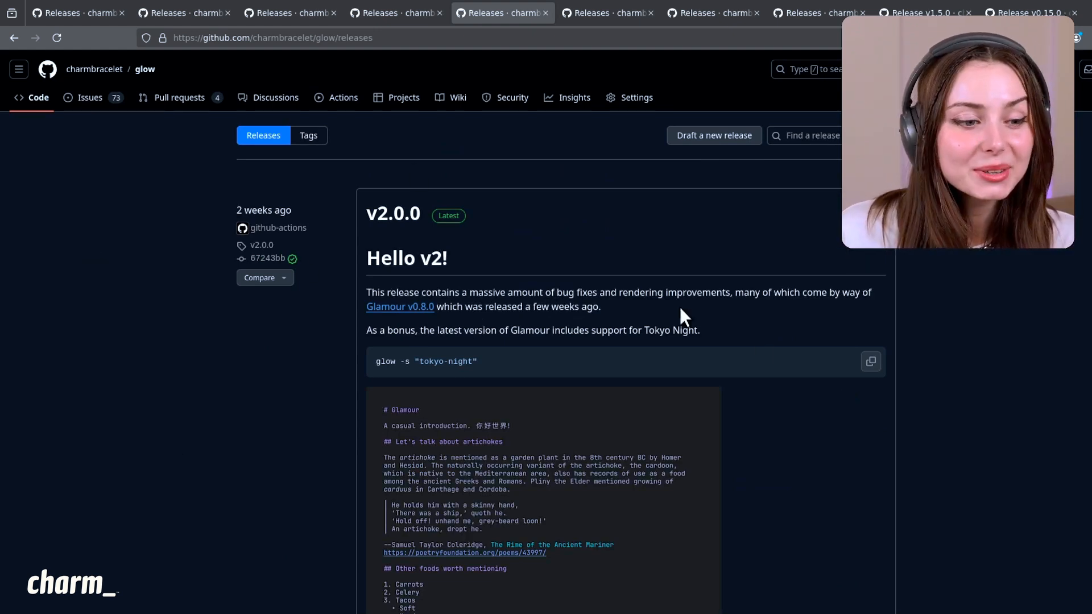
{"action": "mouse_move", "coordinate": [376, 315]}
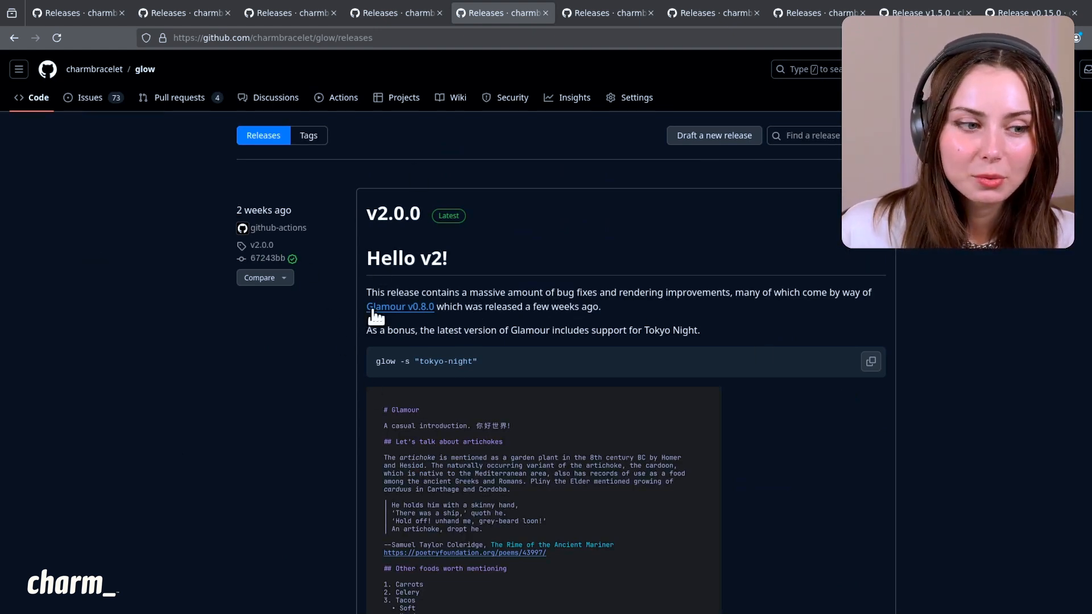
Step: Scroll the Glow v2.0.0 'Hello v2!' notes past the Tokyo Night screenshot to the Changelog
{"action": "scroll", "scroll_direction": "down", "scroll_amount": 3}
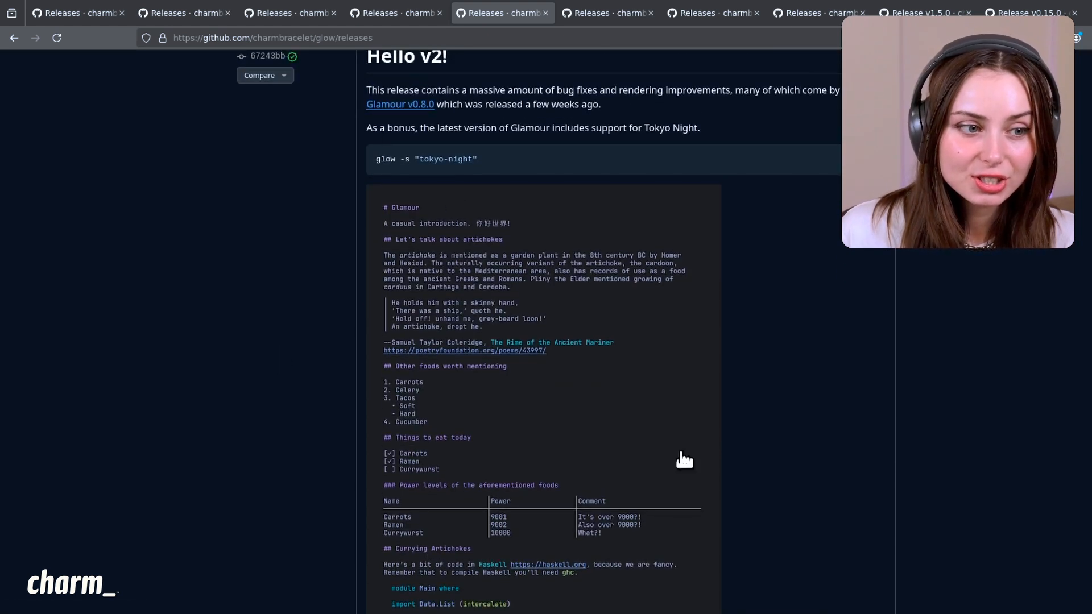
{"action": "mouse_move", "coordinate": [334, 477]}
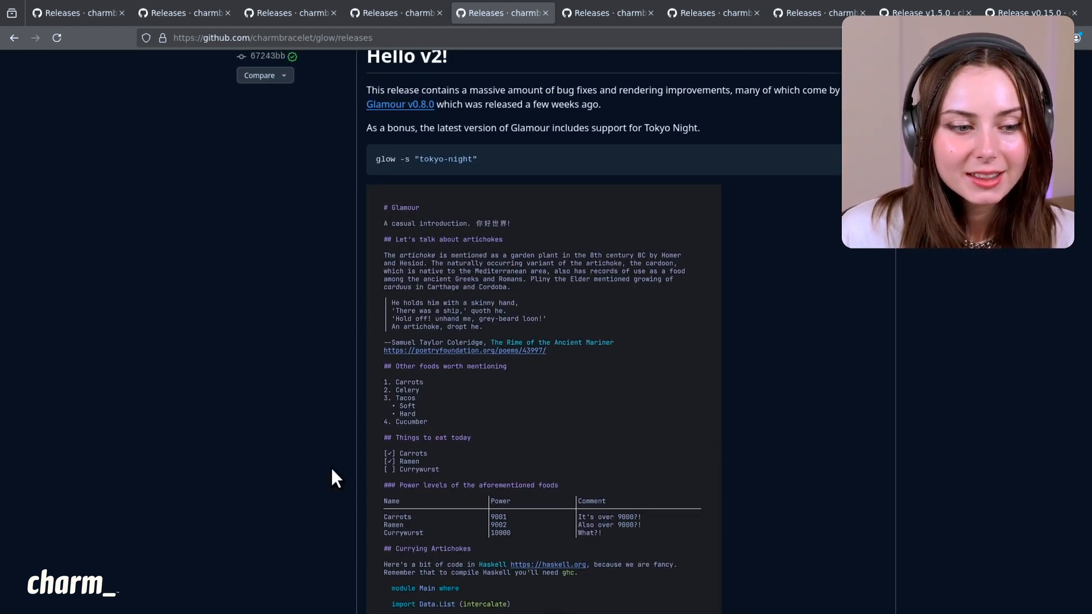
{"action": "mouse_move", "coordinate": [432, 296]}
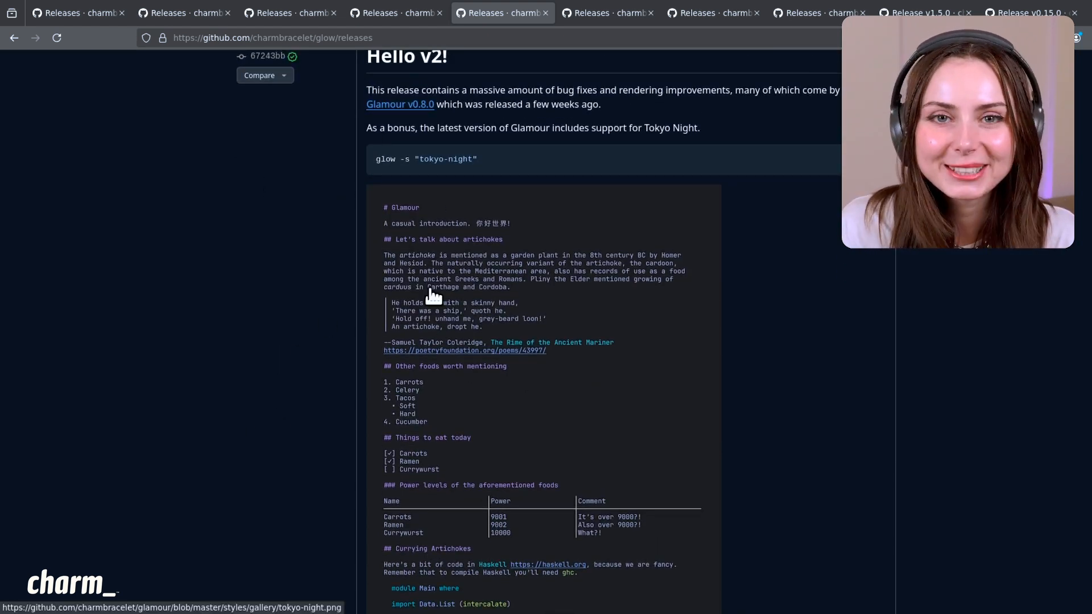
{"action": "mouse_move", "coordinate": [369, 194]}
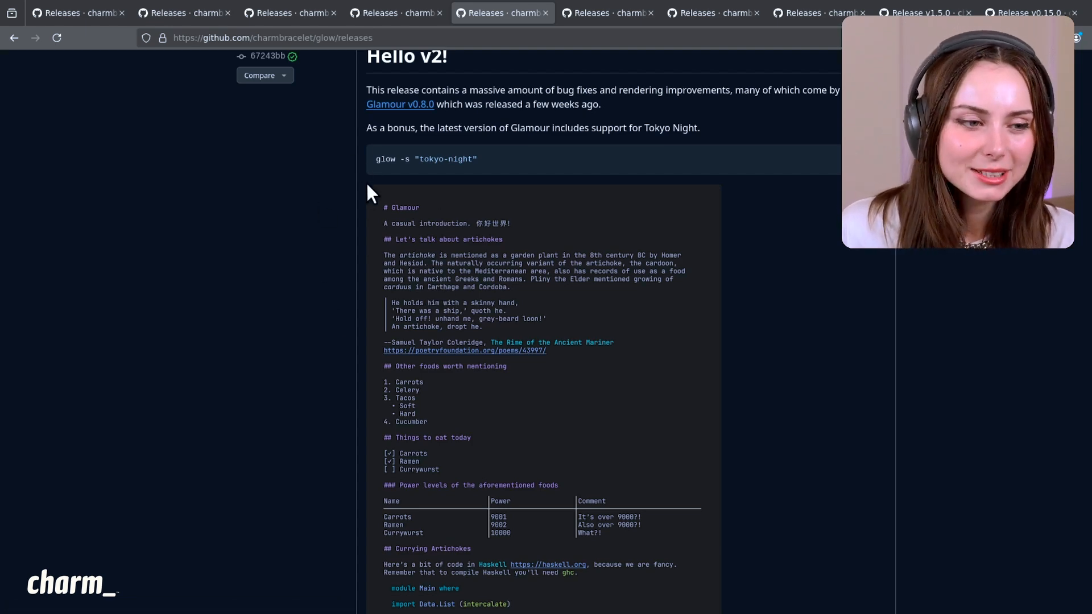
{"action": "scroll", "scroll_direction": "down", "scroll_amount": 3}
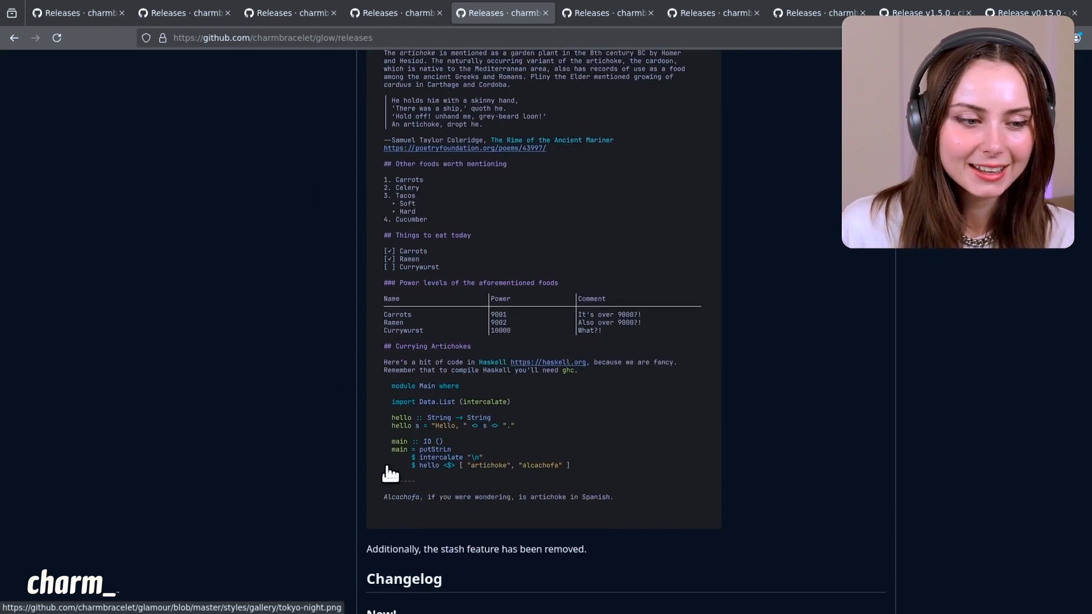
{"action": "scroll", "scroll_direction": "up", "scroll_amount": 3}
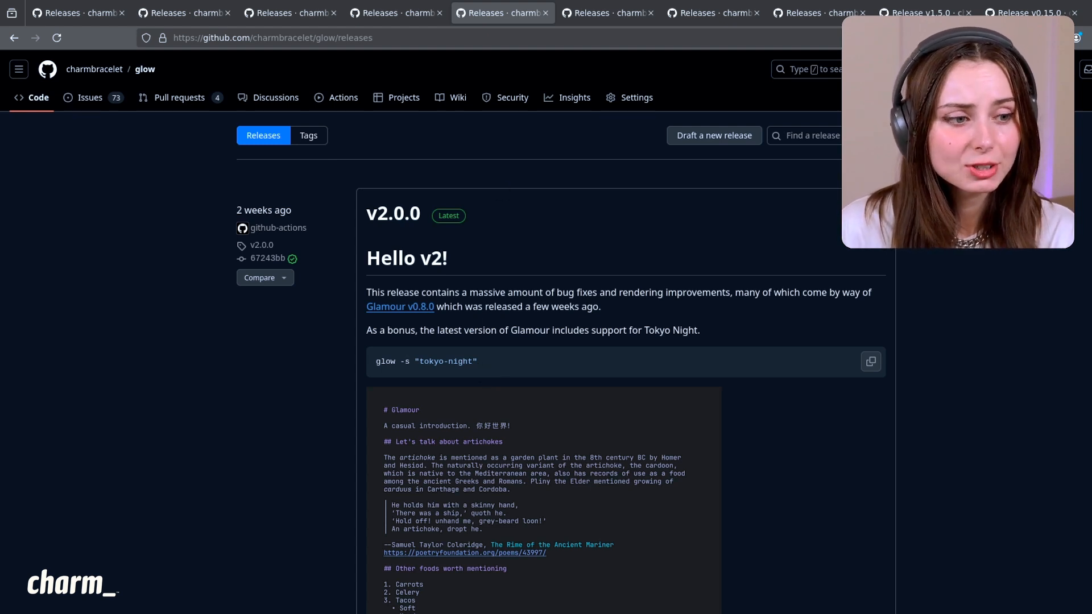
{"action": "scroll", "scroll_direction": "down", "scroll_amount": 3}
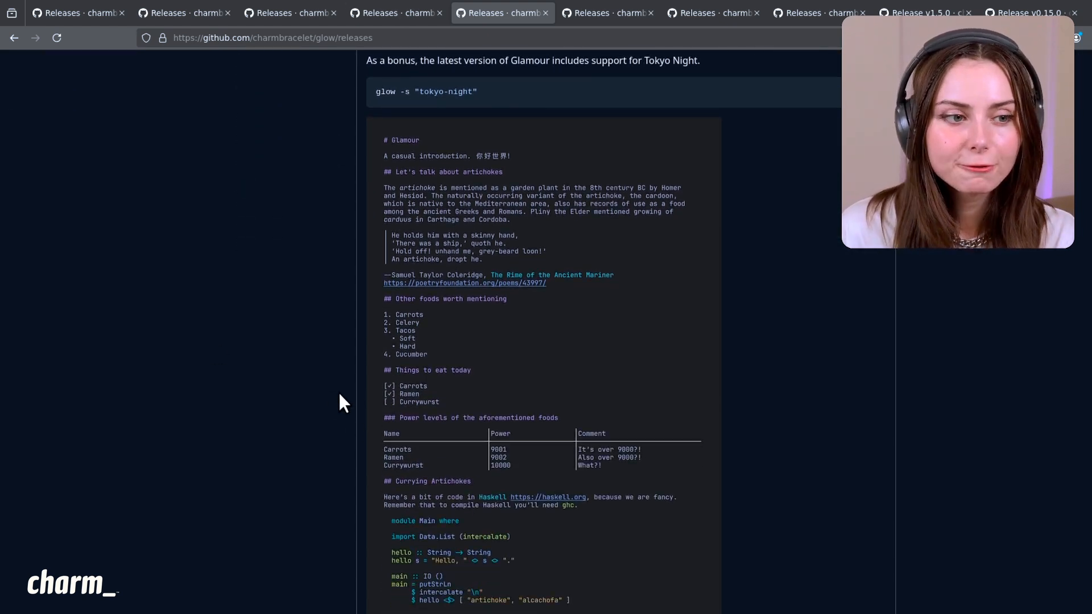
{"action": "scroll", "scroll_direction": "down", "scroll_amount": 3}
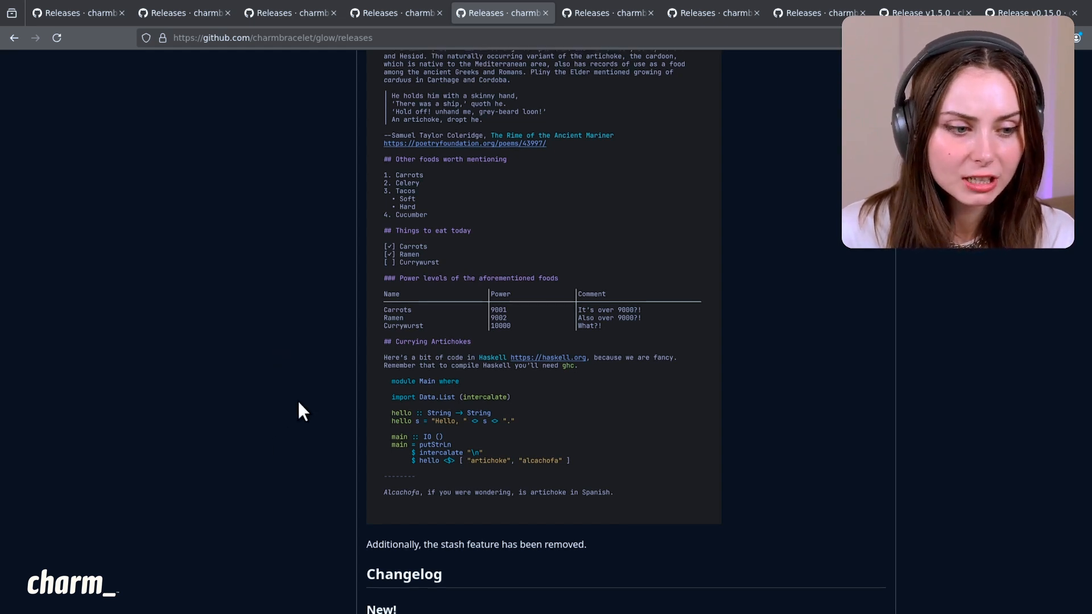
{"action": "scroll", "scroll_direction": "down", "scroll_amount": 3}
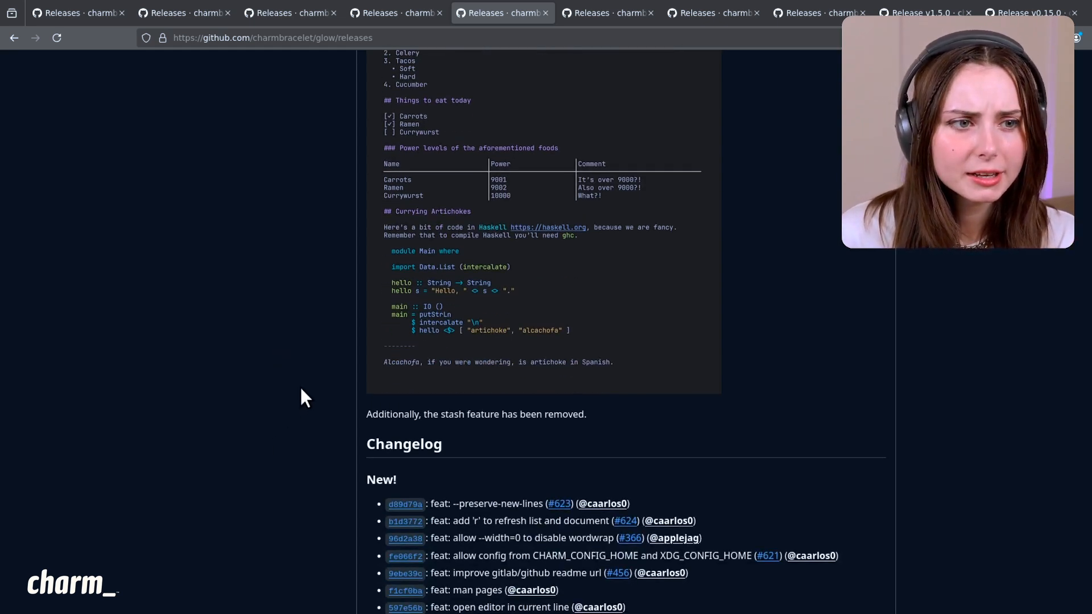
{"action": "scroll", "scroll_direction": "down", "scroll_amount": 3}
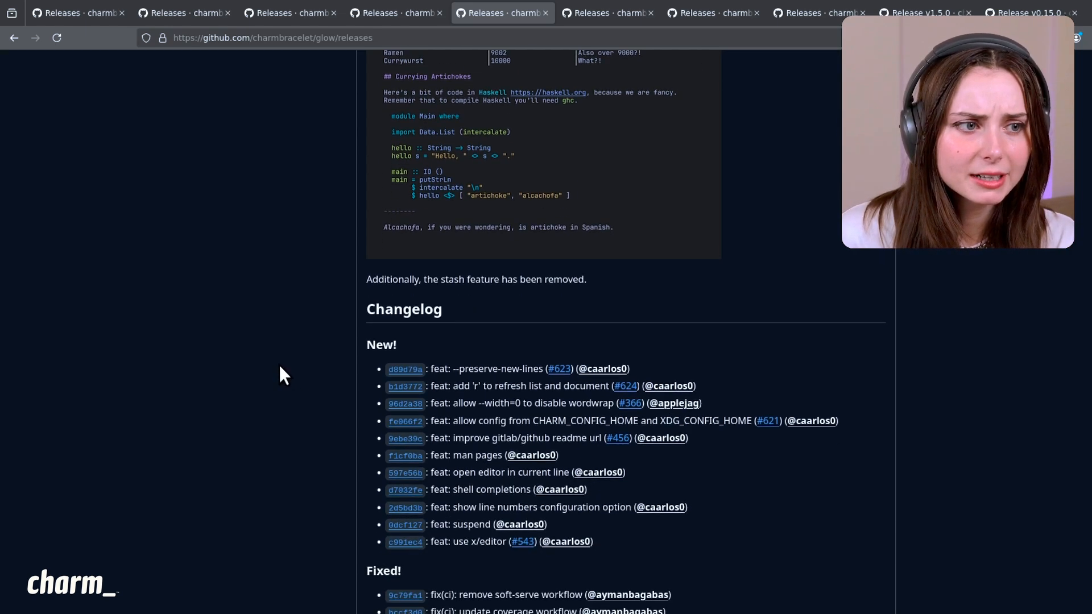
{"action": "scroll", "scroll_direction": "up", "scroll_amount": 3}
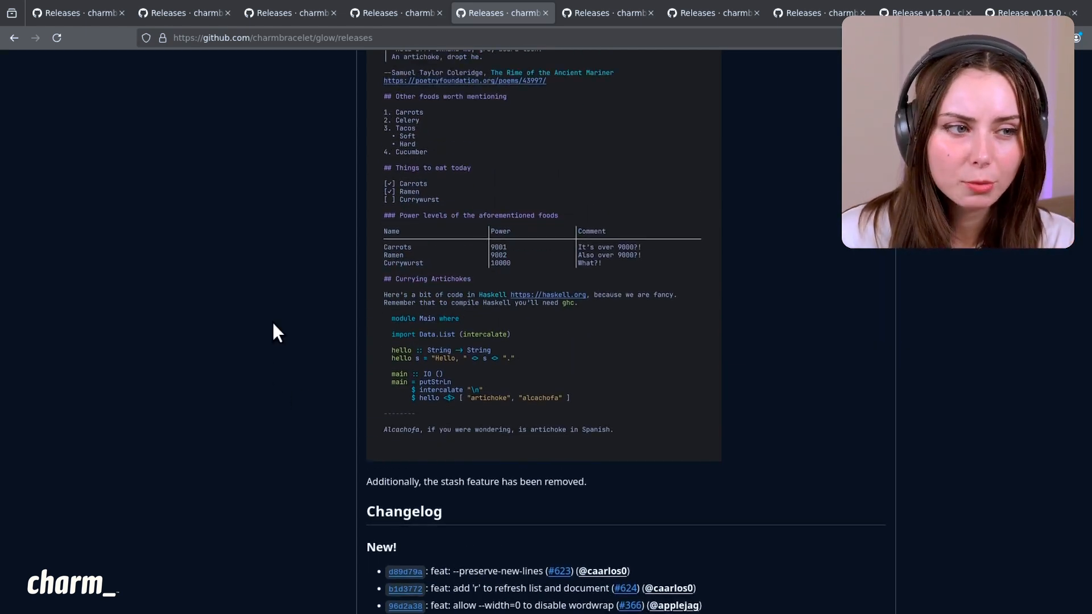
Step: Bring up the Lip Gloss v0.13.0 notes and scroll through the tree rendering examples
{"action": "left_click", "coordinate": [606, 13]}
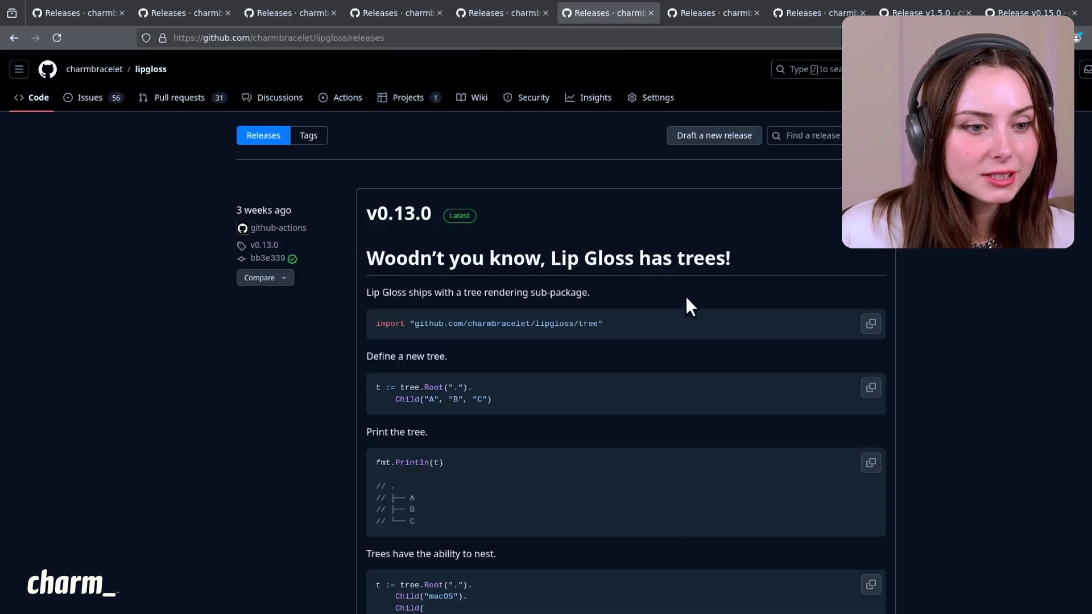
{"action": "scroll", "scroll_direction": "down", "scroll_amount": 3}
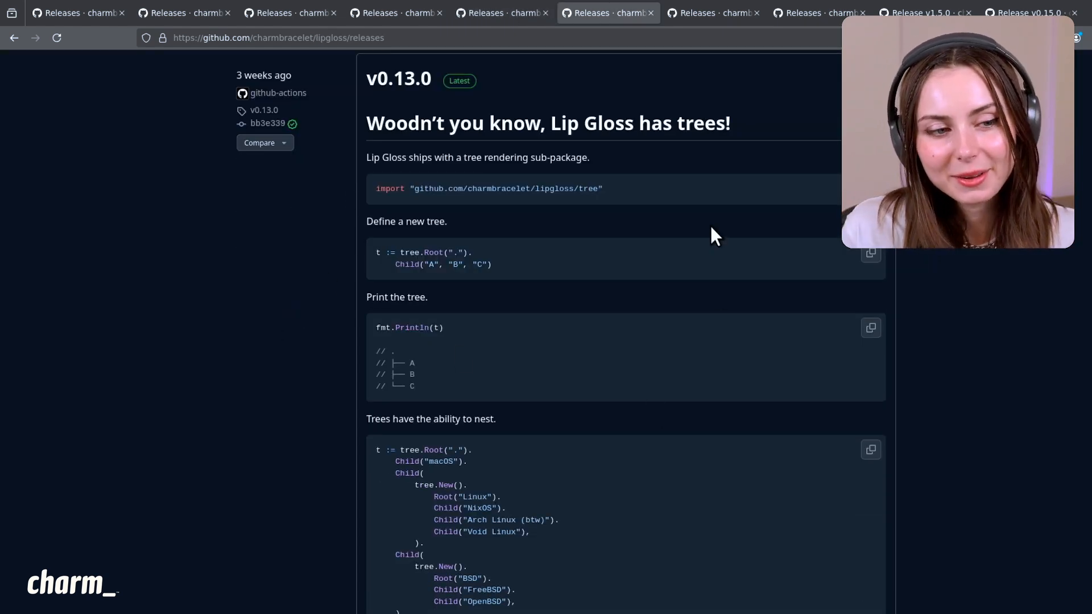
{"action": "scroll", "scroll_direction": "down", "scroll_amount": 3}
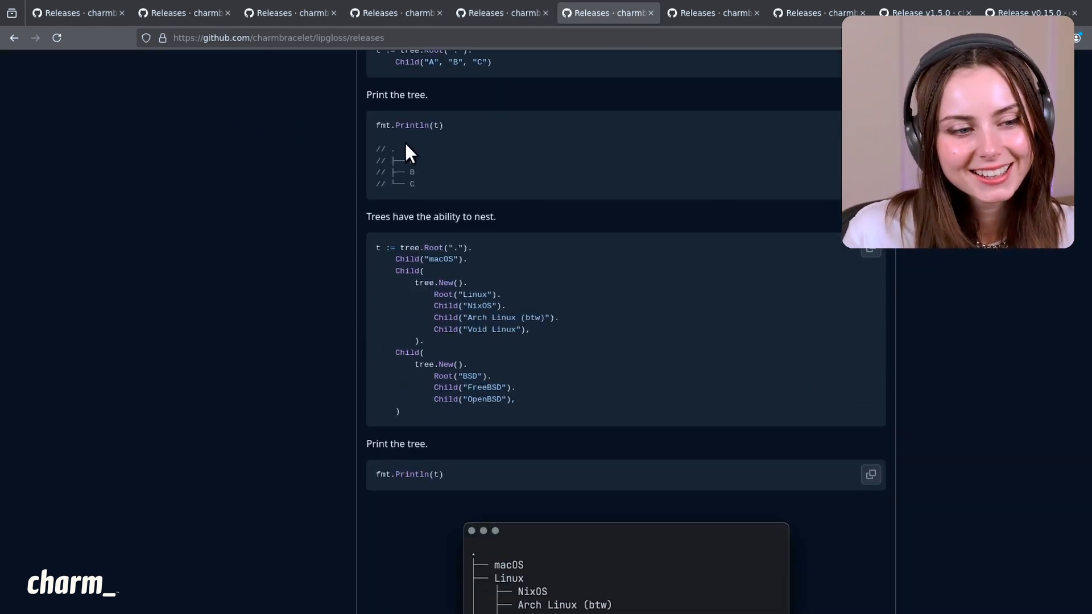
{"action": "scroll", "scroll_direction": "down", "scroll_amount": 3}
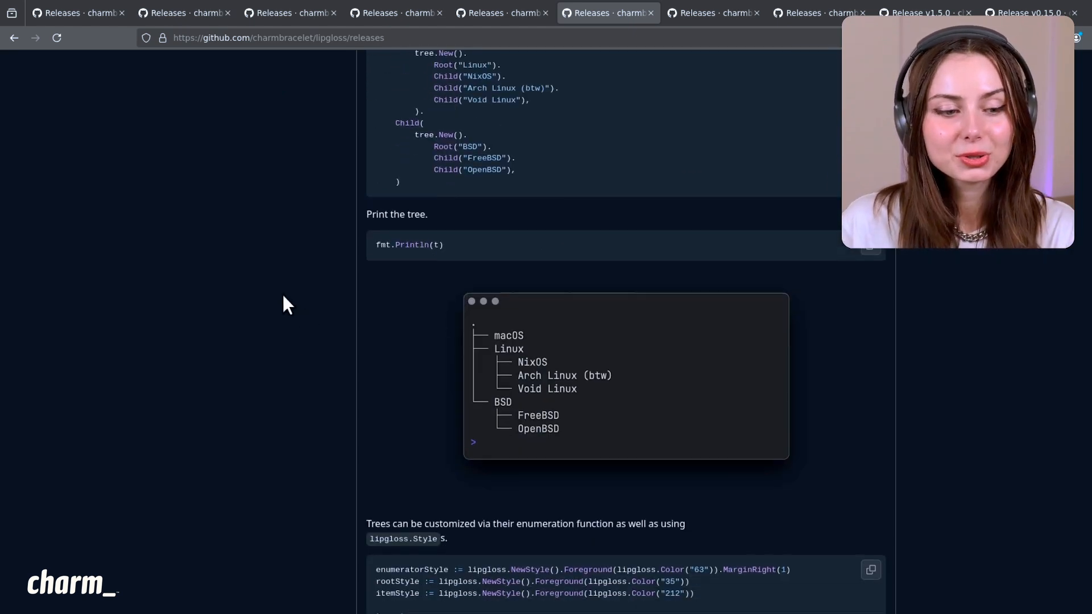
{"action": "scroll", "scroll_direction": "down", "scroll_amount": 3}
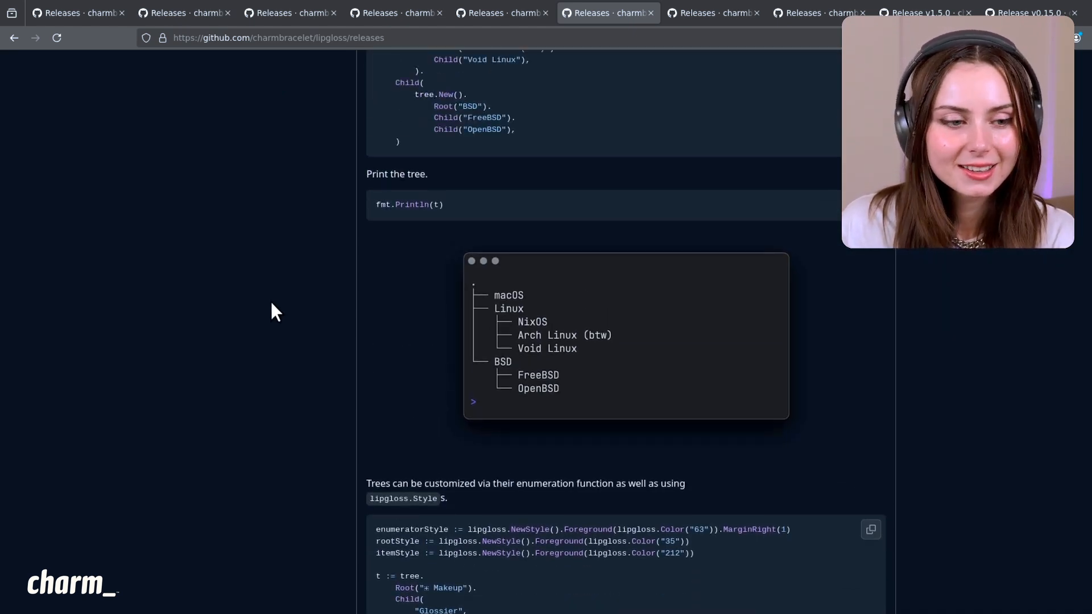
{"action": "mouse_move", "coordinate": [259, 371]}
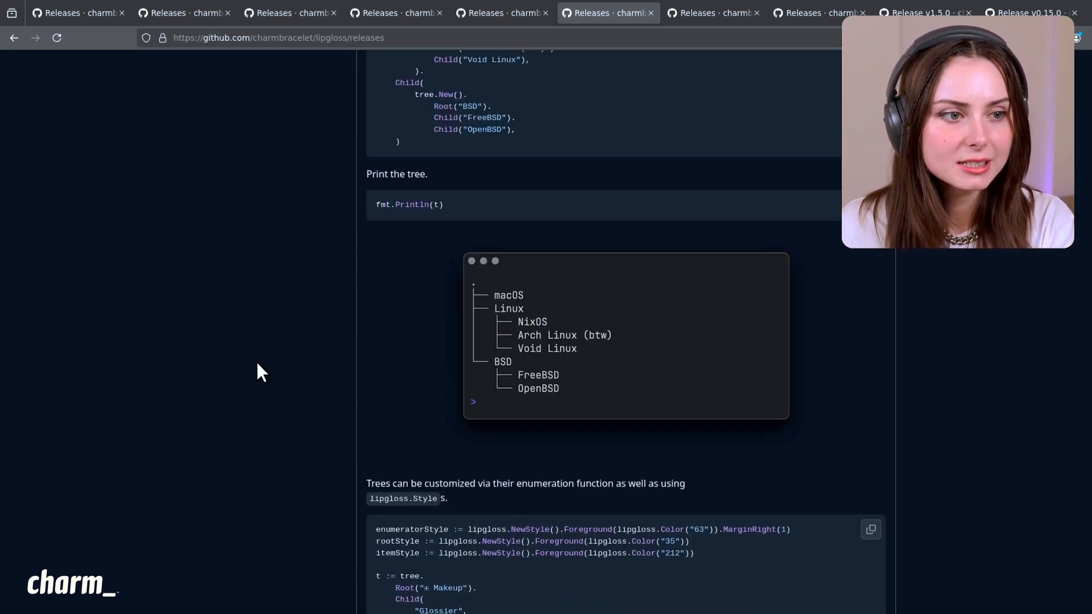
{"action": "scroll", "scroll_direction": "down", "scroll_amount": 3}
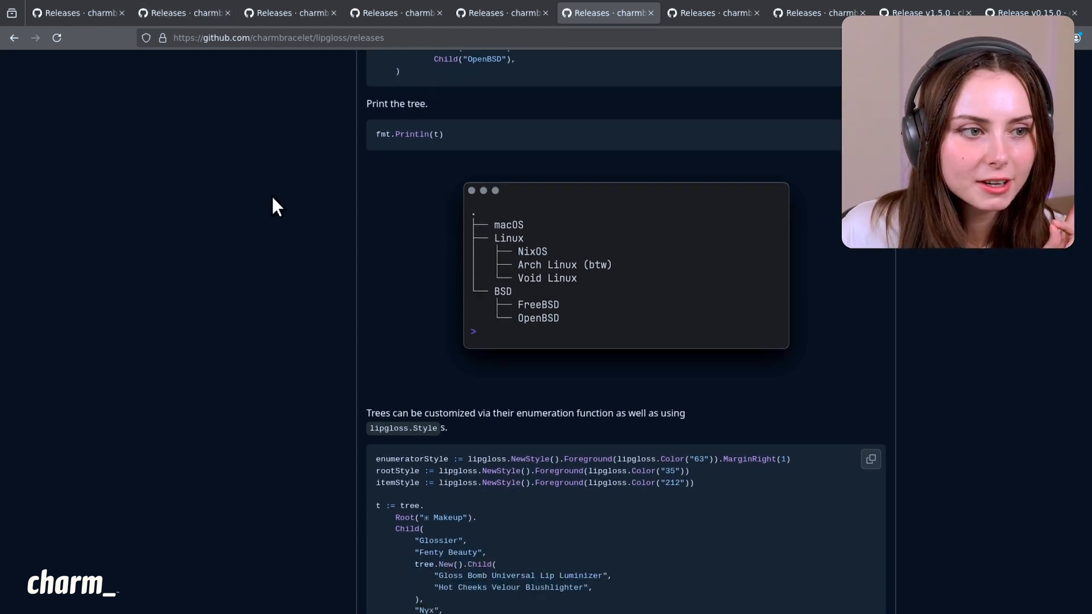
{"action": "scroll", "scroll_direction": "down", "scroll_amount": 3}
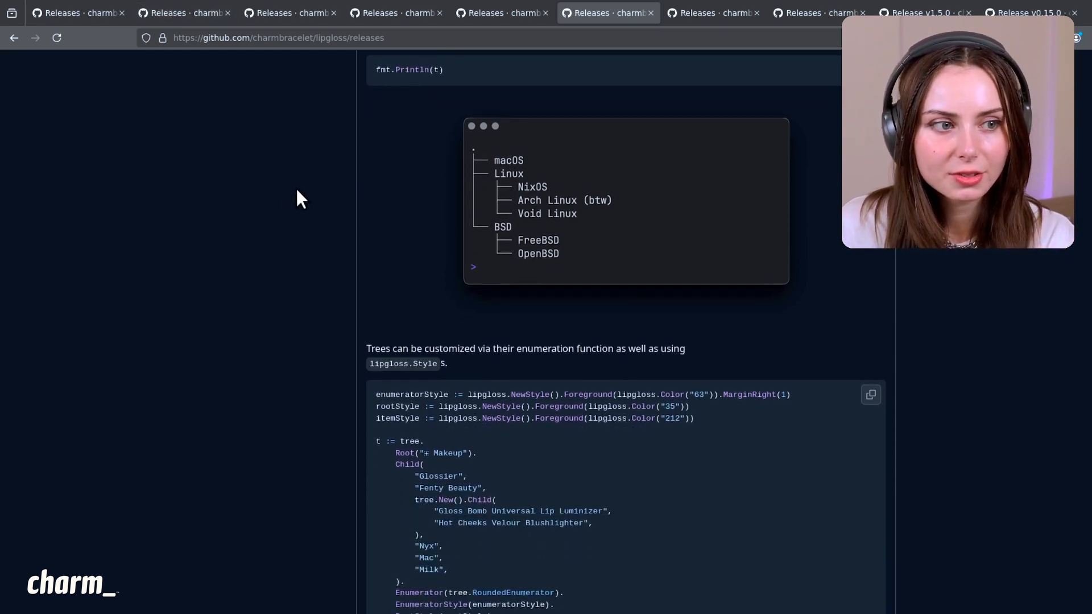
{"action": "scroll", "scroll_direction": "down", "scroll_amount": 3}
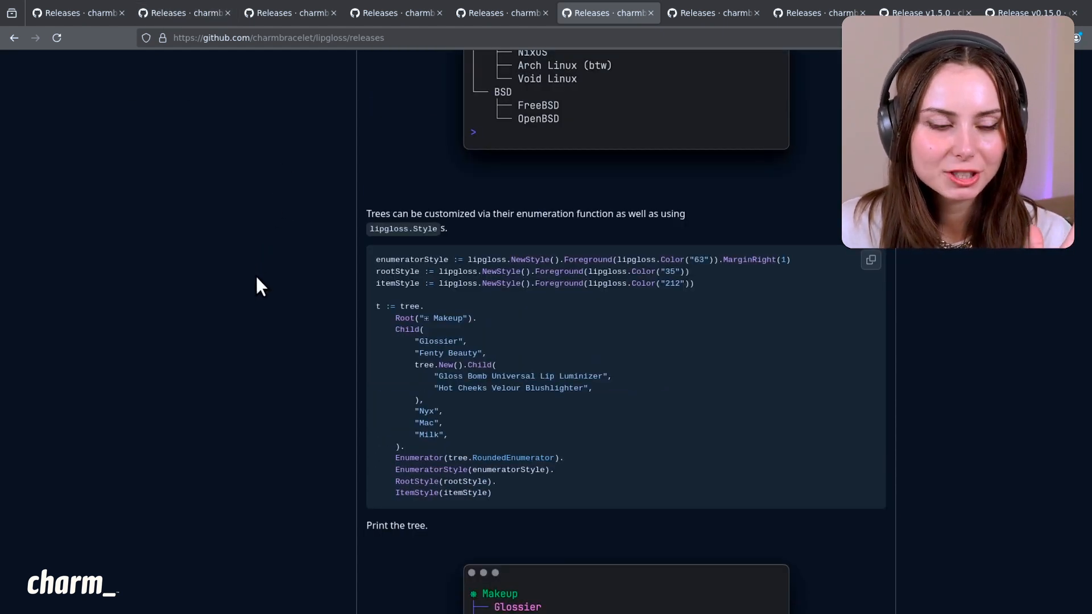
{"action": "scroll", "scroll_direction": "down", "scroll_amount": 3}
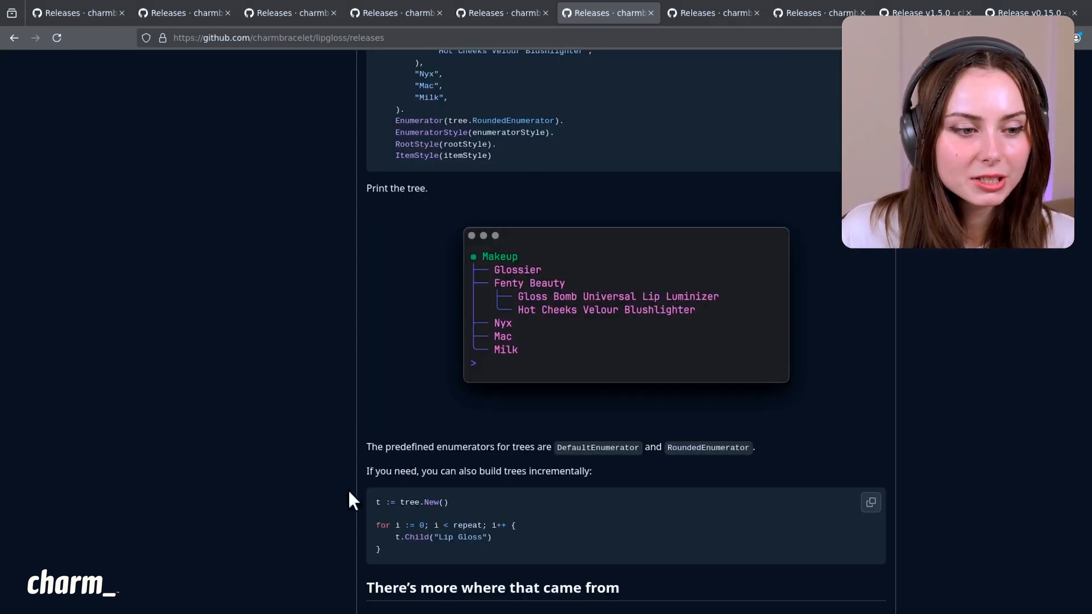
{"action": "scroll", "scroll_direction": "down", "scroll_amount": 3}
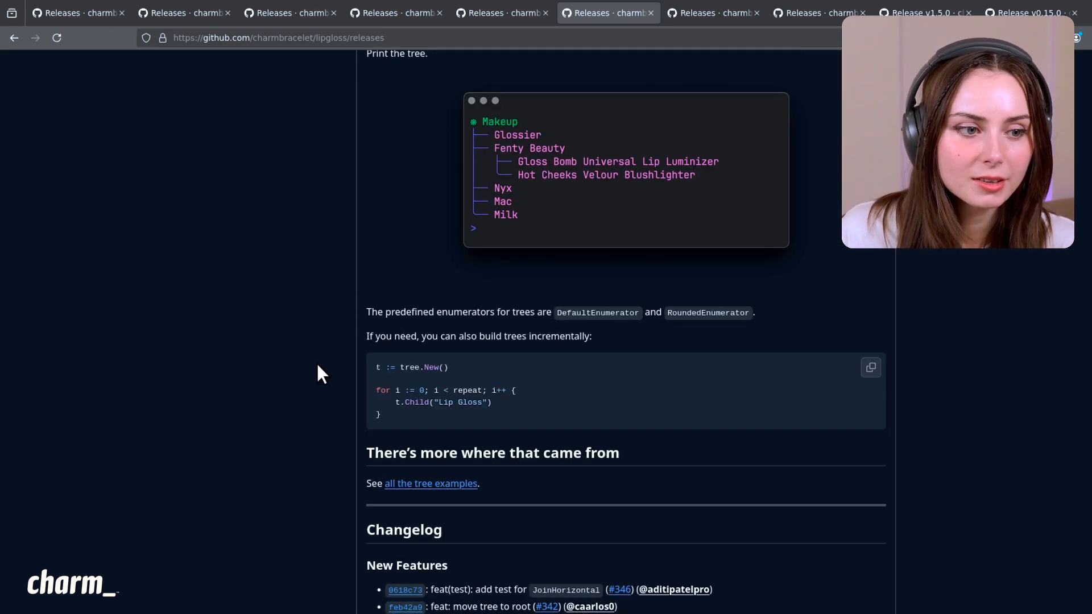
Step: Revisit the tree customization examples and continue down to the Changelog section
{"action": "scroll", "scroll_direction": "up", "scroll_amount": 3}
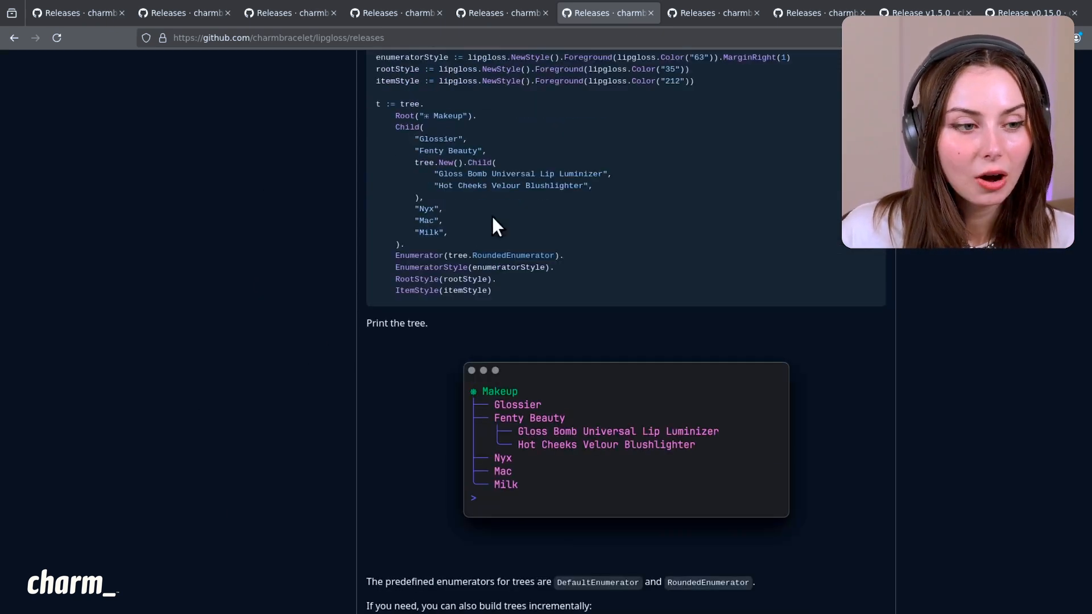
{"action": "scroll", "scroll_direction": "up", "scroll_amount": 3}
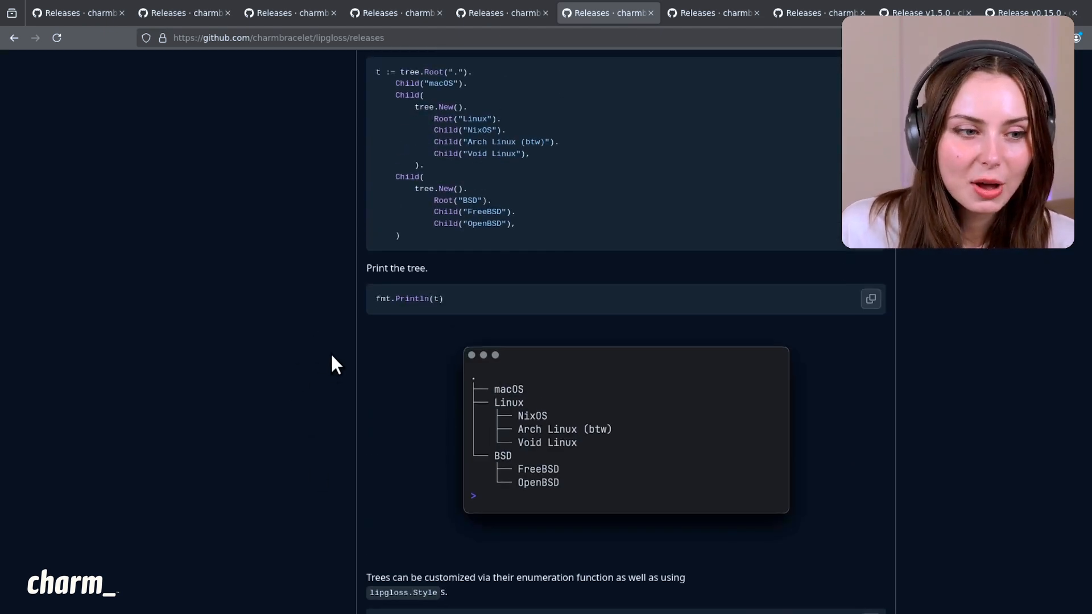
{"action": "scroll", "scroll_direction": "up", "scroll_amount": 3}
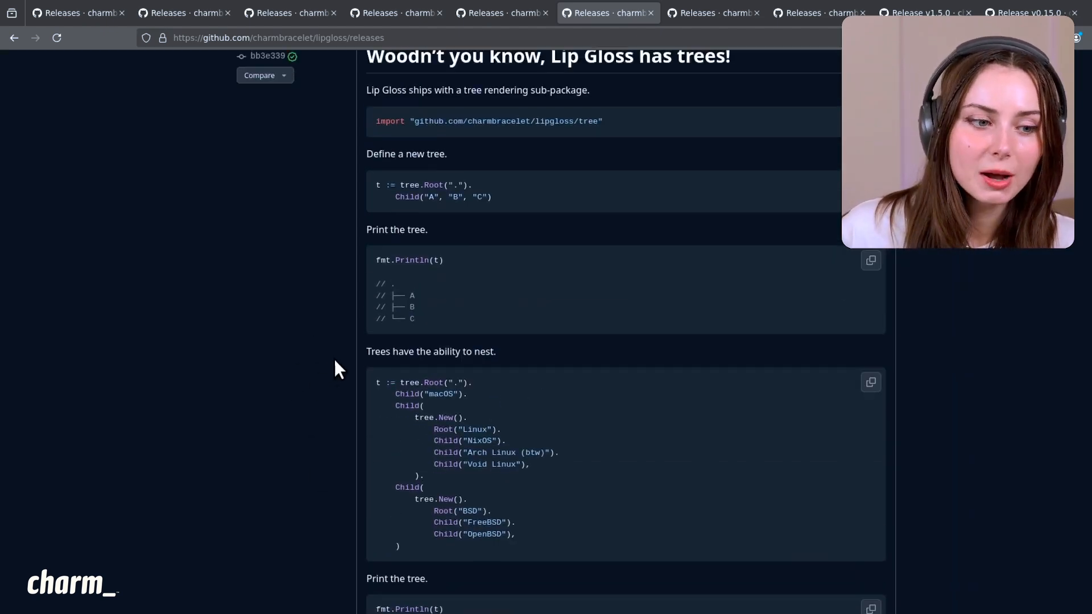
{"action": "scroll", "scroll_direction": "up", "scroll_amount": 3}
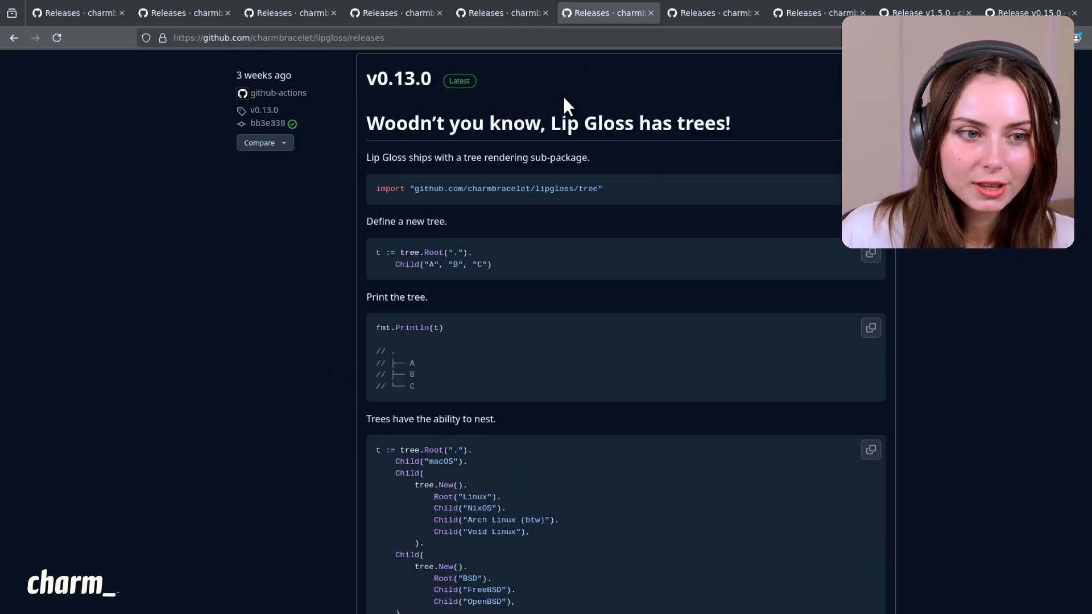
{"action": "scroll", "scroll_direction": "down", "scroll_amount": 3}
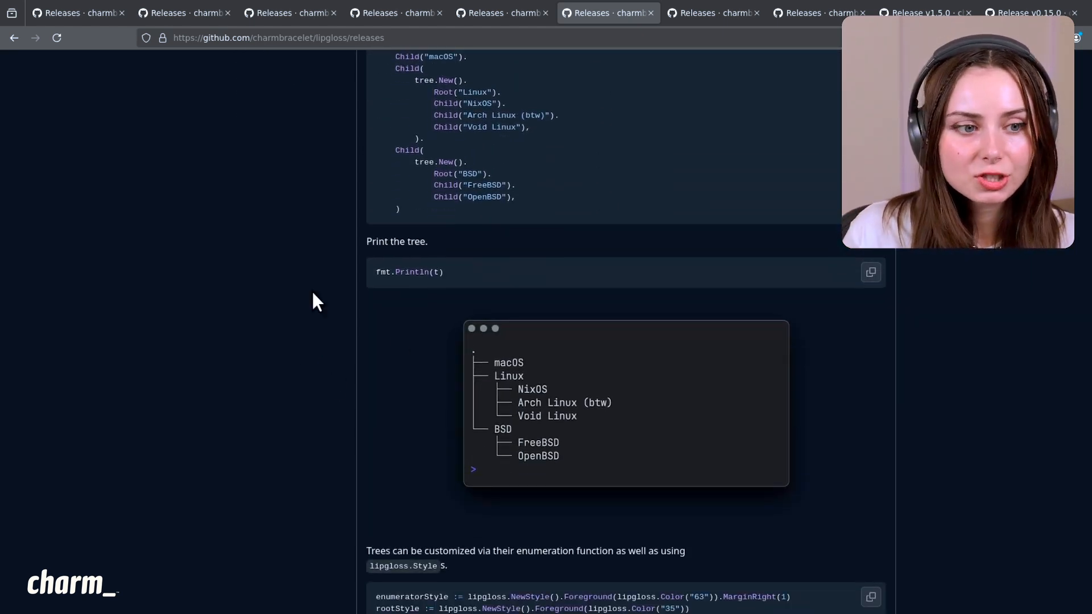
{"action": "mouse_move", "coordinate": [269, 357]}
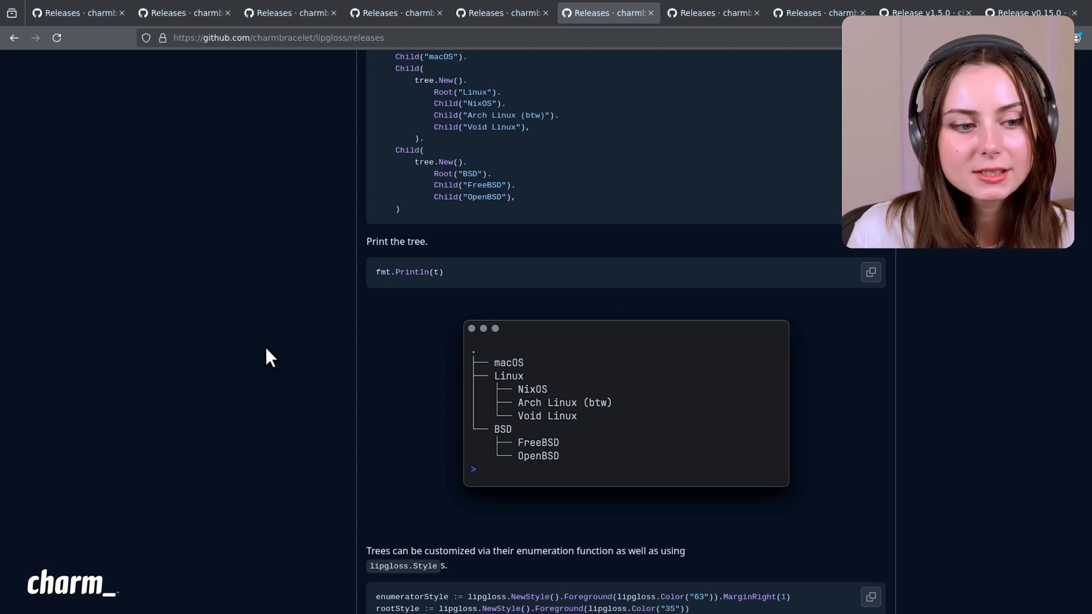
{"action": "scroll", "scroll_direction": "down", "scroll_amount": 3}
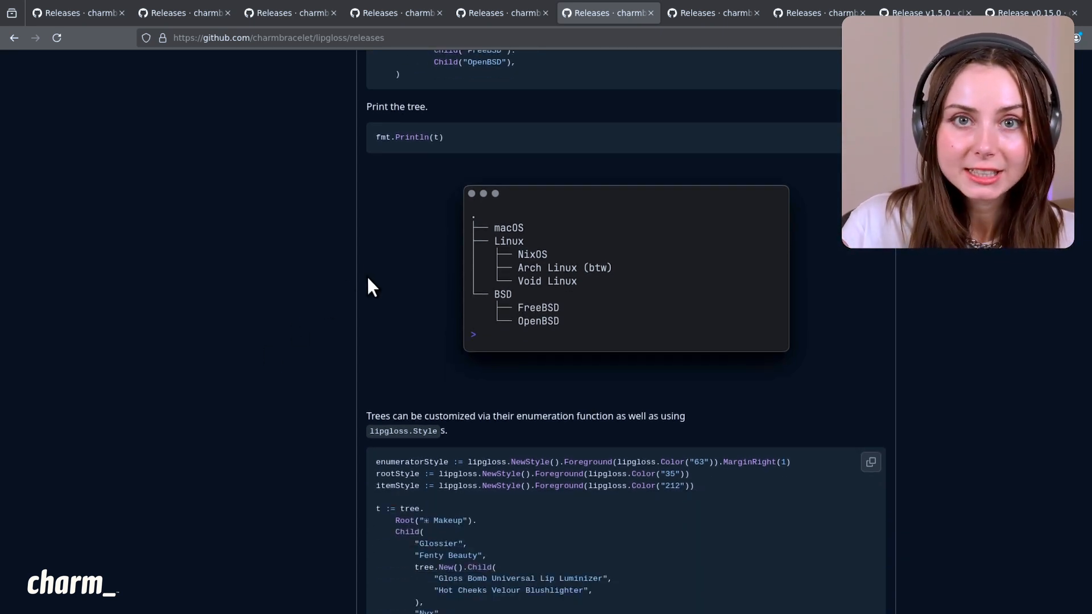
{"action": "mouse_move", "coordinate": [278, 135]}
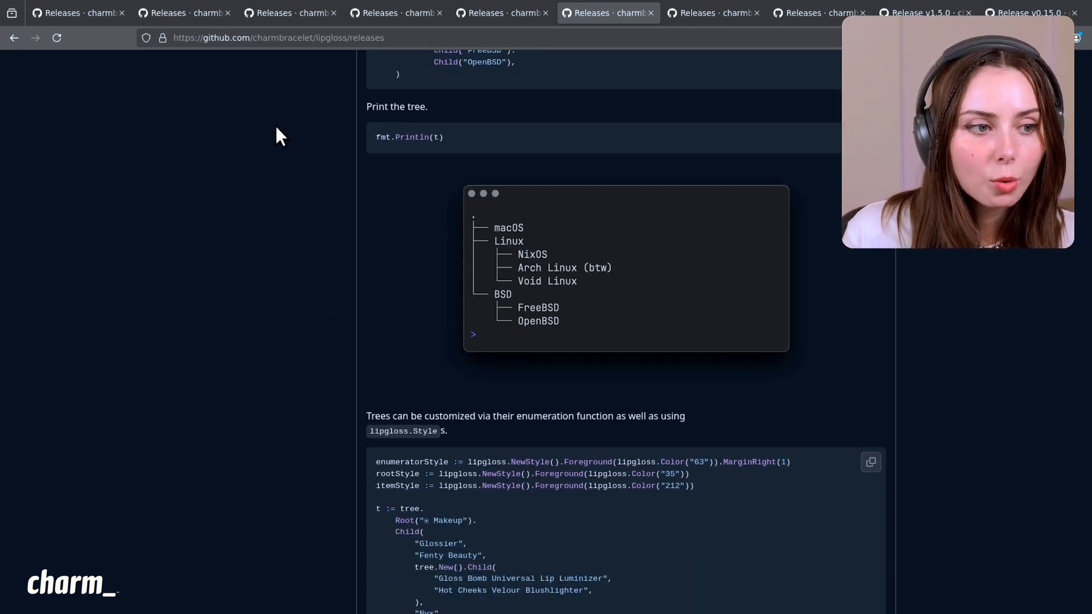
{"action": "mouse_move", "coordinate": [532, 415]}
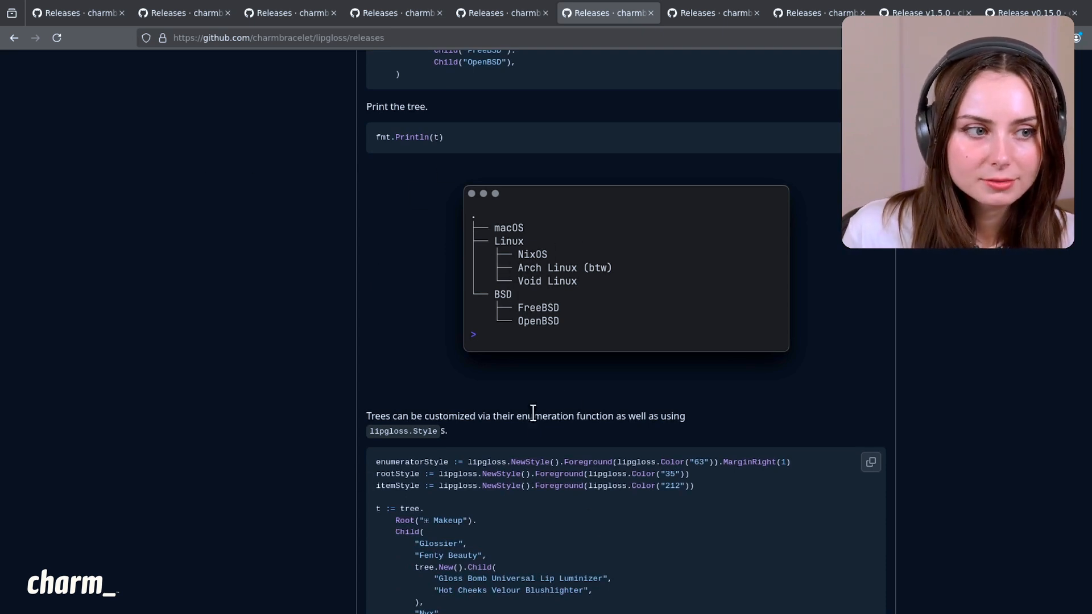
{"action": "scroll", "scroll_direction": "down", "scroll_amount": 3}
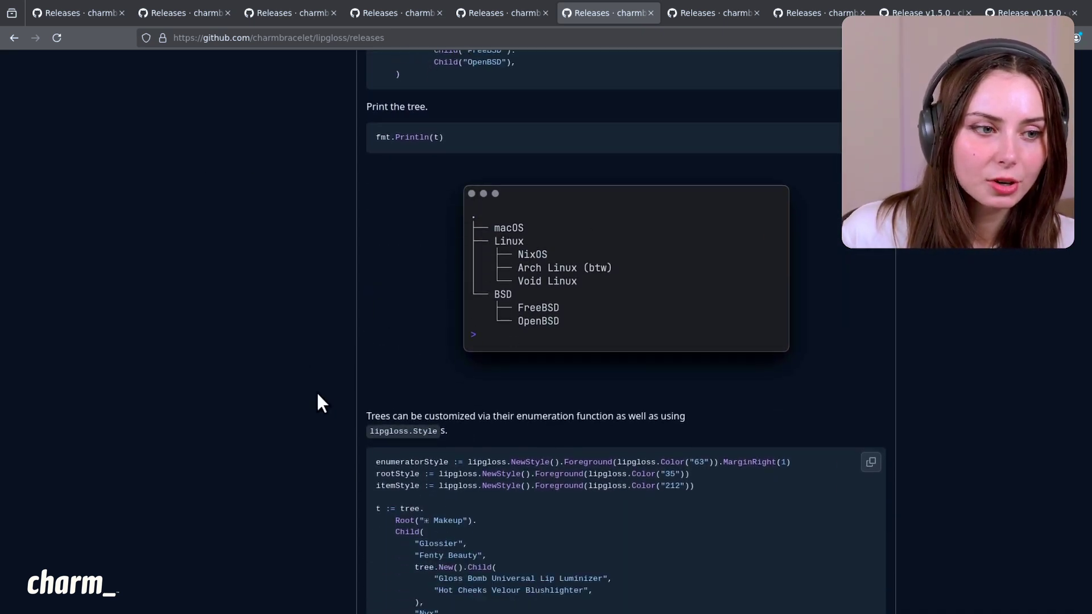
{"action": "mouse_move", "coordinate": [298, 369]}
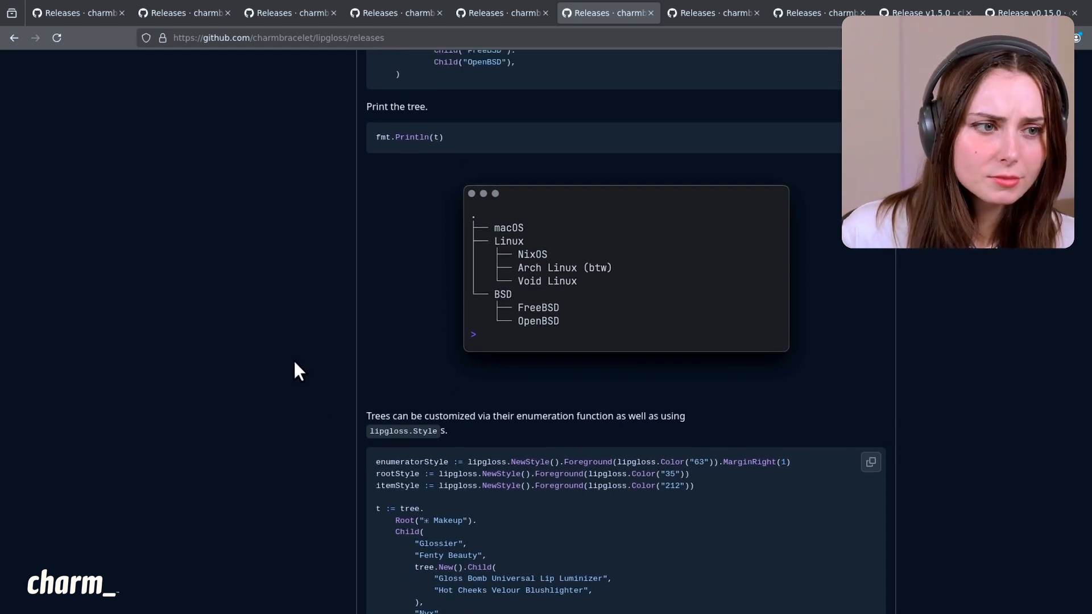
{"action": "mouse_move", "coordinate": [266, 322]}
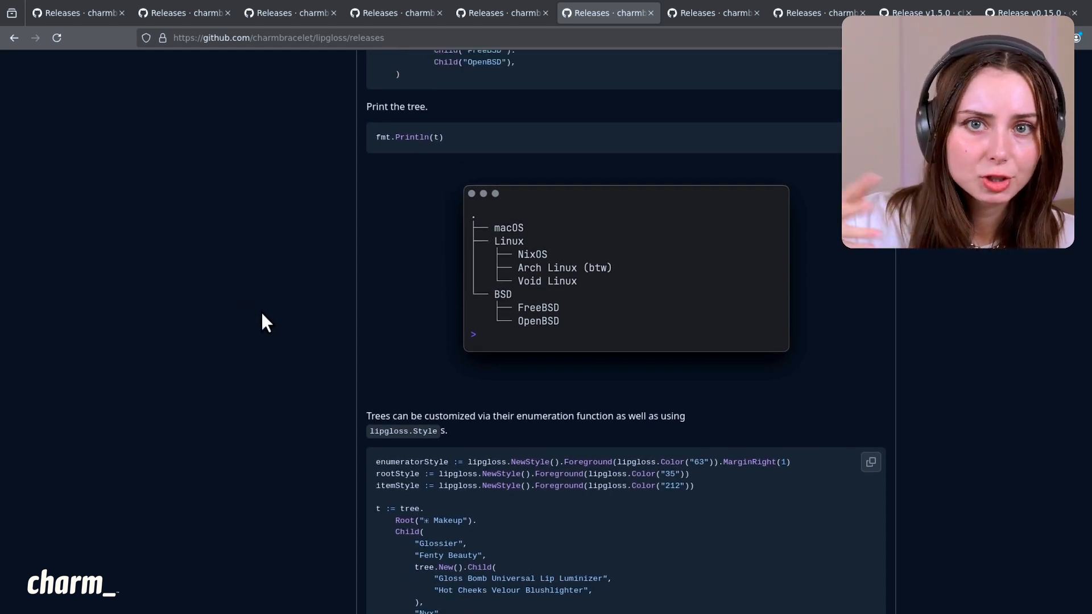
{"action": "scroll", "scroll_direction": "down", "scroll_amount": 3}
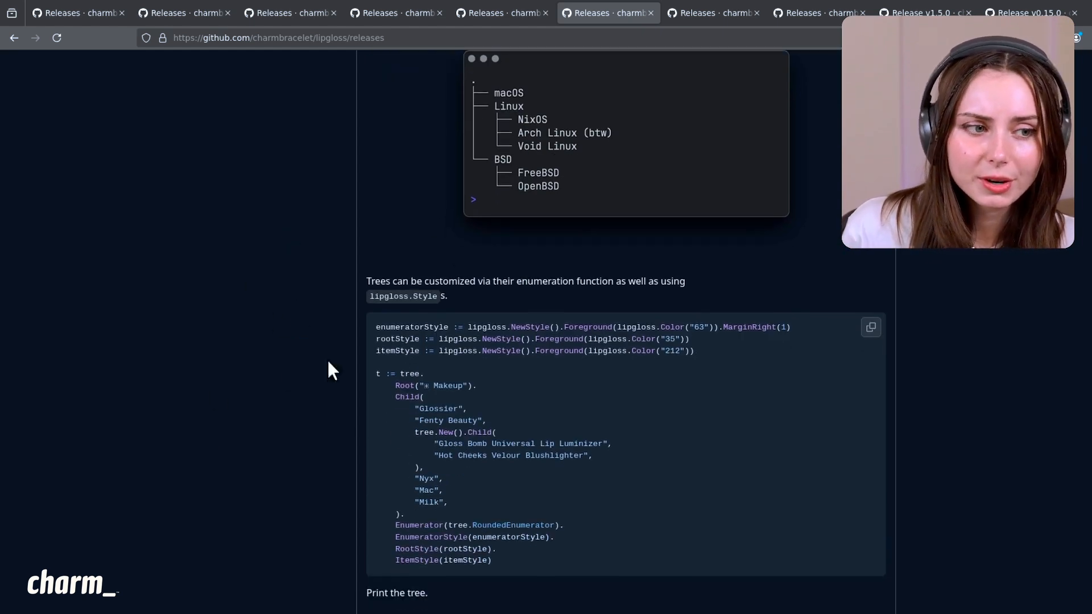
{"action": "scroll", "scroll_direction": "down", "scroll_amount": 3}
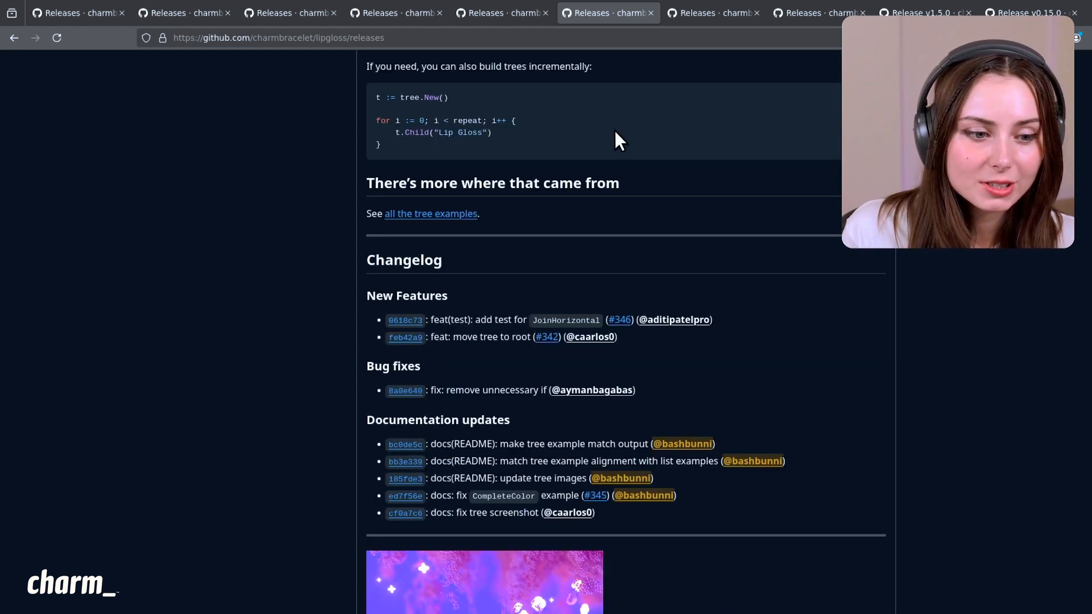
Step: Switch to the Melt releases tab and review the v0.6.2 lint fixes and build changelog
{"action": "left_click", "coordinate": [713, 13]}
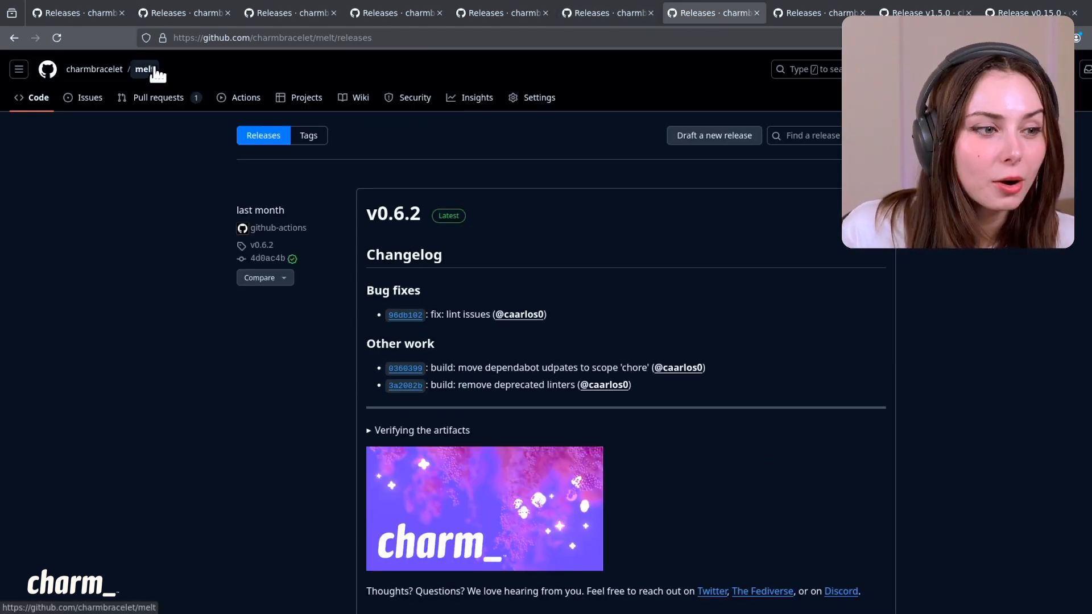
{"action": "scroll", "scroll_direction": "down", "scroll_amount": 3}
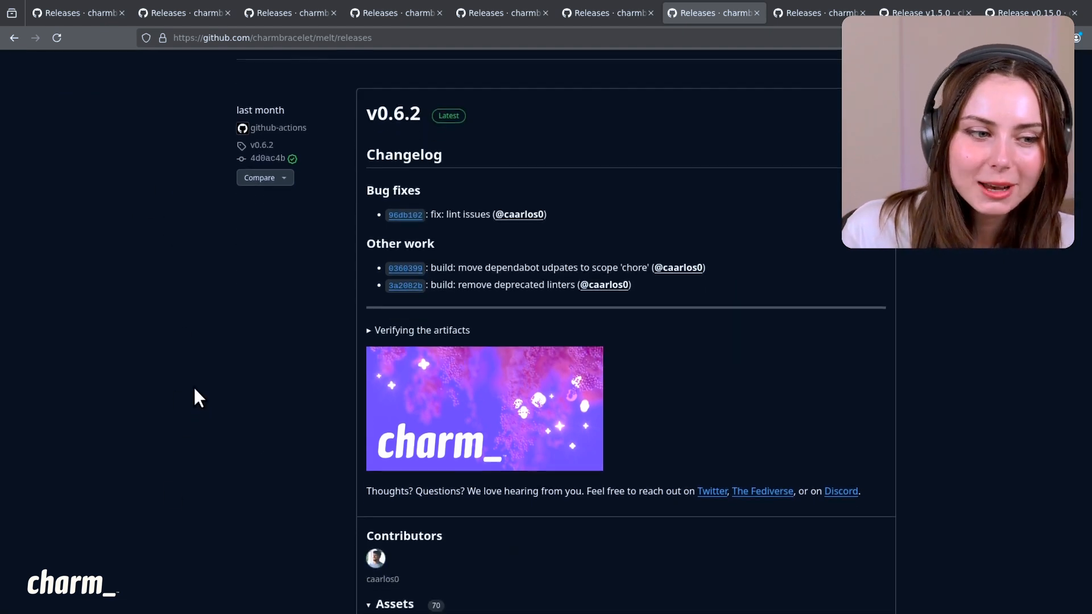
{"action": "scroll", "scroll_direction": "up", "scroll_amount": 3}
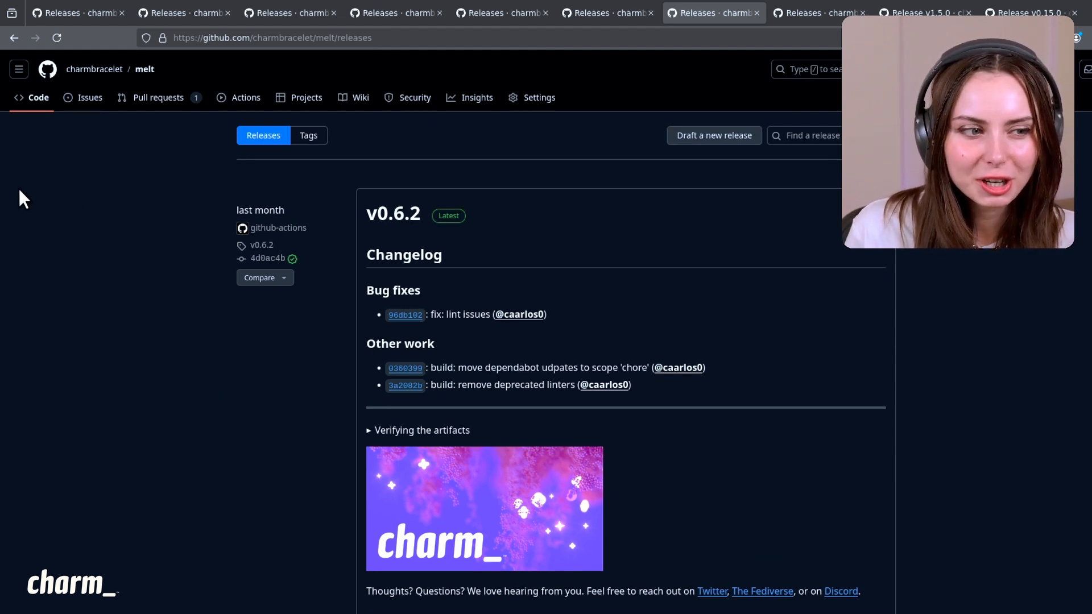
{"action": "scroll", "scroll_direction": "down", "scroll_amount": 3}
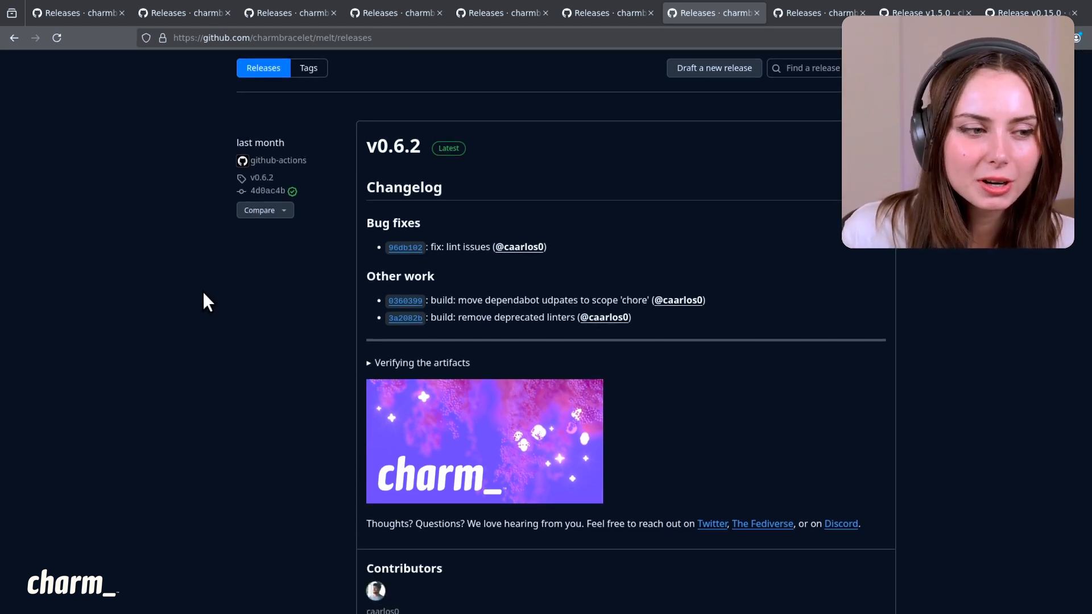
{"action": "mouse_move", "coordinate": [241, 348]}
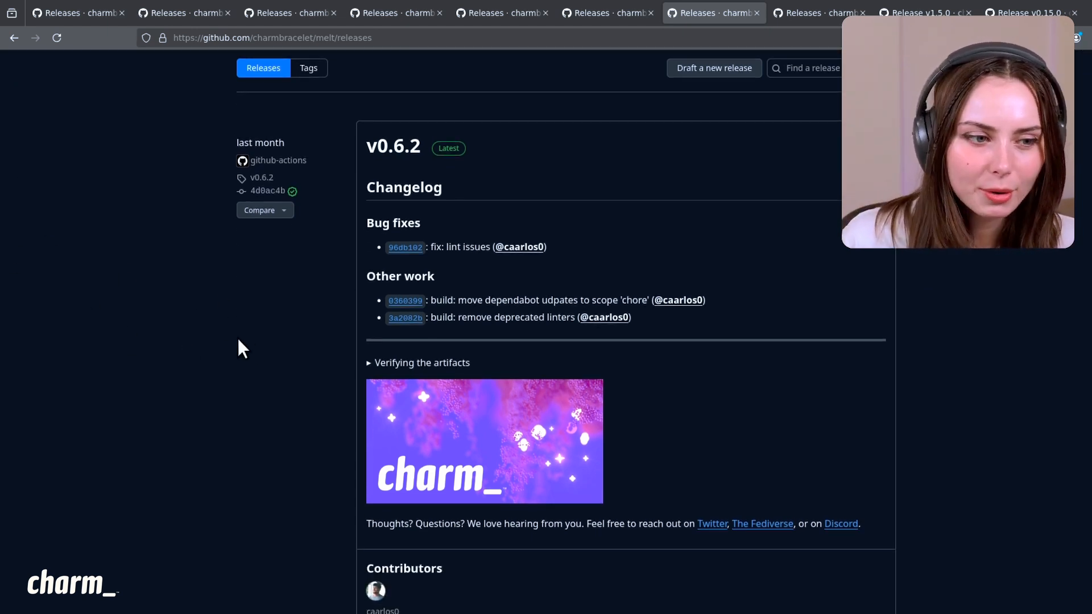
{"action": "mouse_move", "coordinate": [229, 400]}
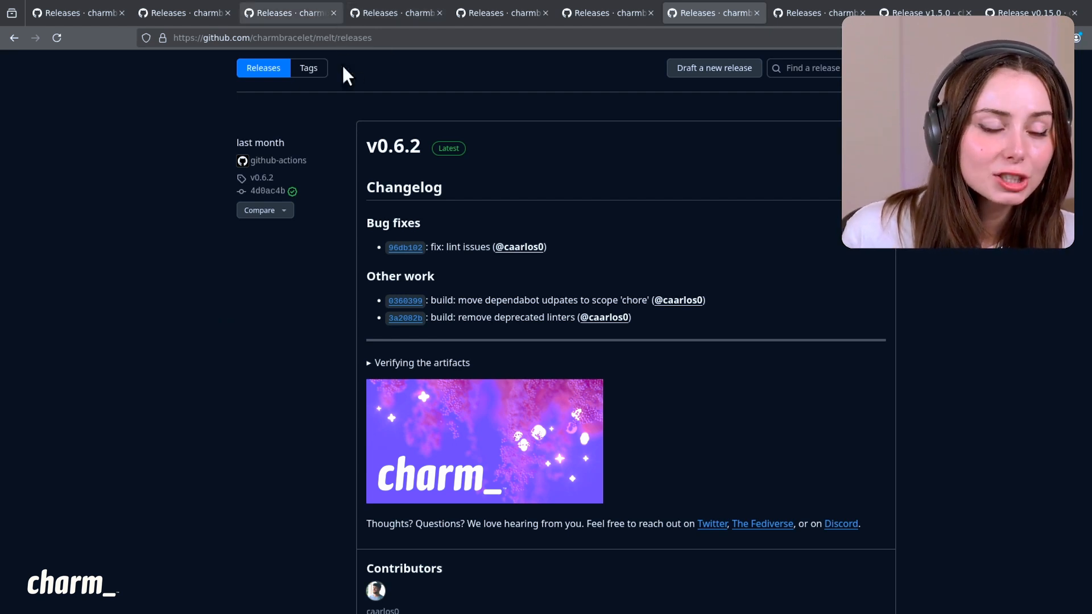
{"action": "mouse_move", "coordinate": [342, 280]}
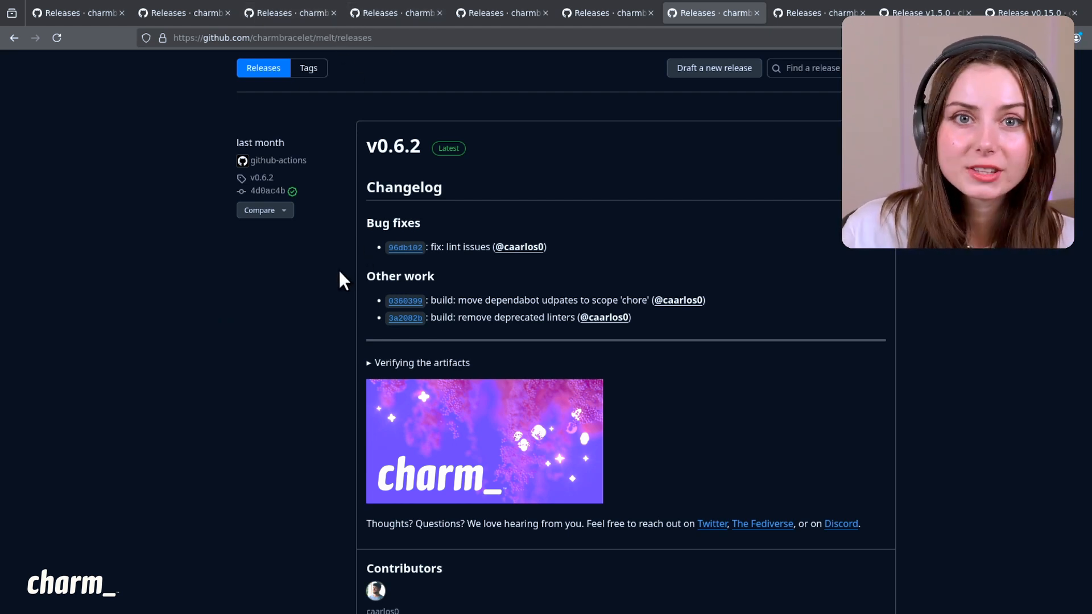
{"action": "mouse_move", "coordinate": [268, 307]}
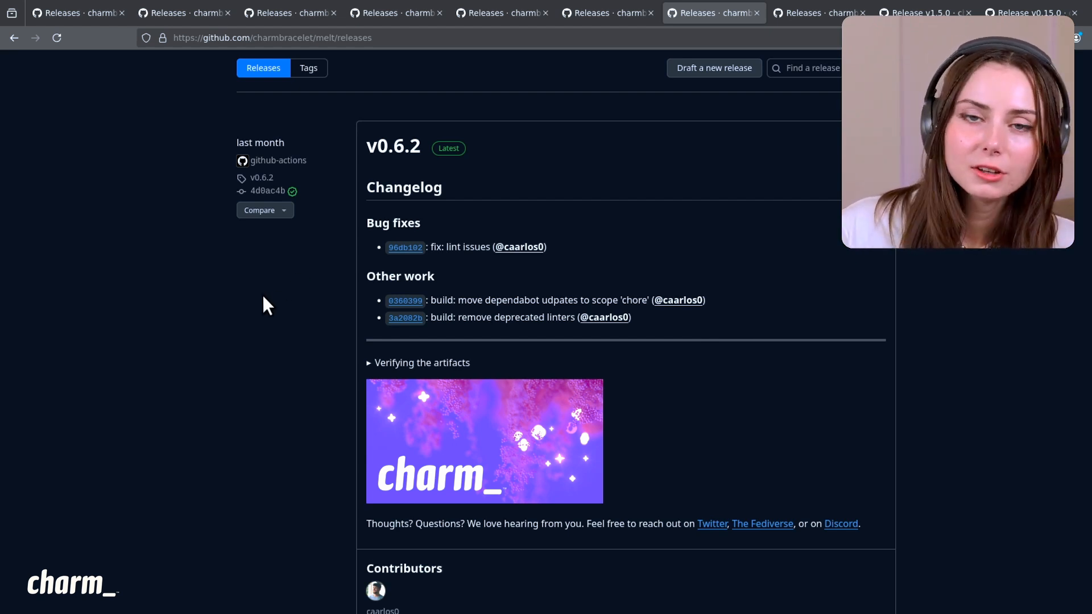
Step: On the Glamour releases page, select the 'So many fixes...one man' heading in v0.8.0
{"action": "left_click", "coordinate": [788, 13]}
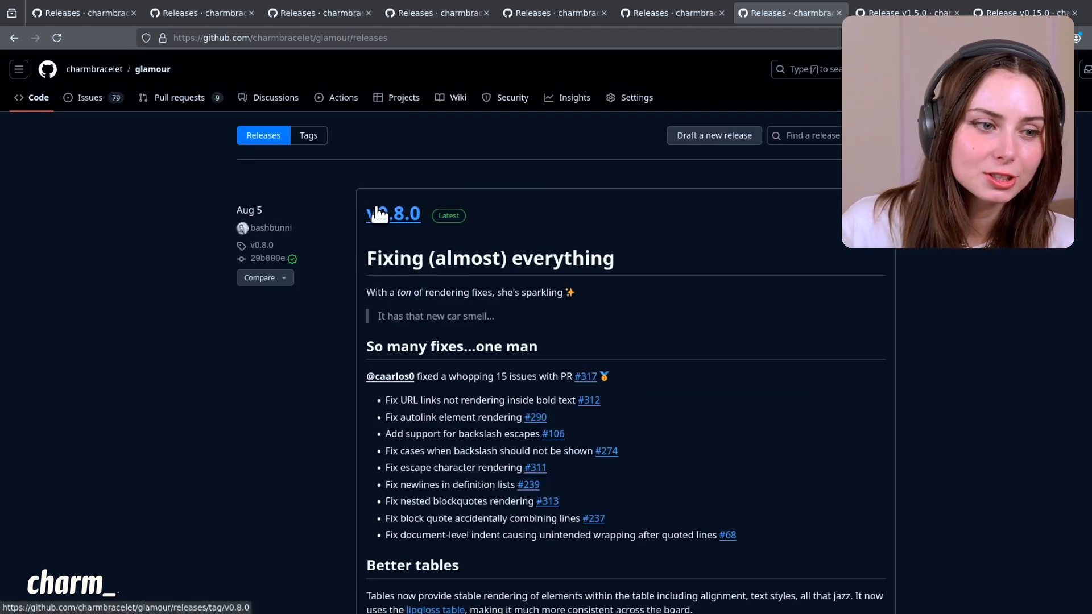
{"action": "scroll", "scroll_direction": "down", "scroll_amount": 3}
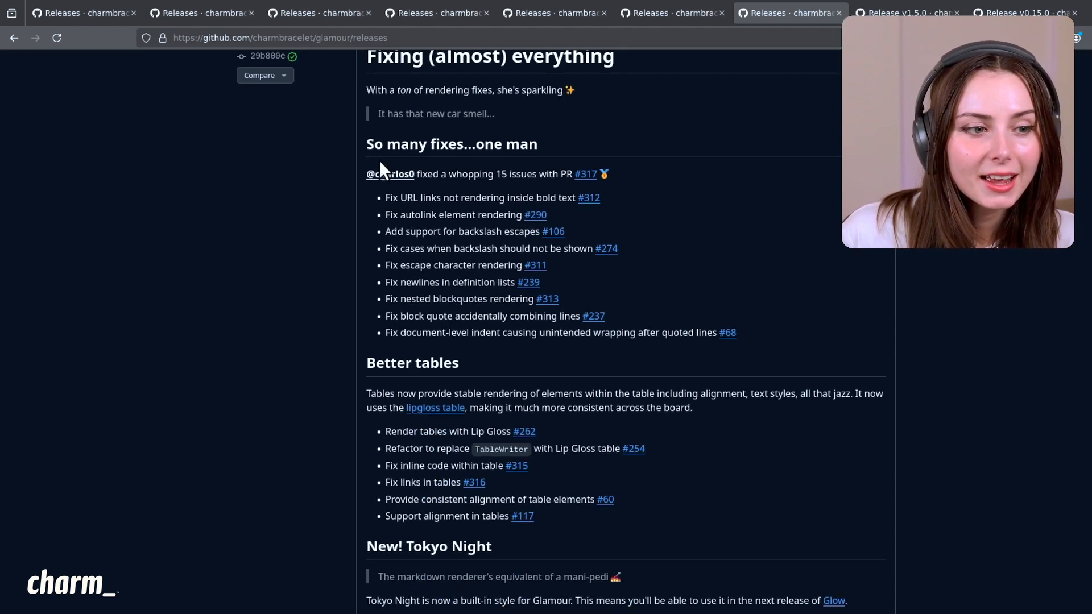
{"action": "double_click", "coordinate": [451, 143]}
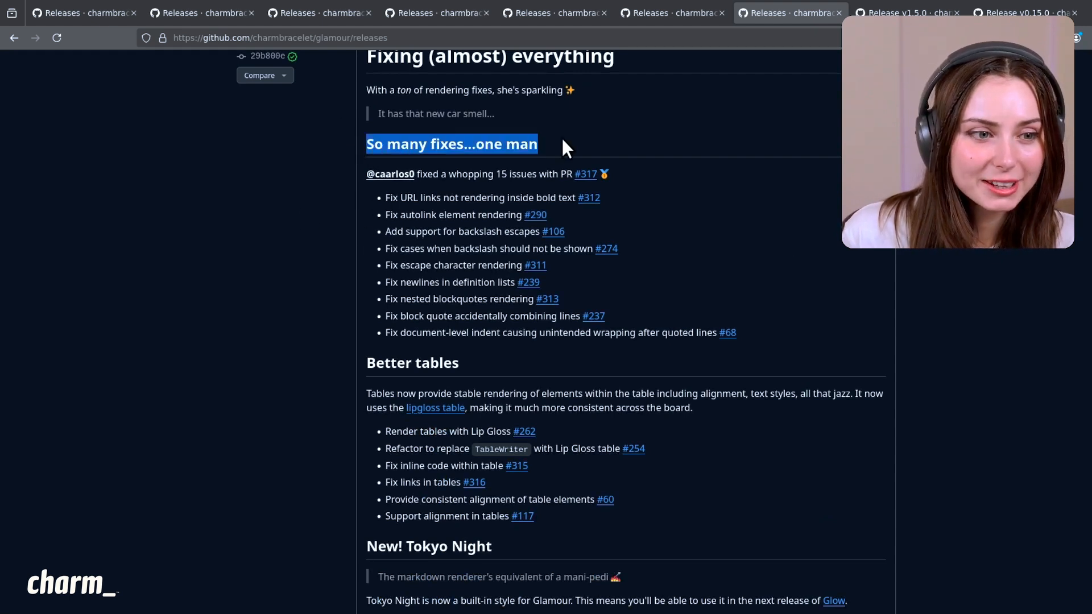
{"action": "mouse_move", "coordinate": [523, 144]}
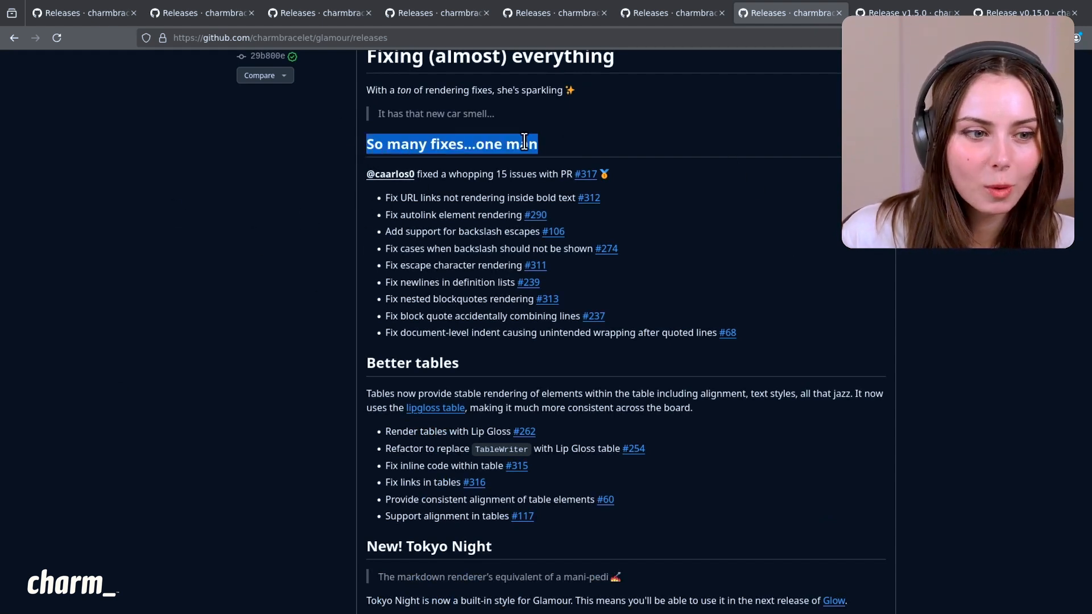
{"action": "mouse_move", "coordinate": [308, 272]}
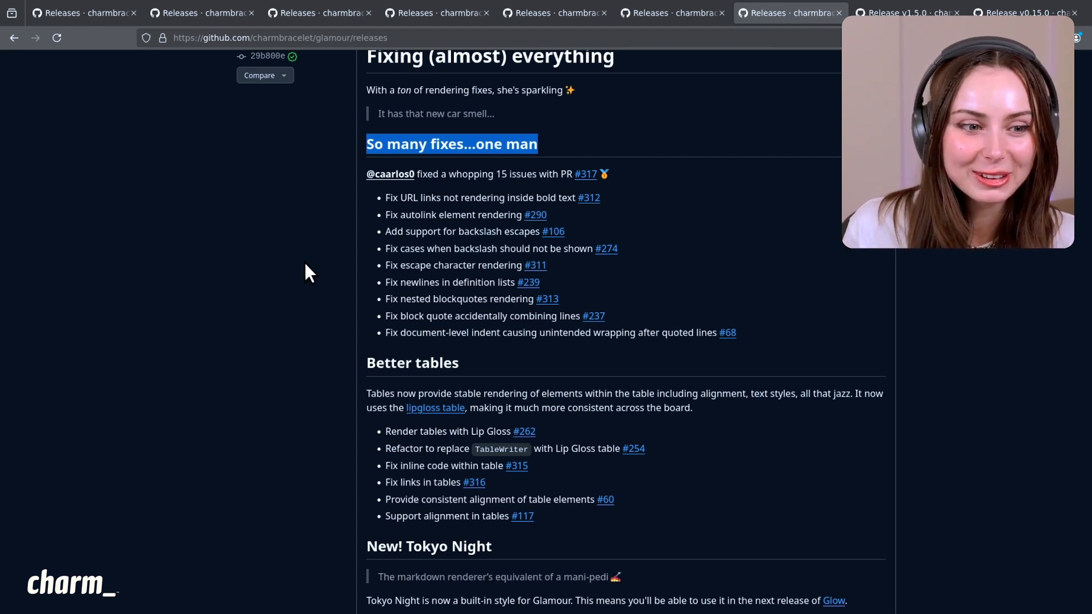
{"action": "mouse_move", "coordinate": [452, 170]}
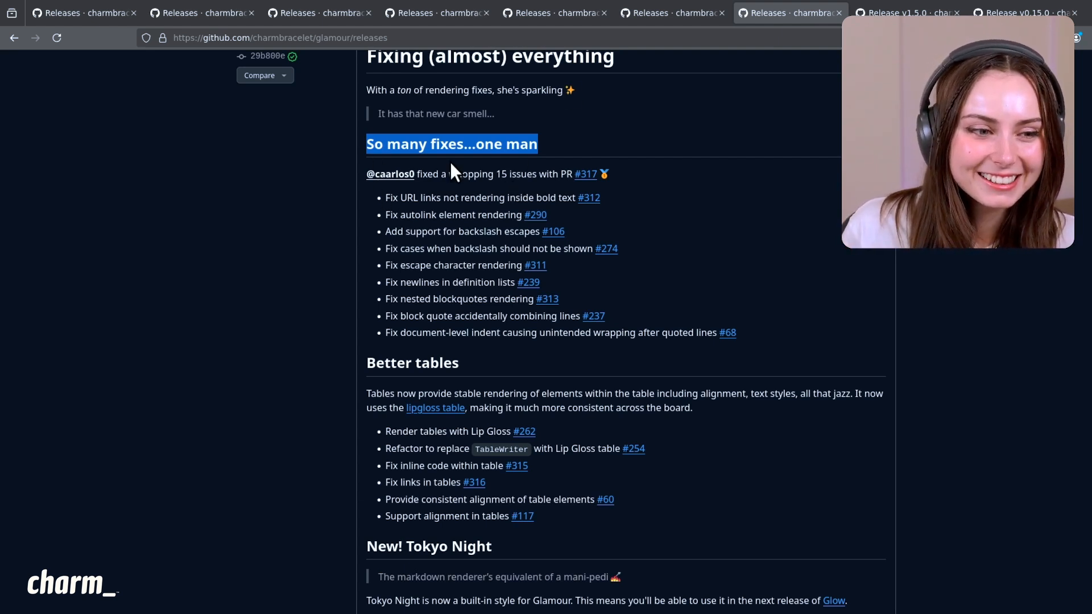
{"action": "mouse_move", "coordinate": [557, 214]}
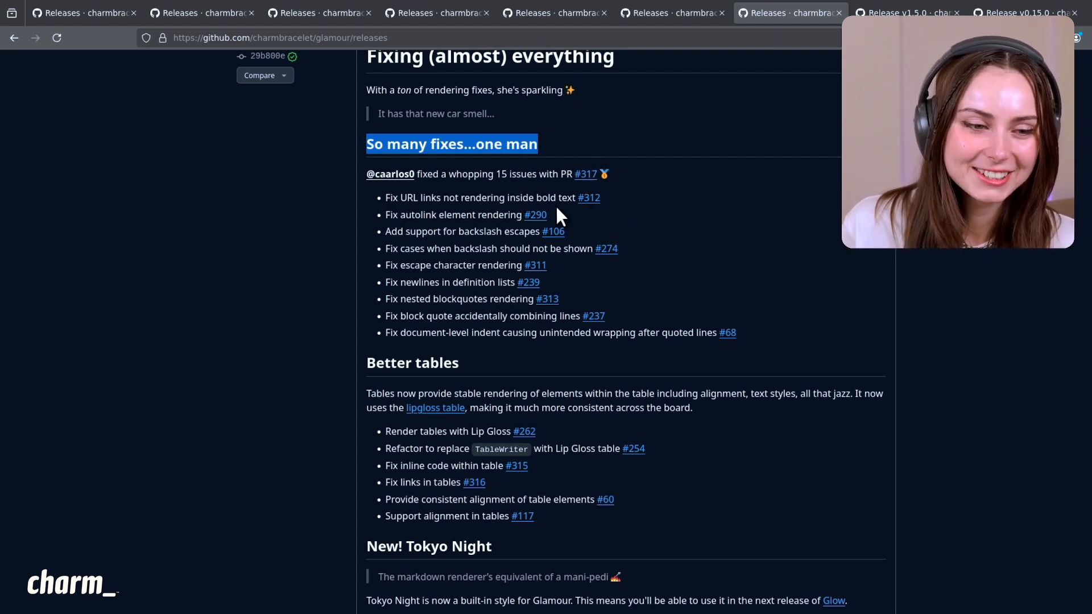
{"action": "mouse_move", "coordinate": [521, 277]}
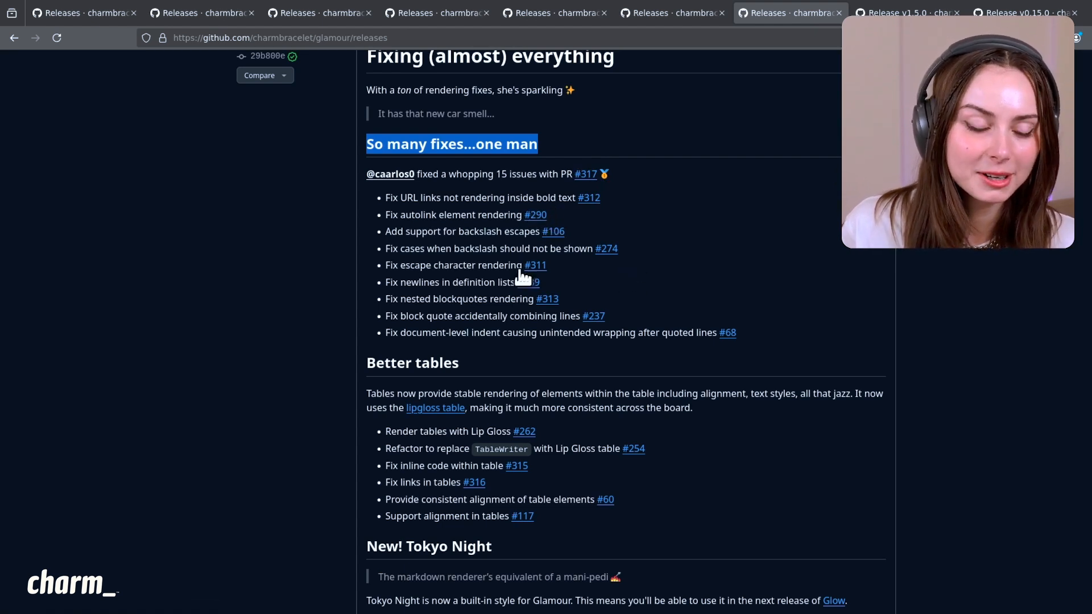
{"action": "mouse_move", "coordinate": [340, 342]}
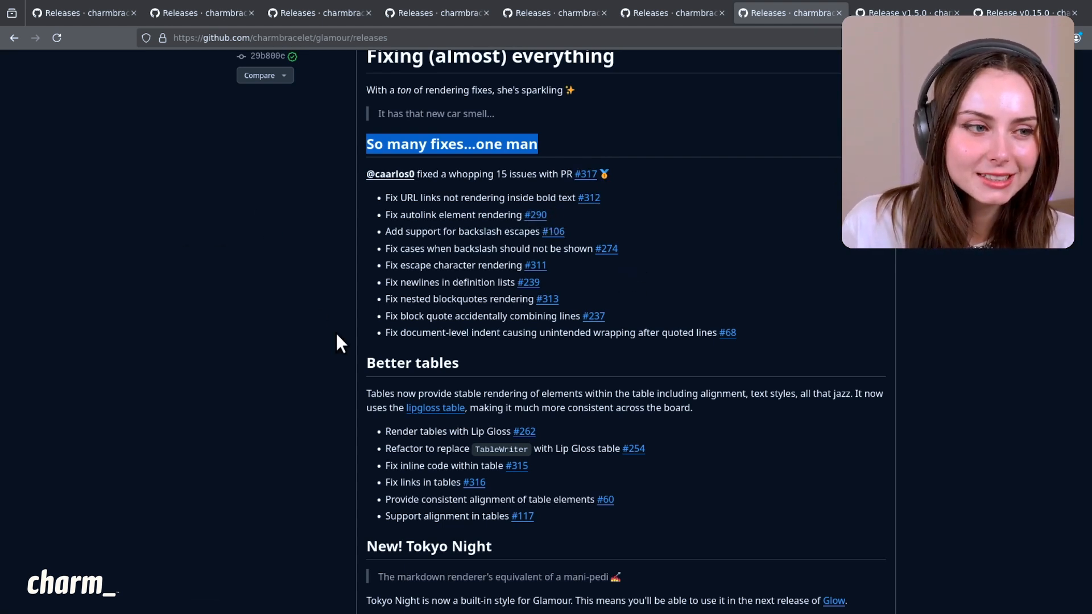
Step: Scroll through the Files changed view of glamour PR #322
{"action": "scroll", "scroll_direction": "up", "scroll_amount": 3}
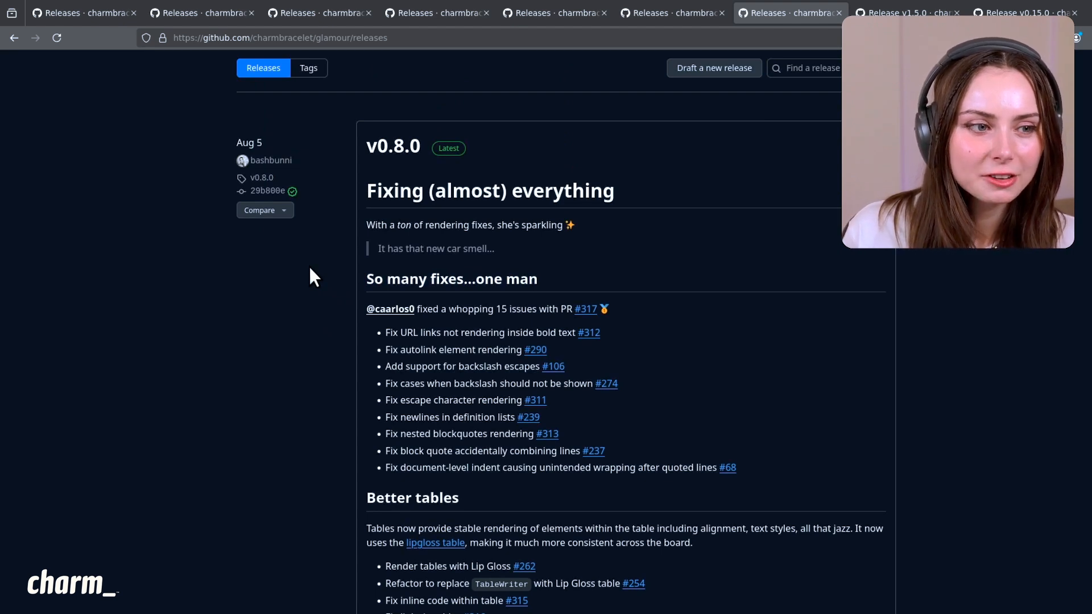
{"action": "mouse_move", "coordinate": [310, 228]}
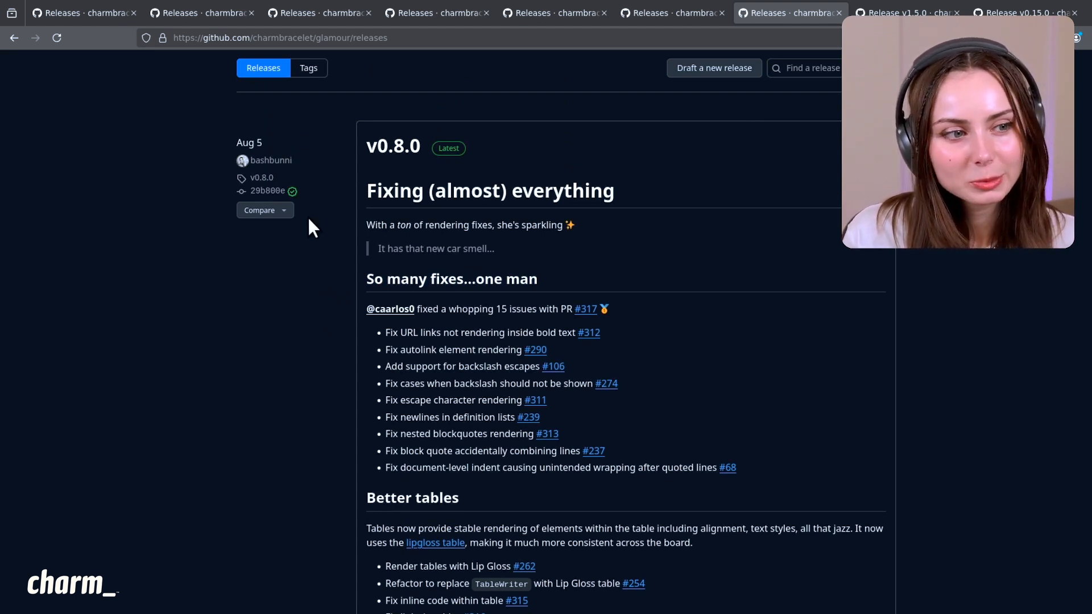
{"action": "mouse_move", "coordinate": [340, 224]}
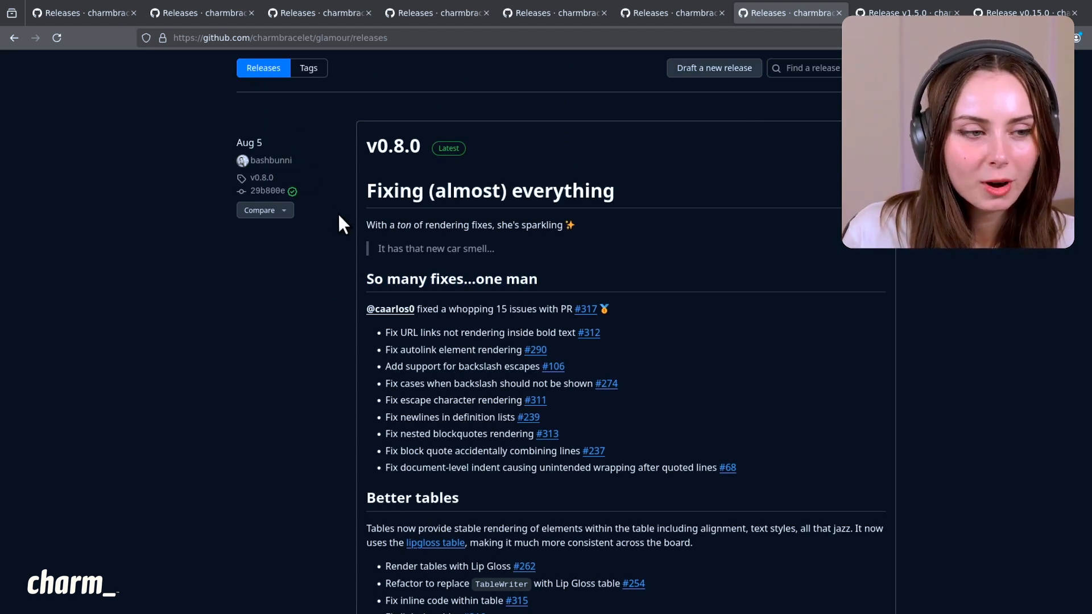
{"action": "mouse_move", "coordinate": [291, 298]}
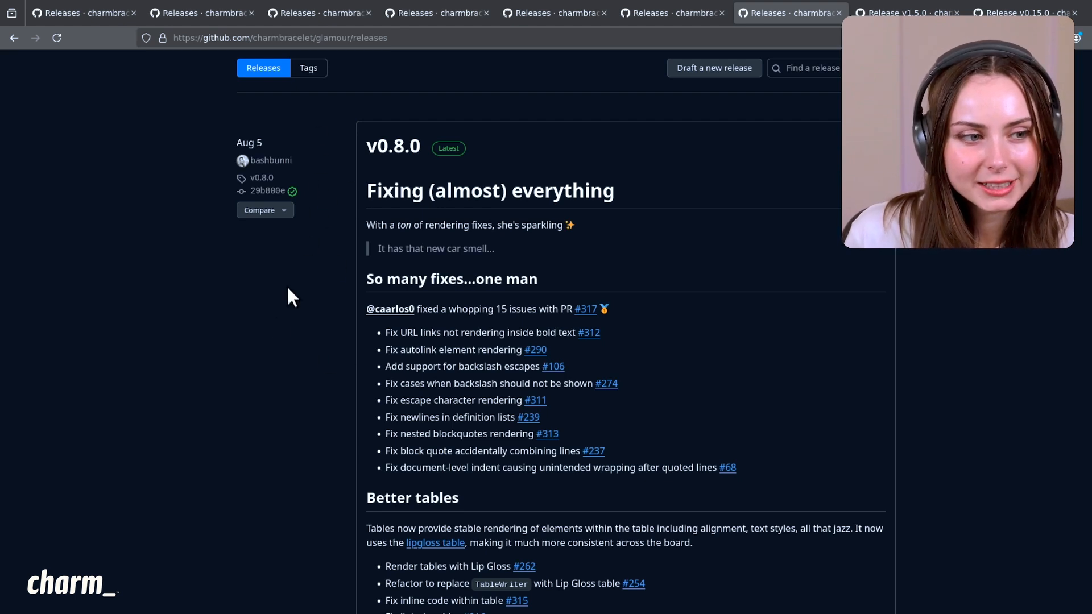
{"action": "mouse_move", "coordinate": [289, 390]}
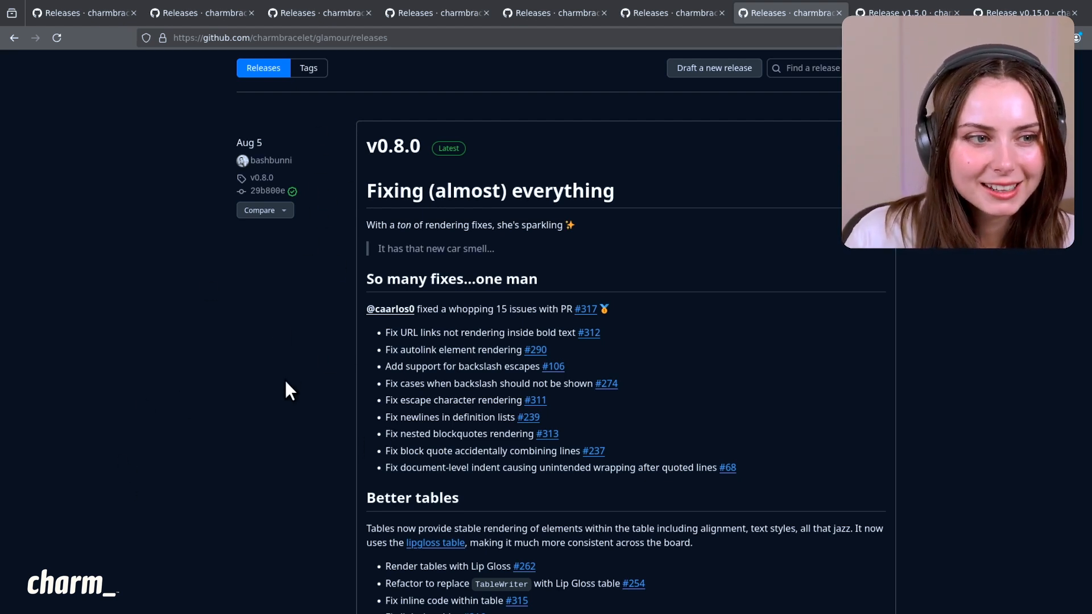
{"action": "mouse_move", "coordinate": [80, 410]}
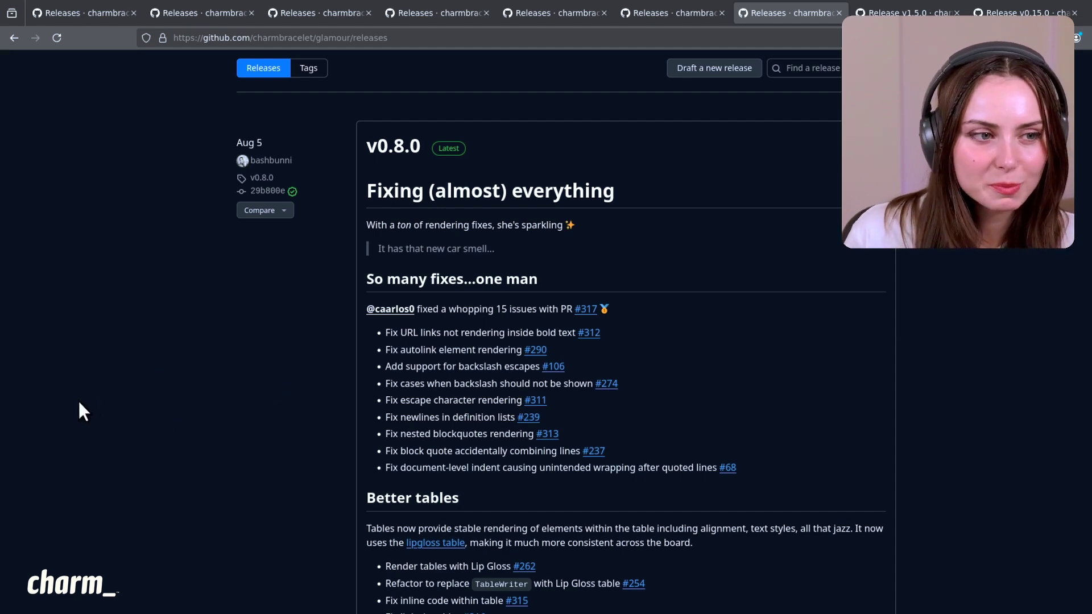
{"action": "mouse_move", "coordinate": [316, 329]}
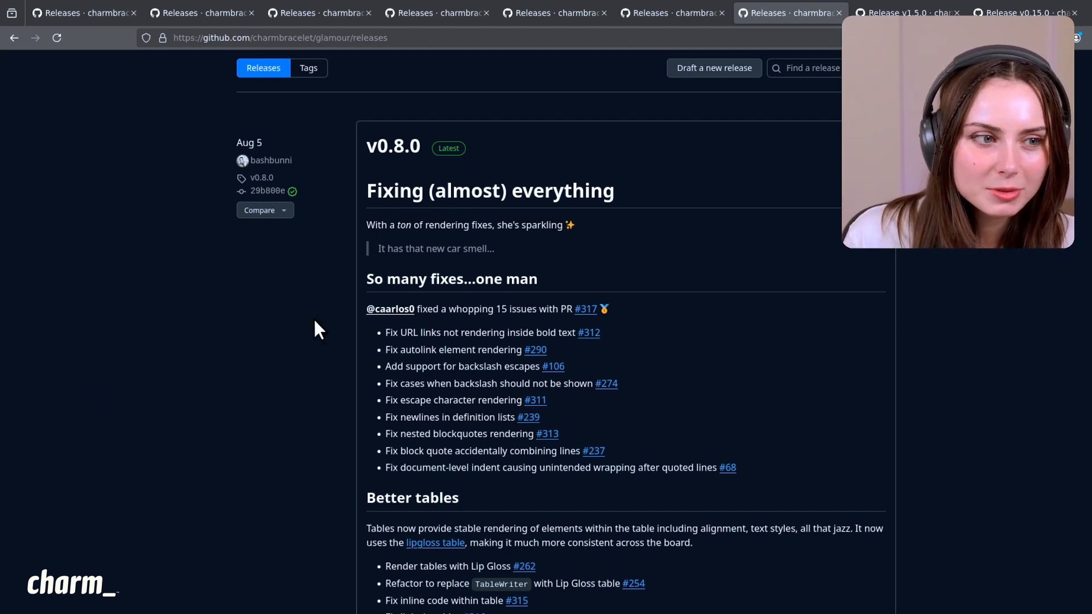
{"action": "scroll", "scroll_direction": "down", "scroll_amount": 3}
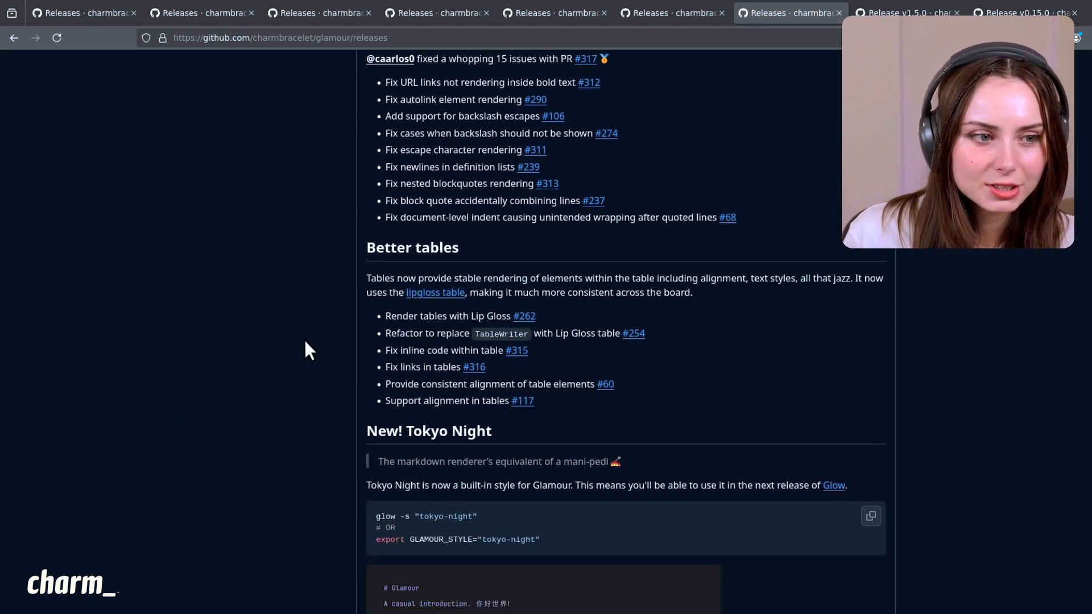
{"action": "scroll", "scroll_direction": "up", "scroll_amount": 3}
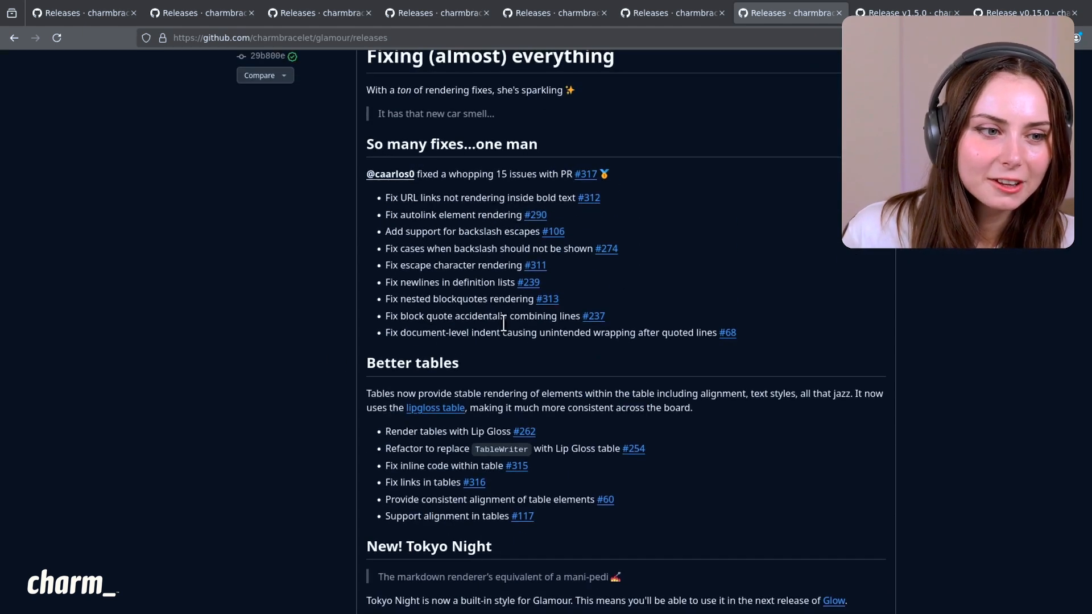
{"action": "scroll", "scroll_direction": "down", "scroll_amount": 3}
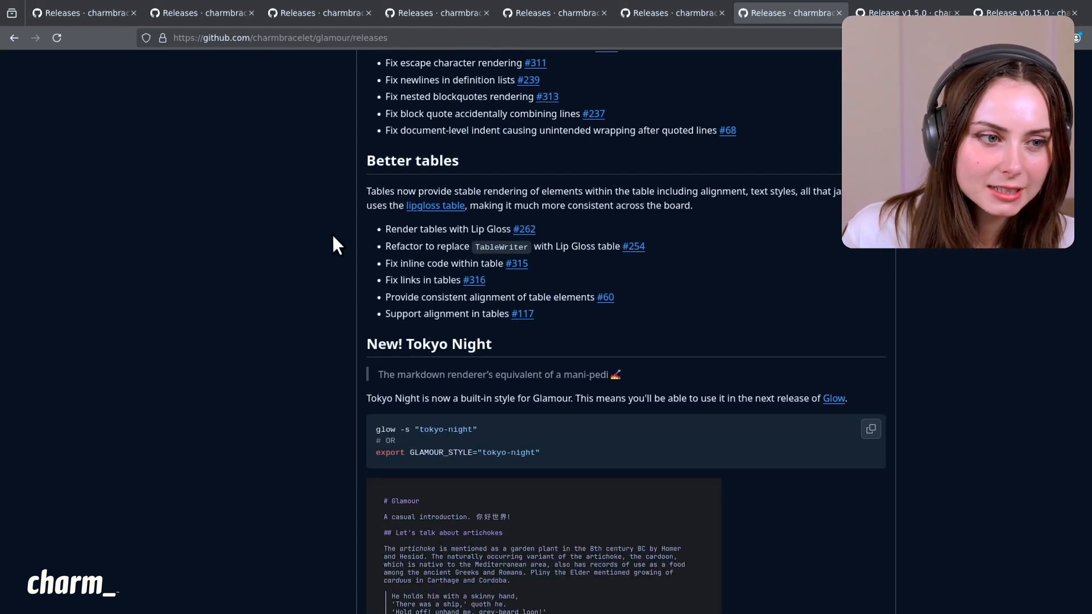
{"action": "mouse_move", "coordinate": [421, 397]}
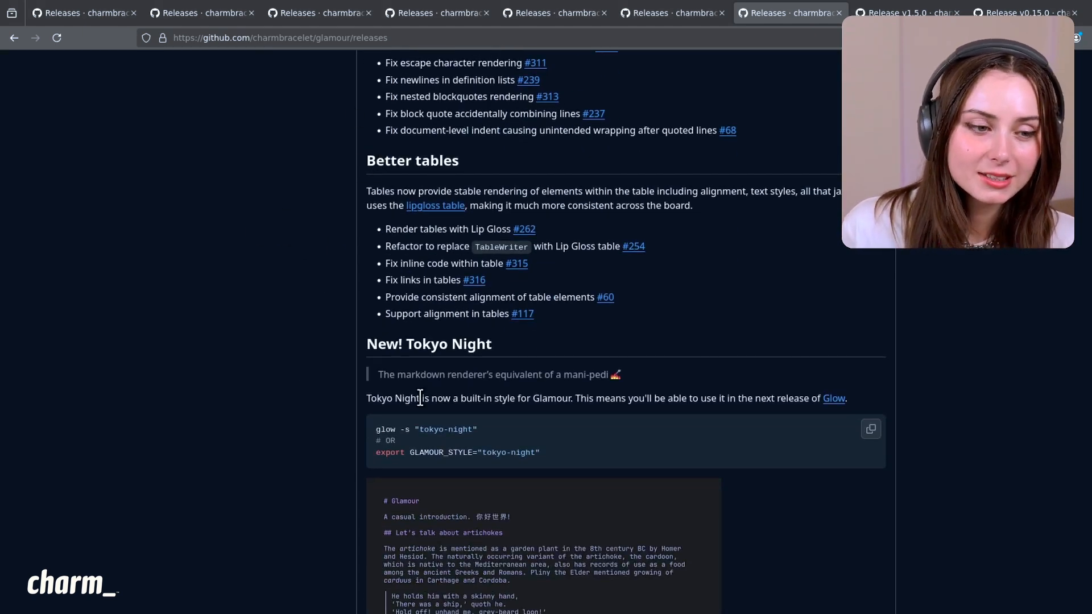
{"action": "scroll", "scroll_direction": "down", "scroll_amount": 3}
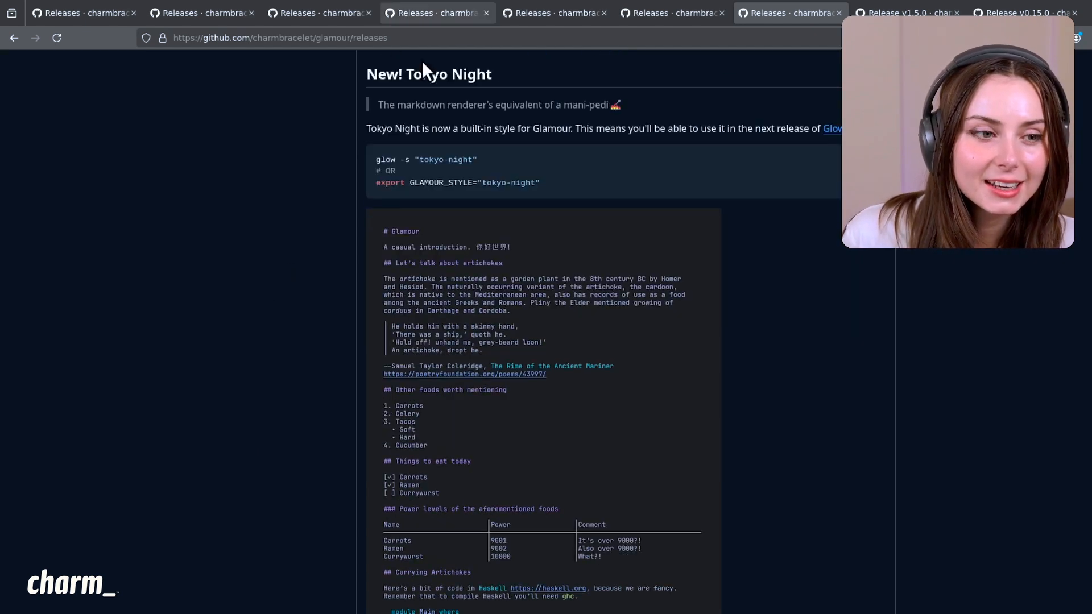
{"action": "scroll", "scroll_direction": "down", "scroll_amount": 3}
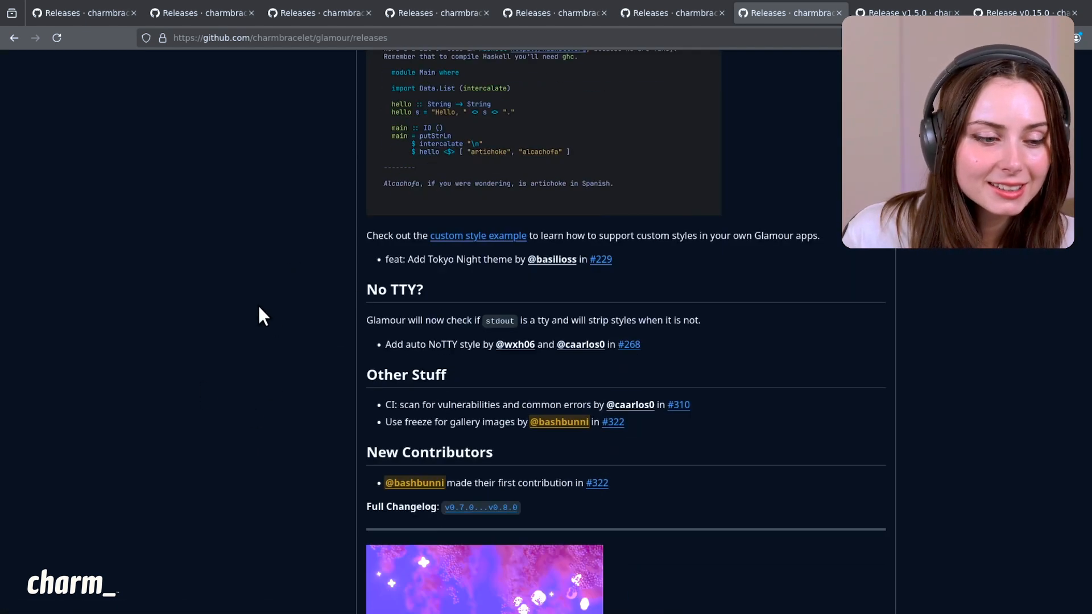
{"action": "mouse_move", "coordinate": [371, 292]}
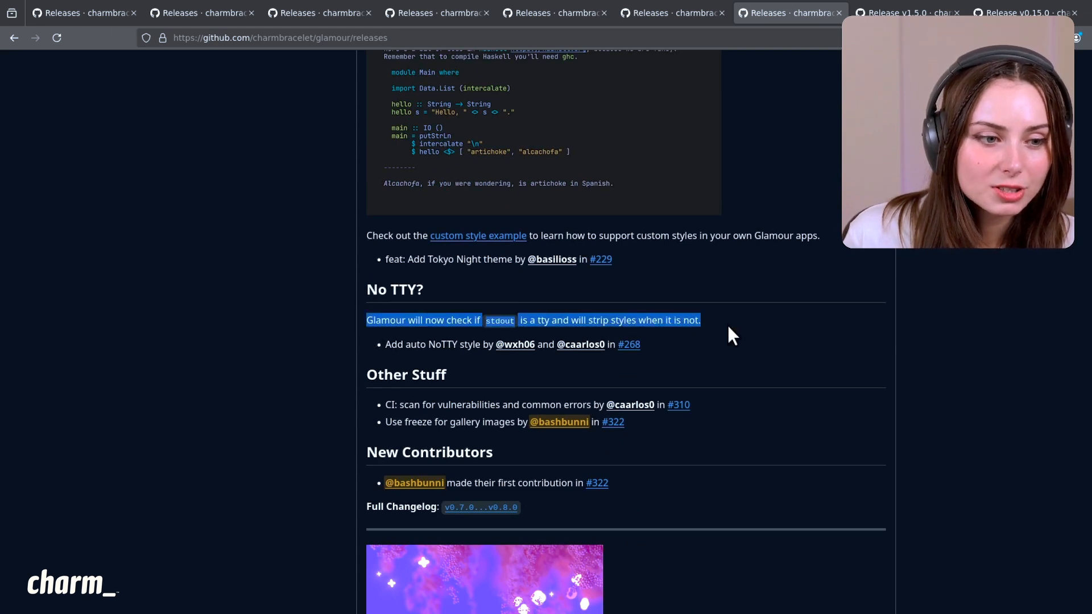
{"action": "mouse_move", "coordinate": [739, 332]}
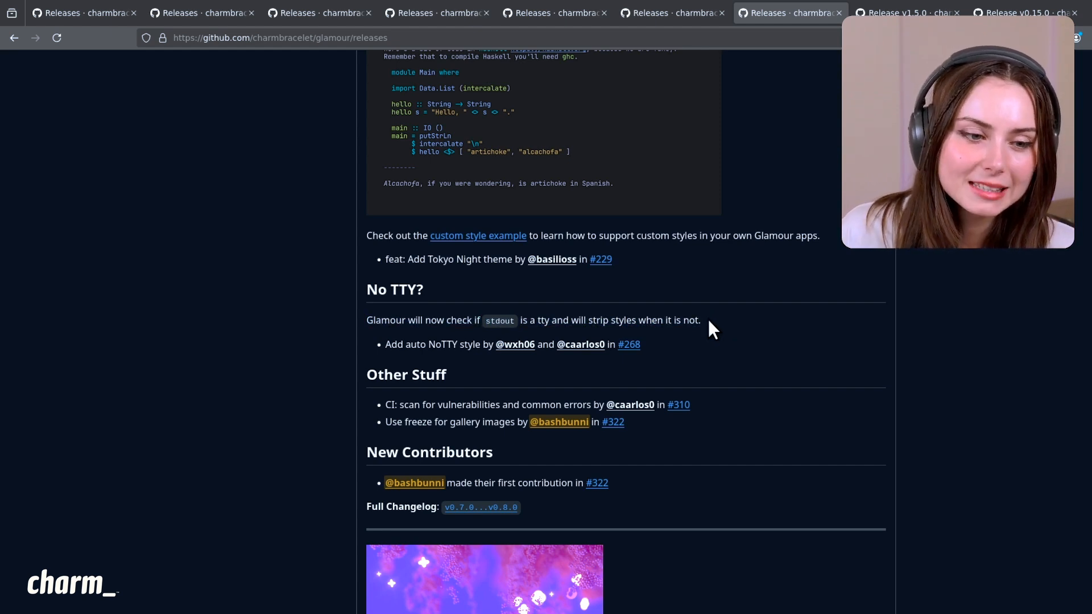
{"action": "mouse_move", "coordinate": [370, 321]}
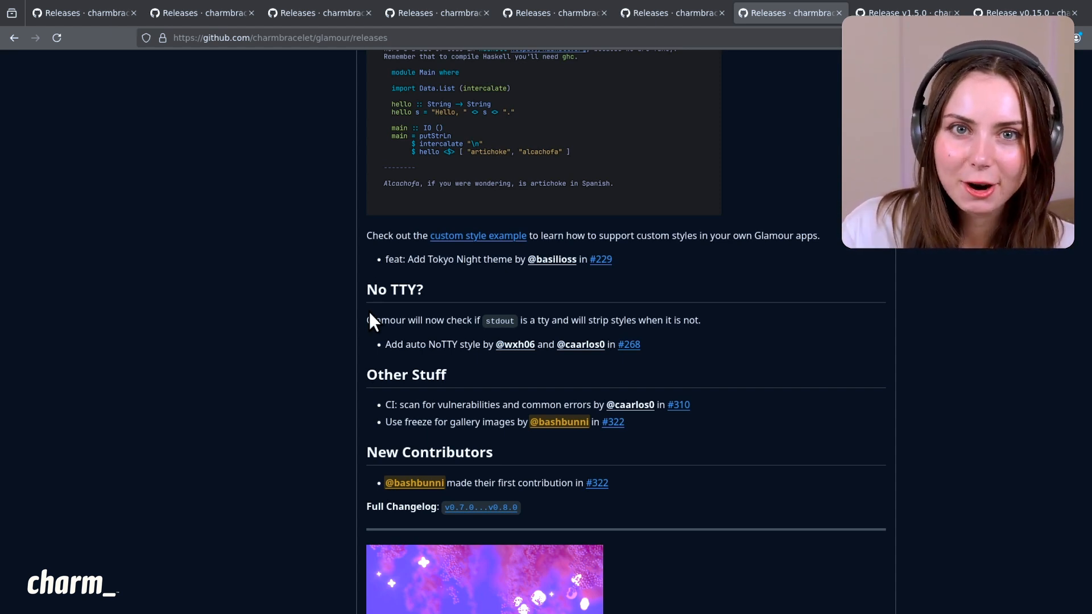
{"action": "mouse_move", "coordinate": [282, 407]}
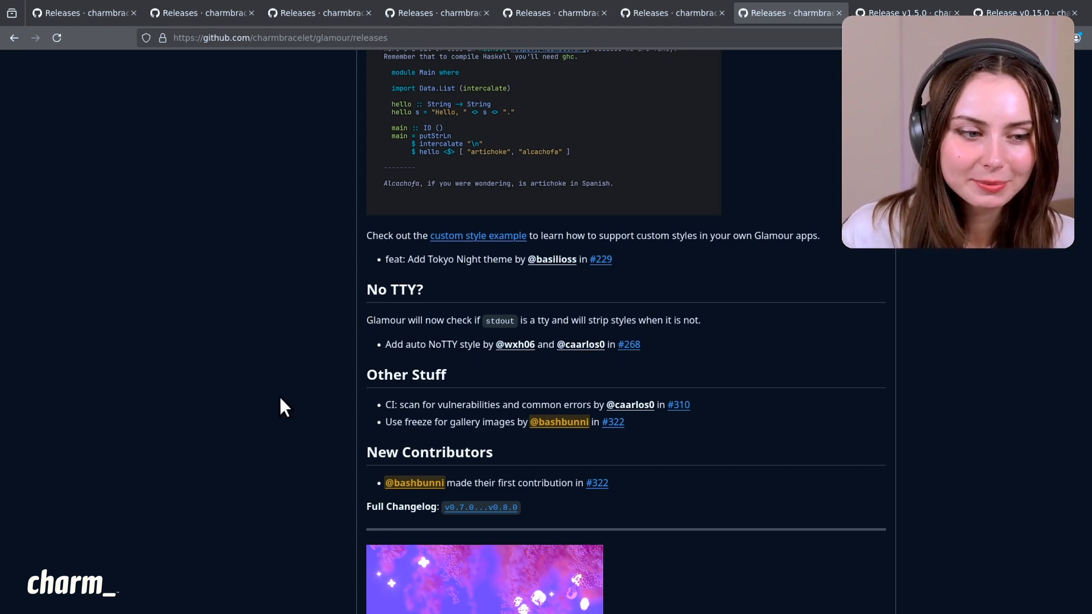
{"action": "mouse_move", "coordinate": [290, 386]}
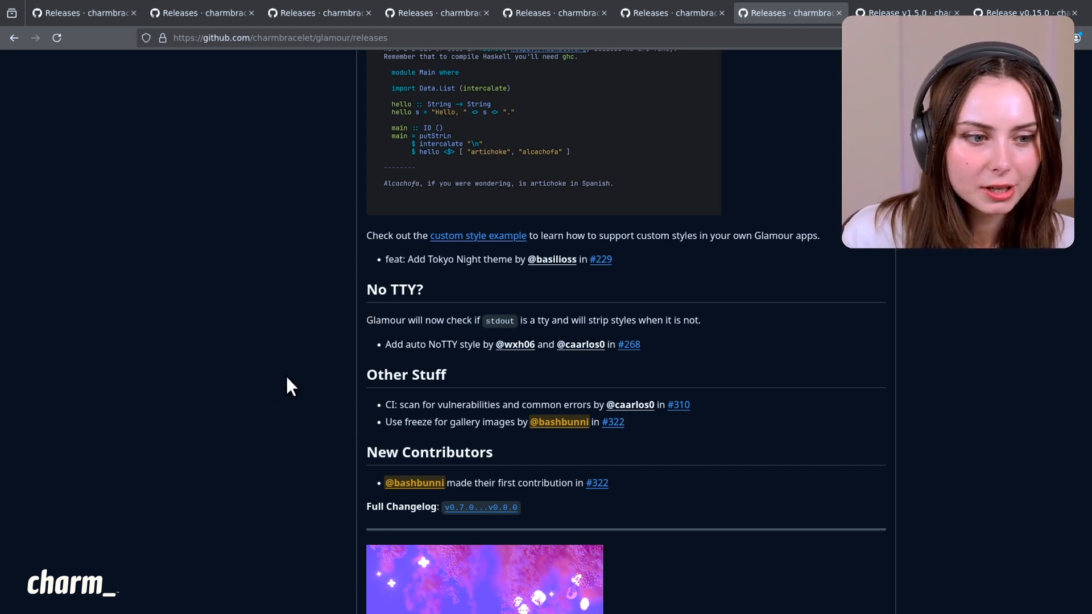
Step: Click through the PR #322 page, then switch to the Mods v1.5.0 release notes
{"action": "double_click", "coordinate": [409, 422]}
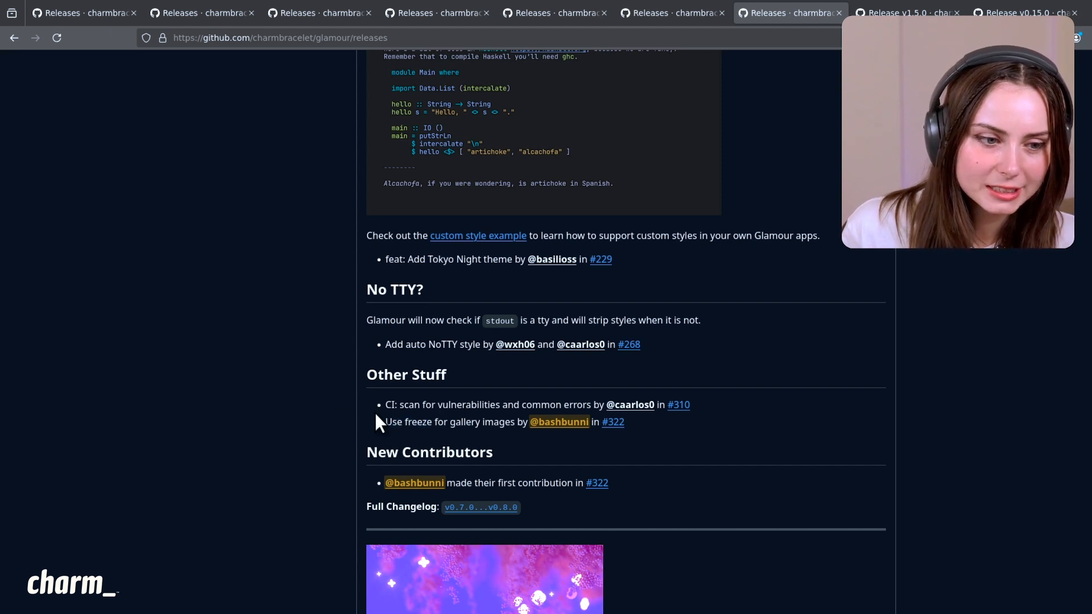
{"action": "mouse_move", "coordinate": [598, 459]}
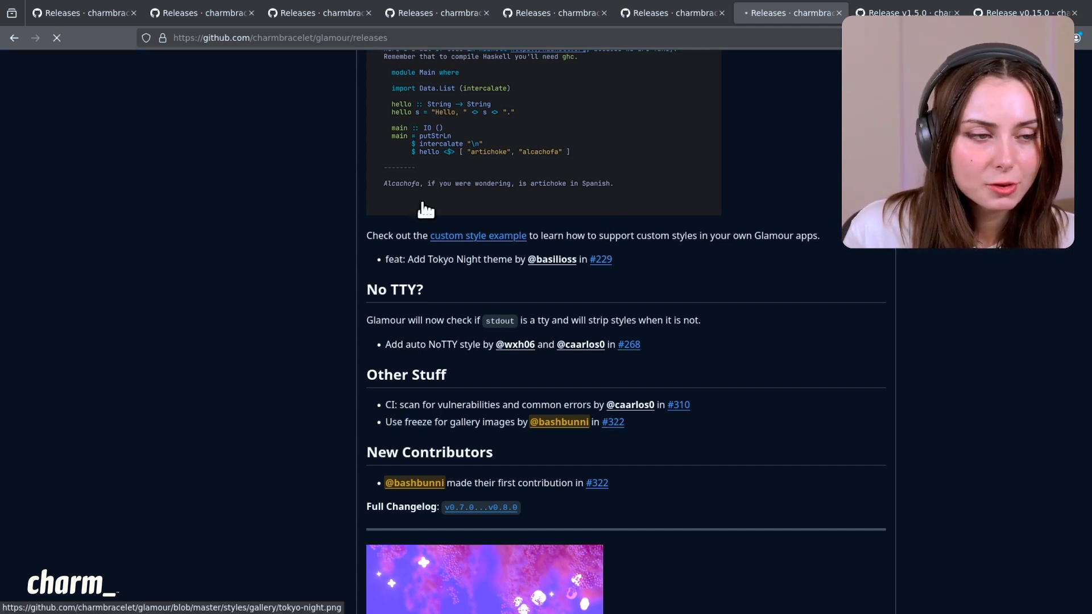
{"action": "left_click", "coordinate": [612, 421]}
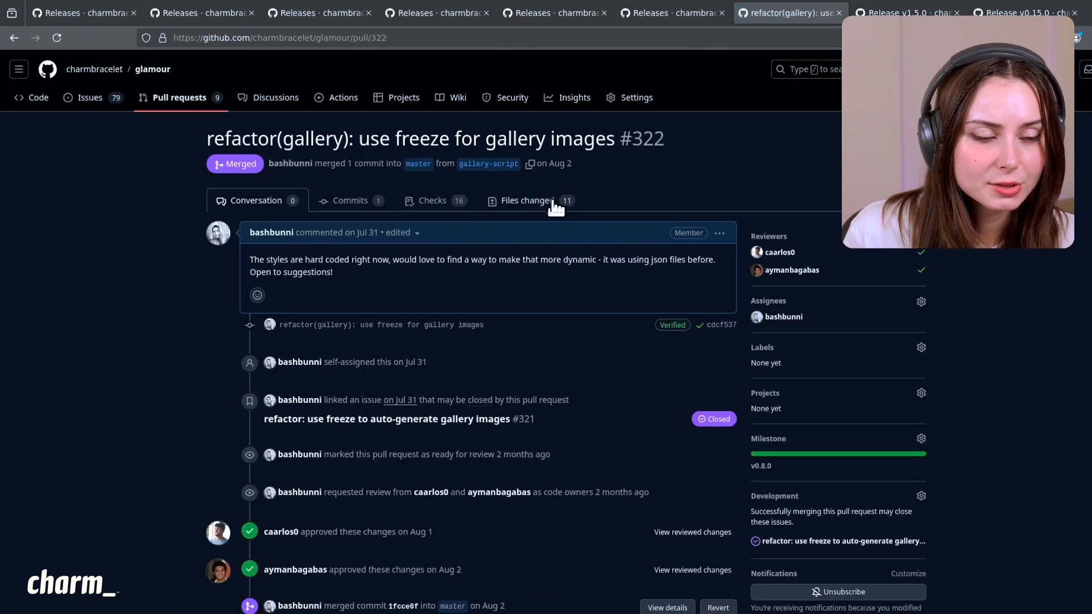
{"action": "left_click", "coordinate": [527, 201]}
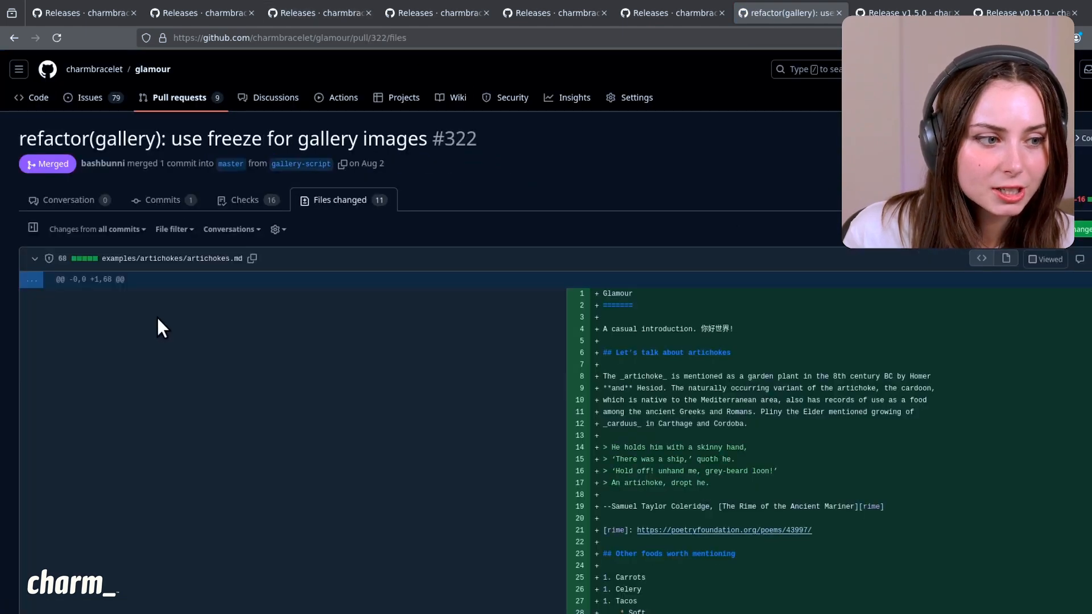
{"action": "left_click", "coordinate": [905, 12]}
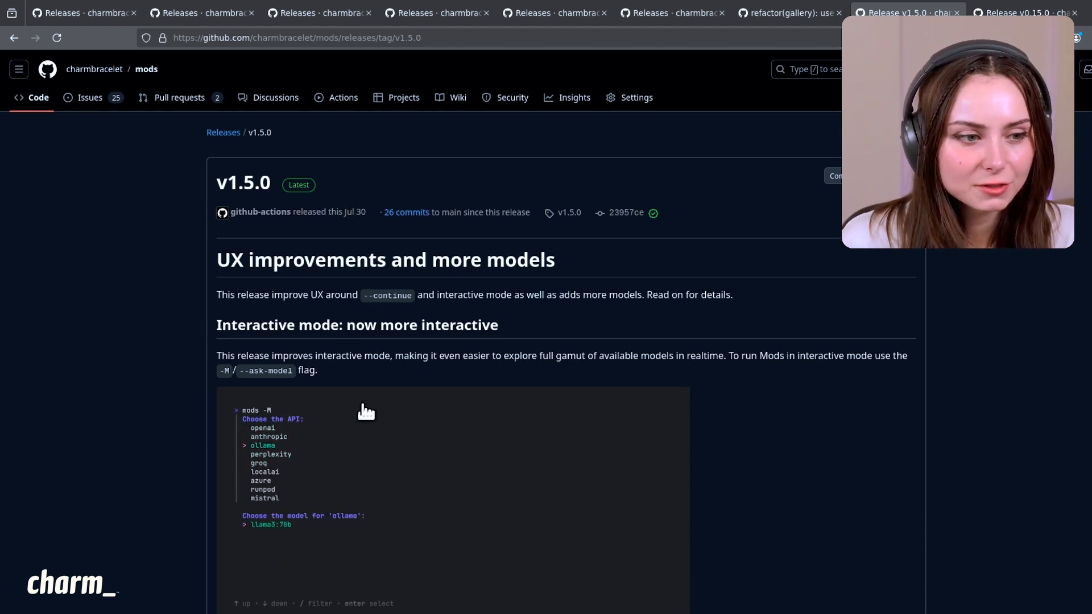
{"action": "scroll", "scroll_direction": "down", "scroll_amount": 3}
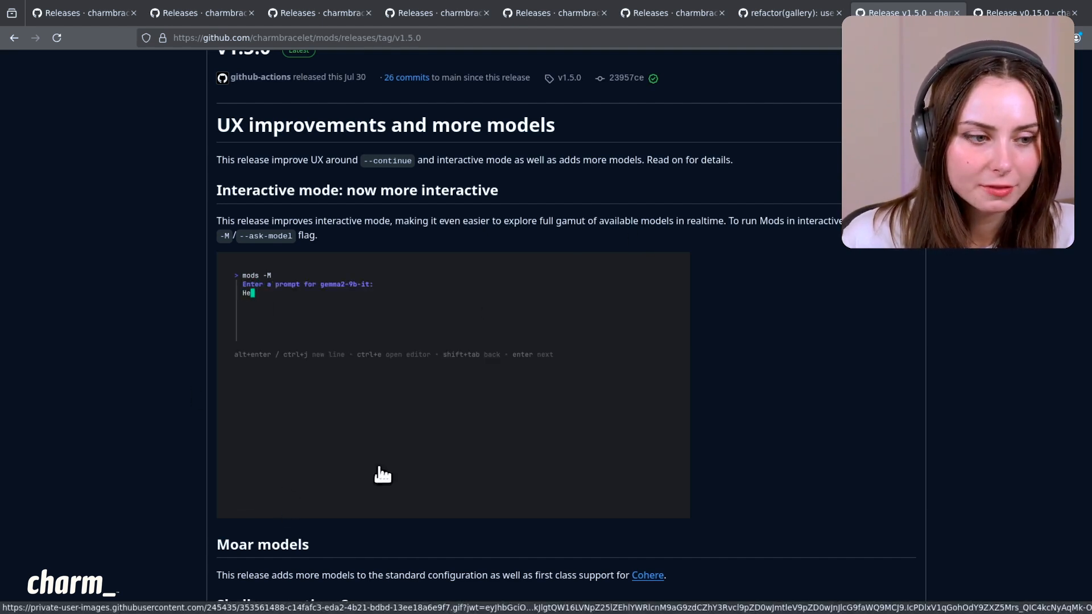
{"action": "scroll", "scroll_direction": "up", "scroll_amount": 3}
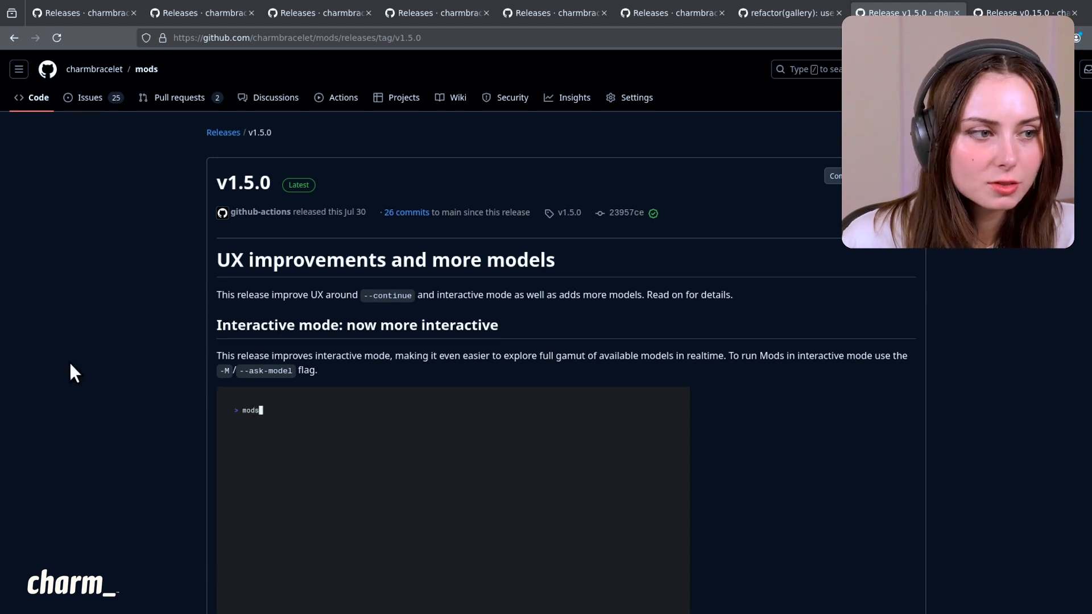
Step: Switch to the wishlist 'Release v0.15.0' tab to read its changelog
{"action": "left_click", "coordinate": [1024, 12]}
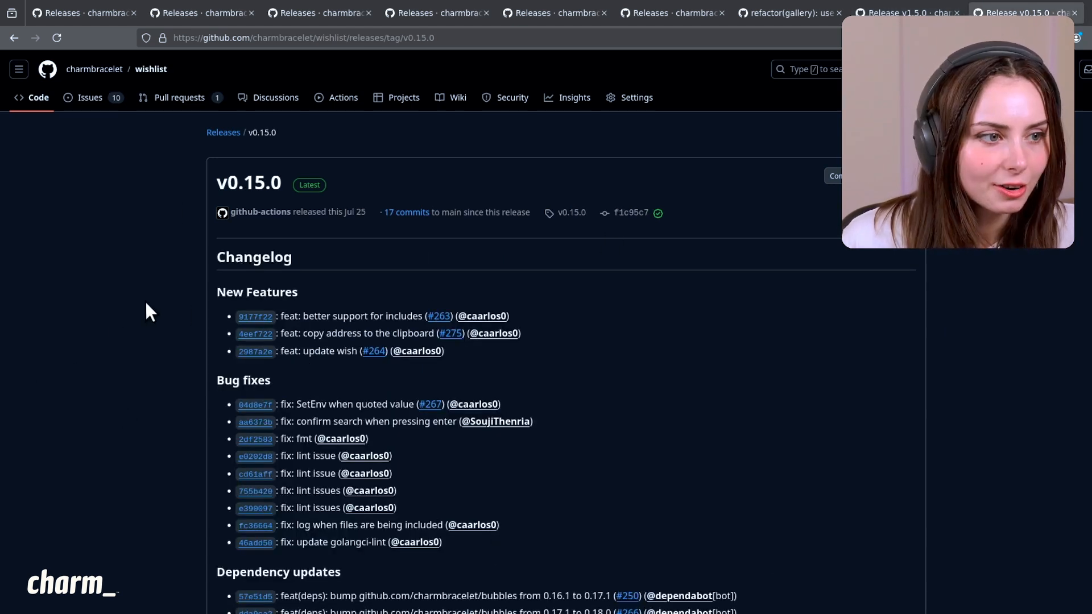
{"action": "mouse_move", "coordinate": [189, 249]}
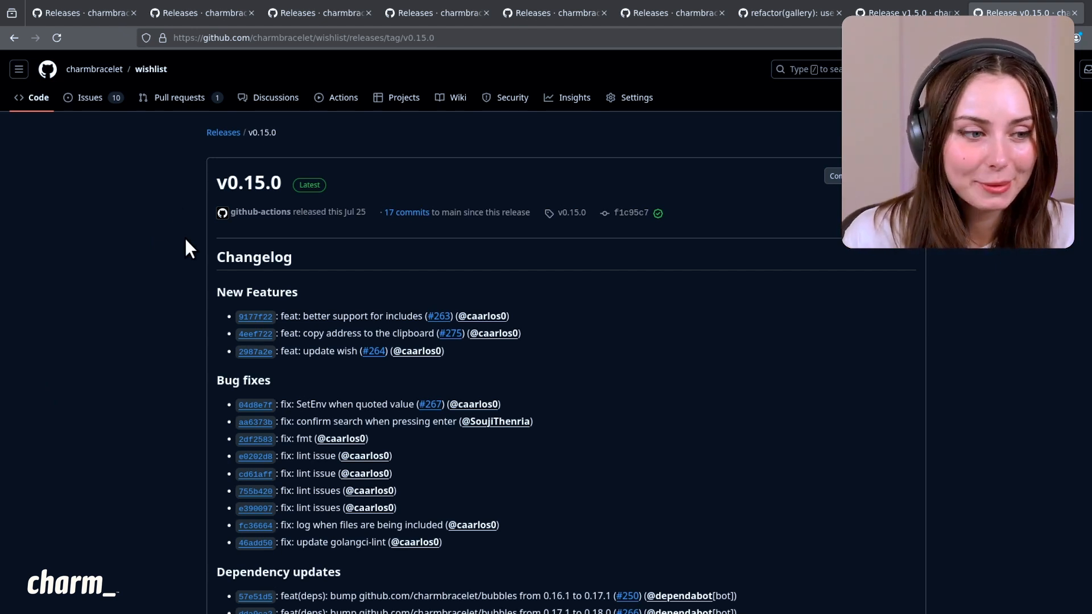
{"action": "mouse_move", "coordinate": [183, 256]}
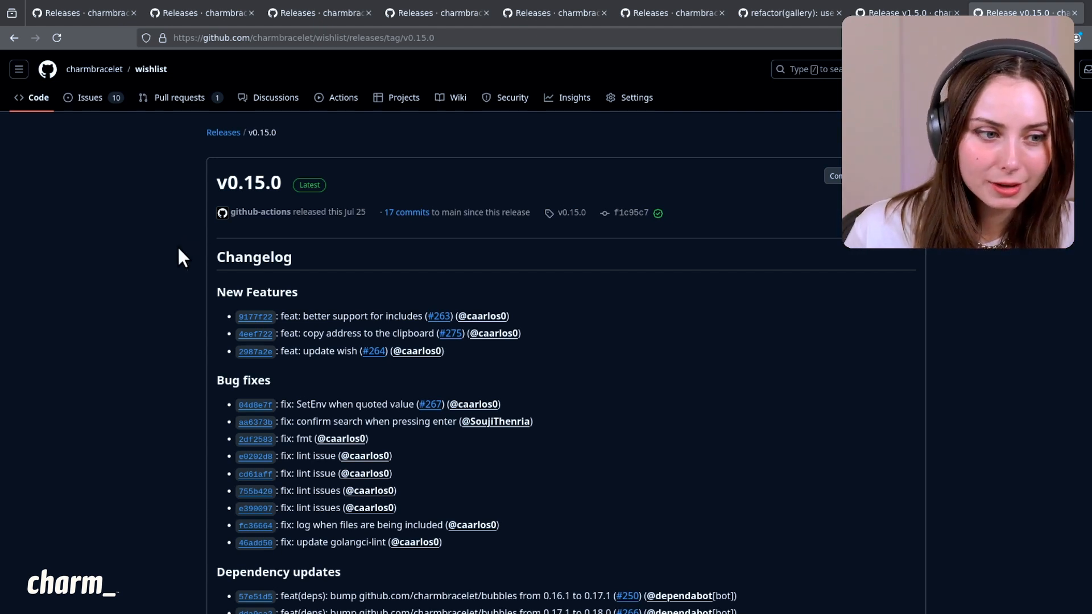
{"action": "mouse_move", "coordinate": [18, 142]}
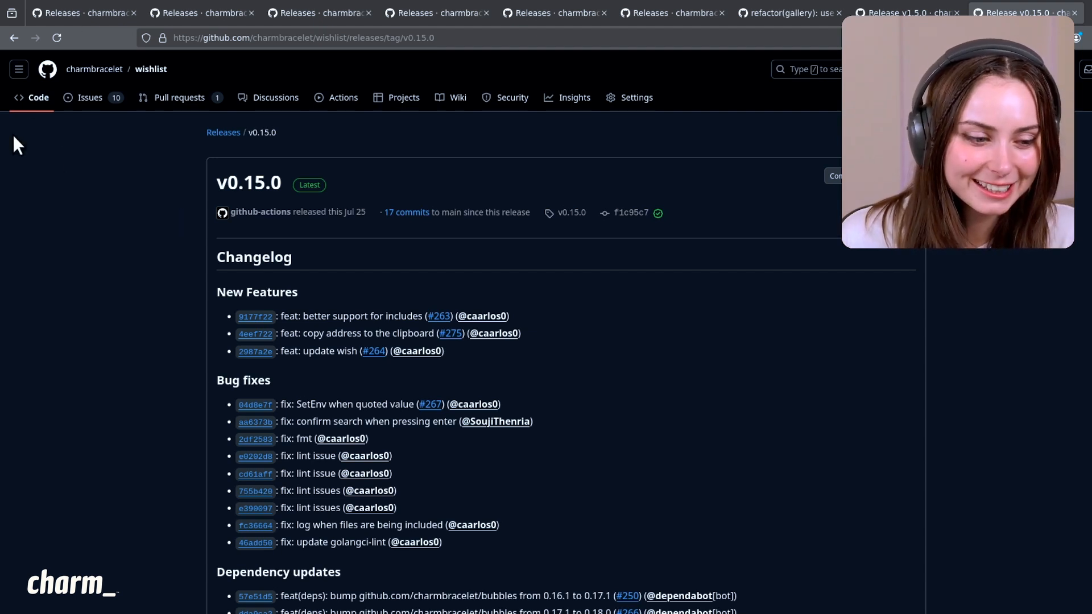
{"action": "mouse_move", "coordinate": [142, 312]}
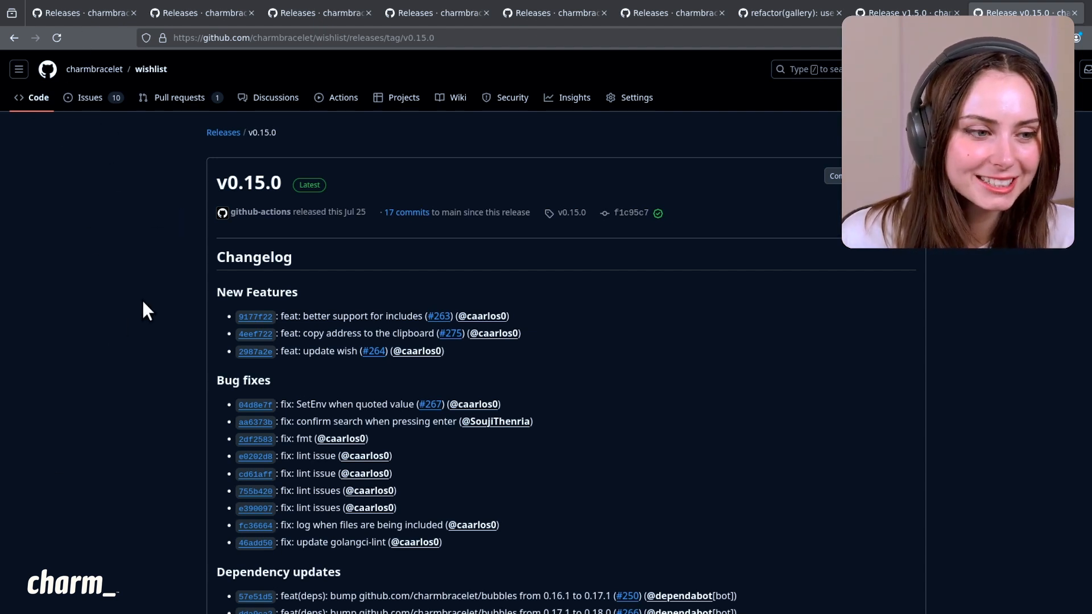
{"action": "mouse_move", "coordinate": [192, 221]}
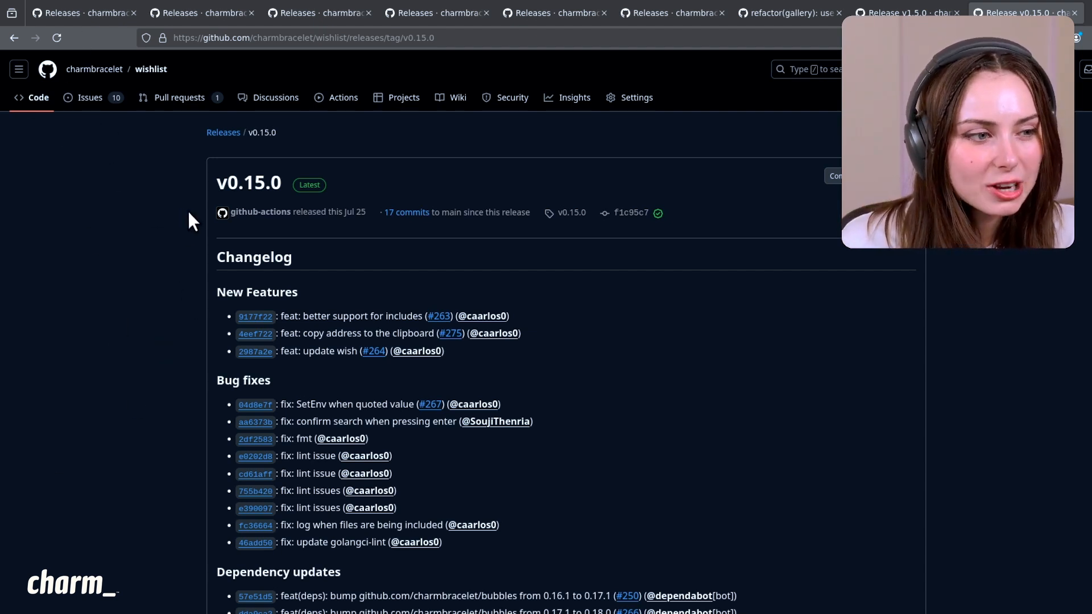
{"action": "mouse_move", "coordinate": [187, 258]}
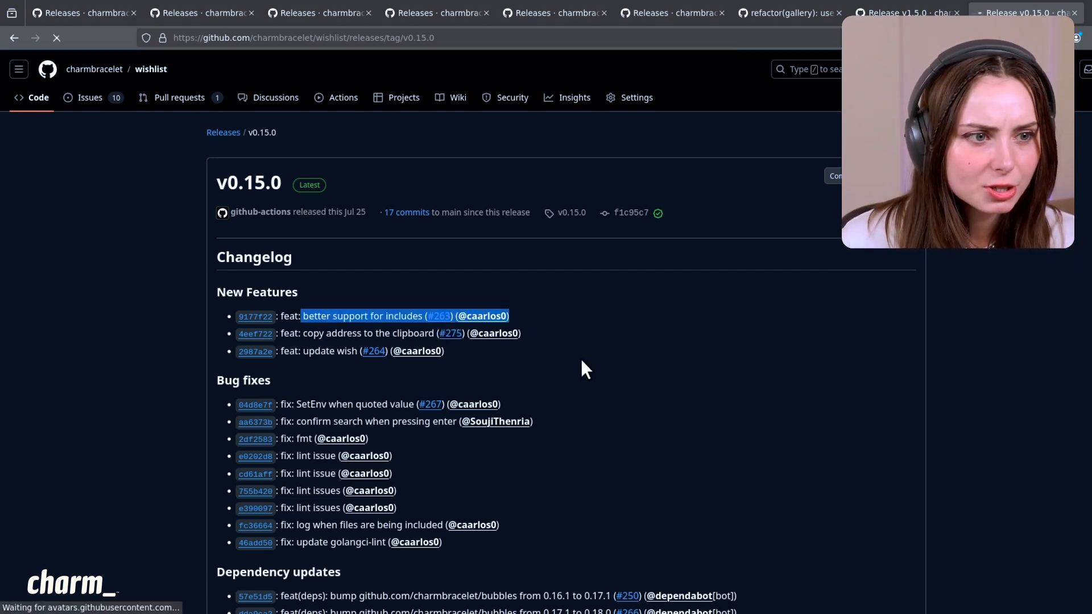
Step: Open Wishlist pull request #263, 'feat: better support for includes', from the changelog
{"action": "left_click", "coordinate": [437, 316]}
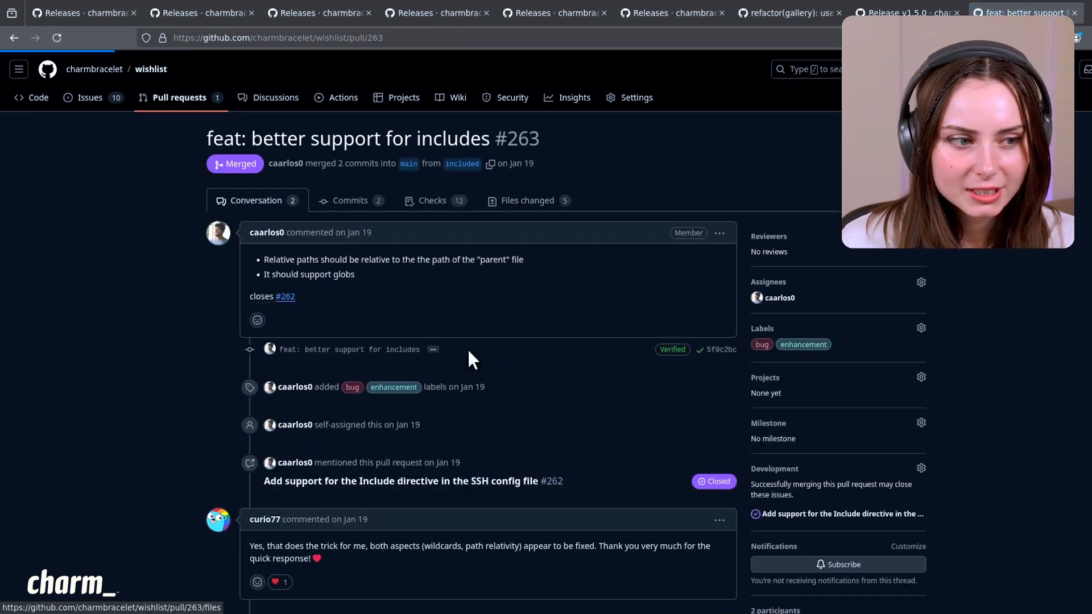
{"action": "mouse_move", "coordinate": [394, 286]}
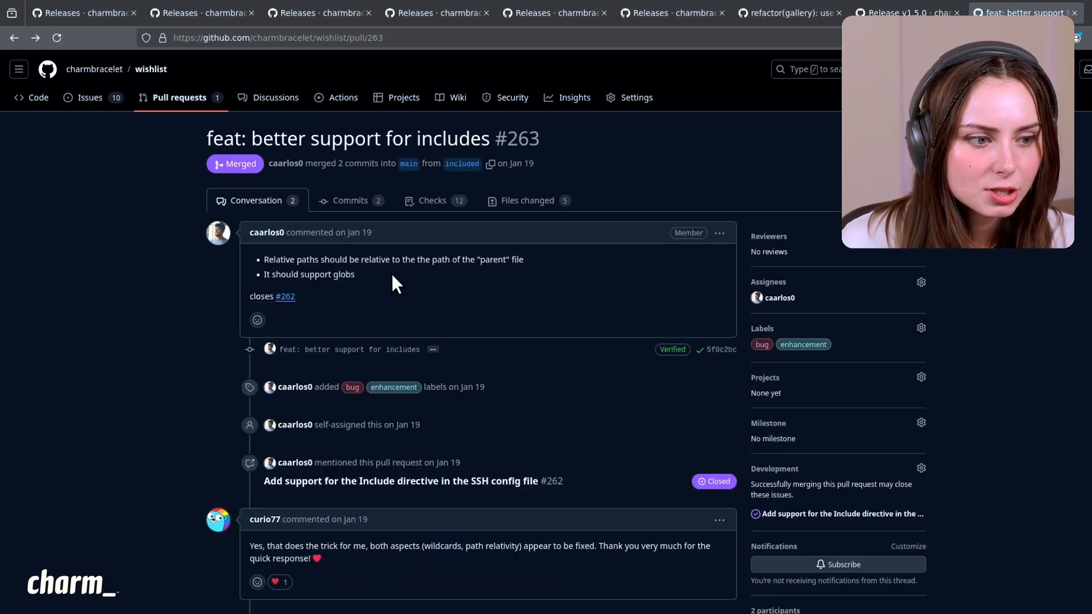
{"action": "mouse_move", "coordinate": [396, 268]}
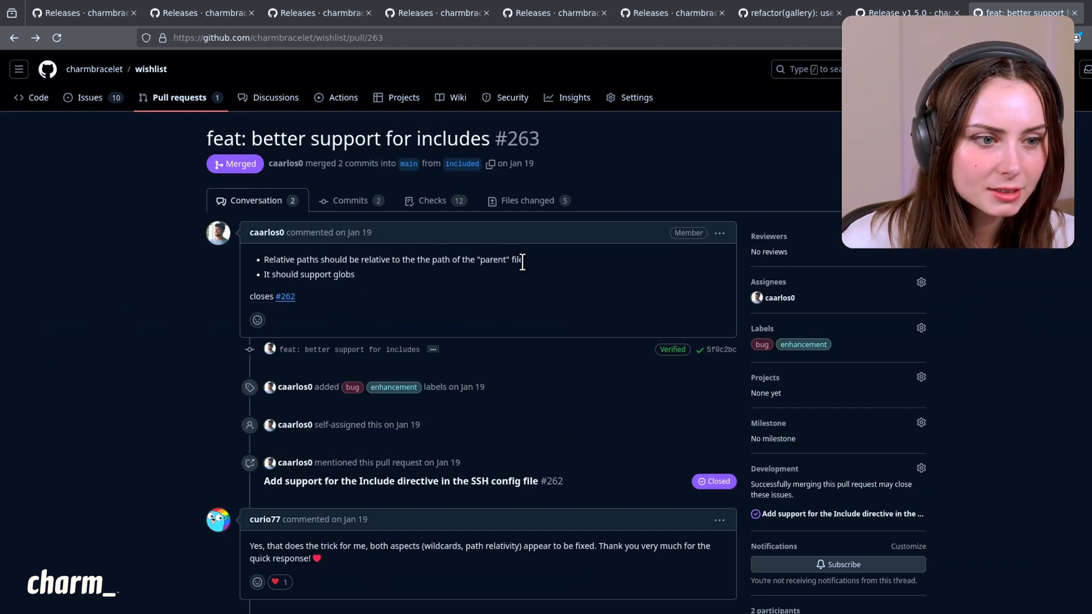
Step: Return to the Wishlist v0.15.0 release notes and read down to Documentation updates and Other work
{"action": "left_click", "coordinate": [1024, 12]}
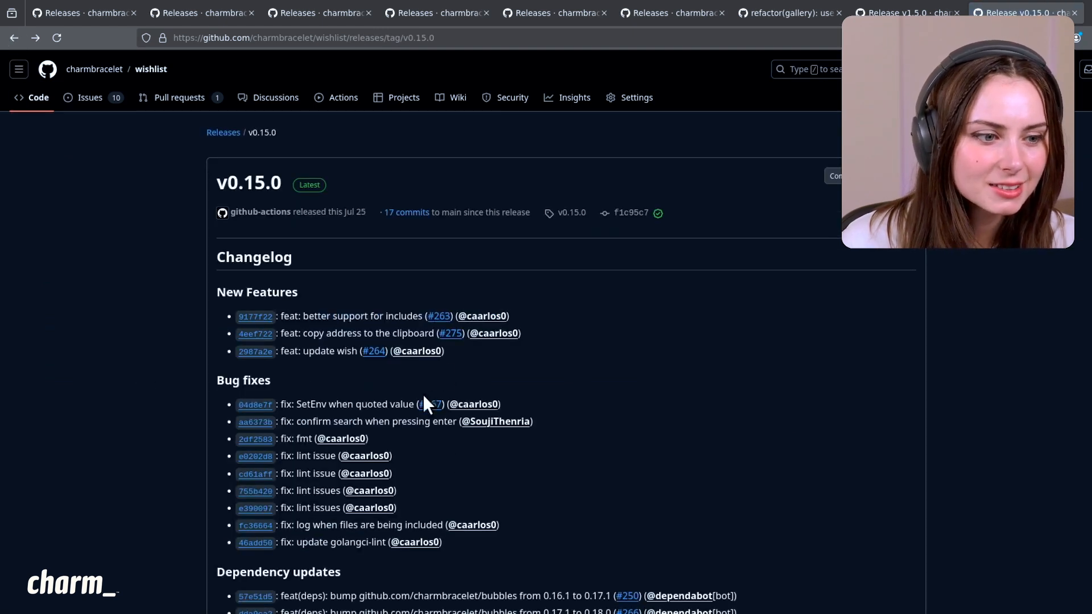
{"action": "mouse_move", "coordinate": [165, 320]}
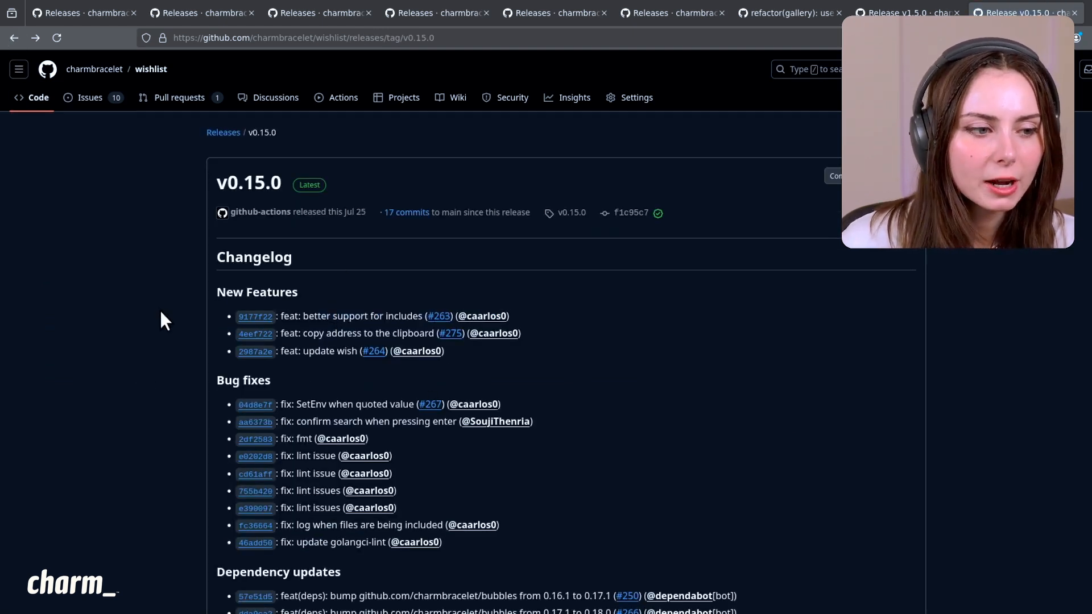
{"action": "mouse_move", "coordinate": [303, 275]}
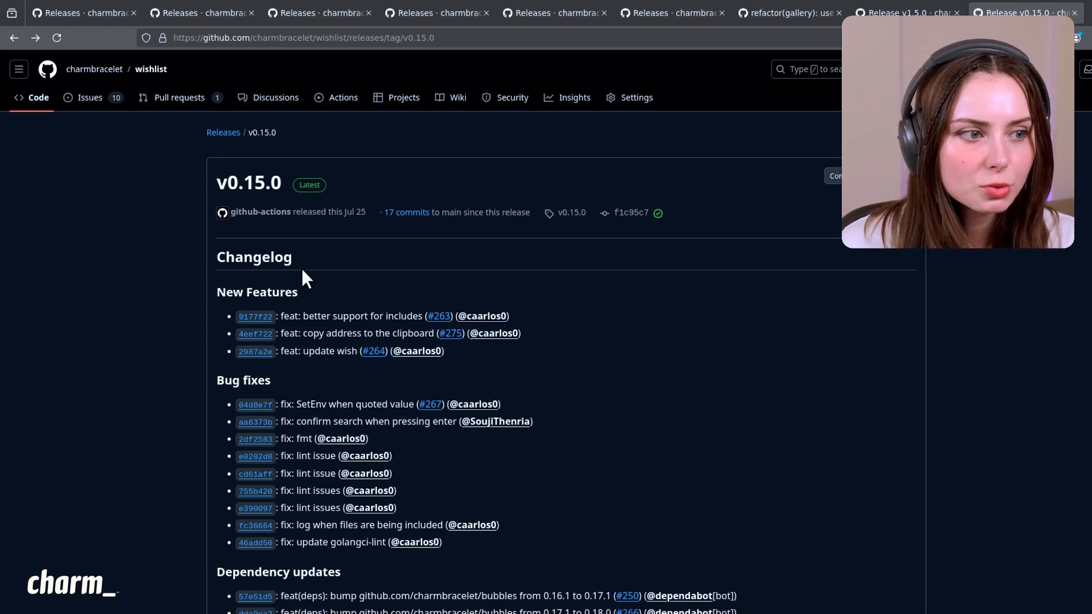
{"action": "mouse_move", "coordinate": [167, 420]}
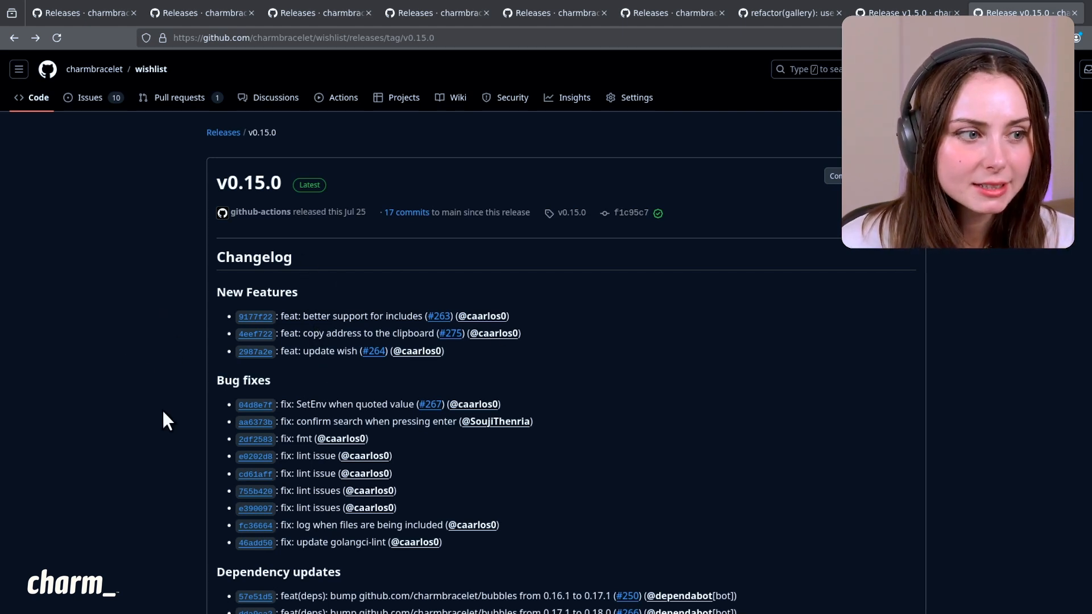
{"action": "scroll", "scroll_direction": "down", "scroll_amount": 3}
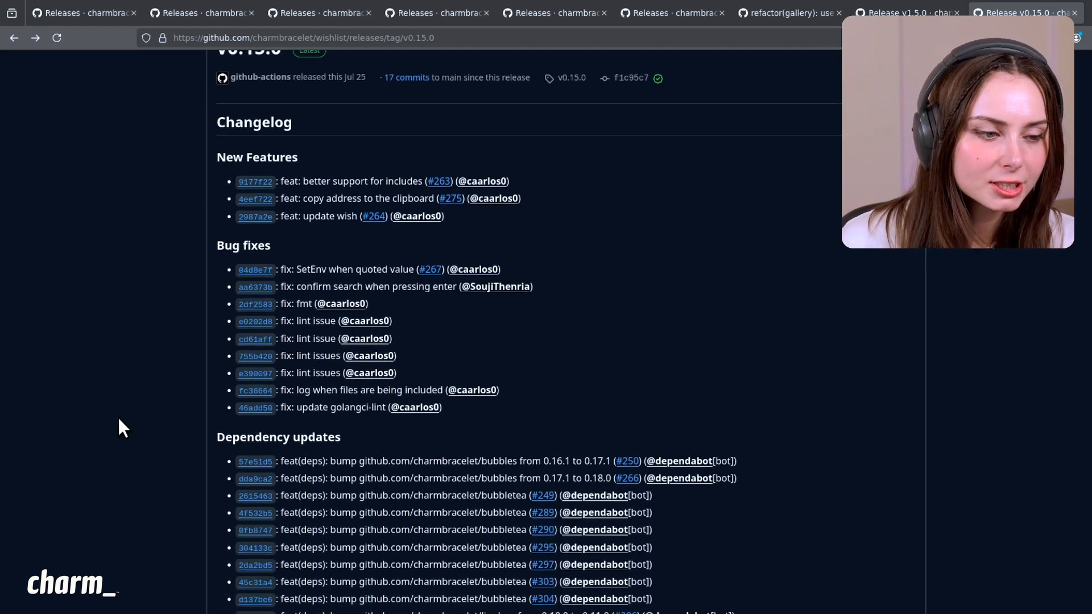
{"action": "scroll", "scroll_direction": "down", "scroll_amount": 3}
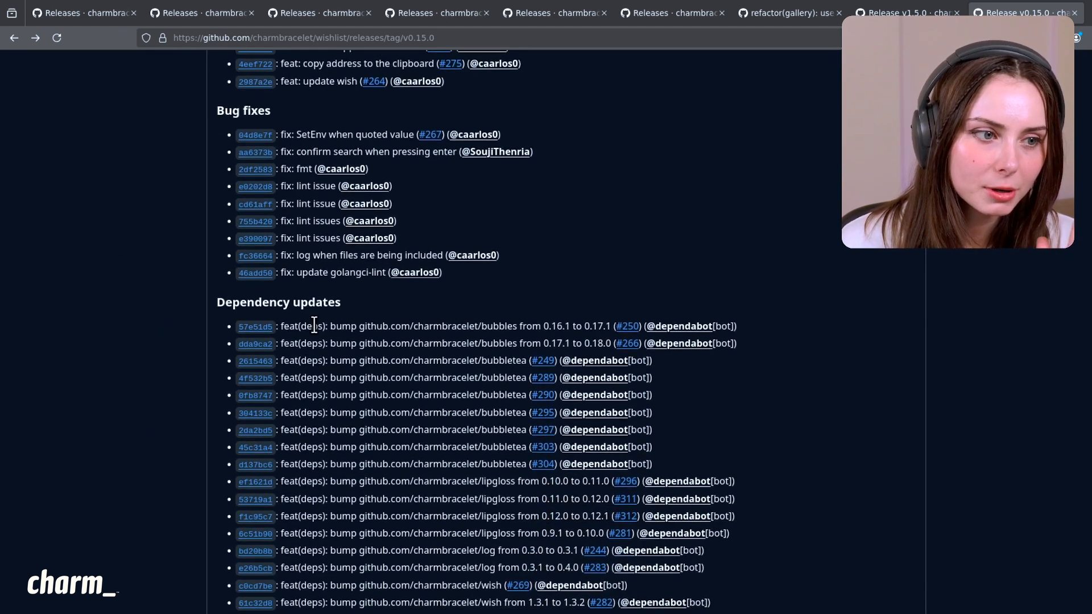
{"action": "scroll", "scroll_direction": "down", "scroll_amount": 3}
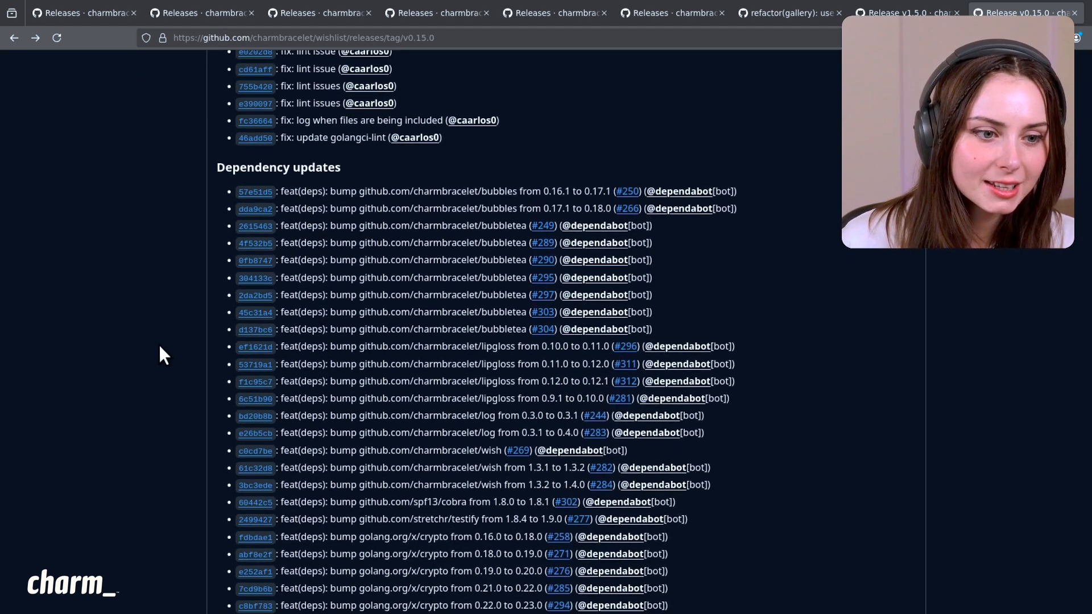
{"action": "scroll", "scroll_direction": "down", "scroll_amount": 3}
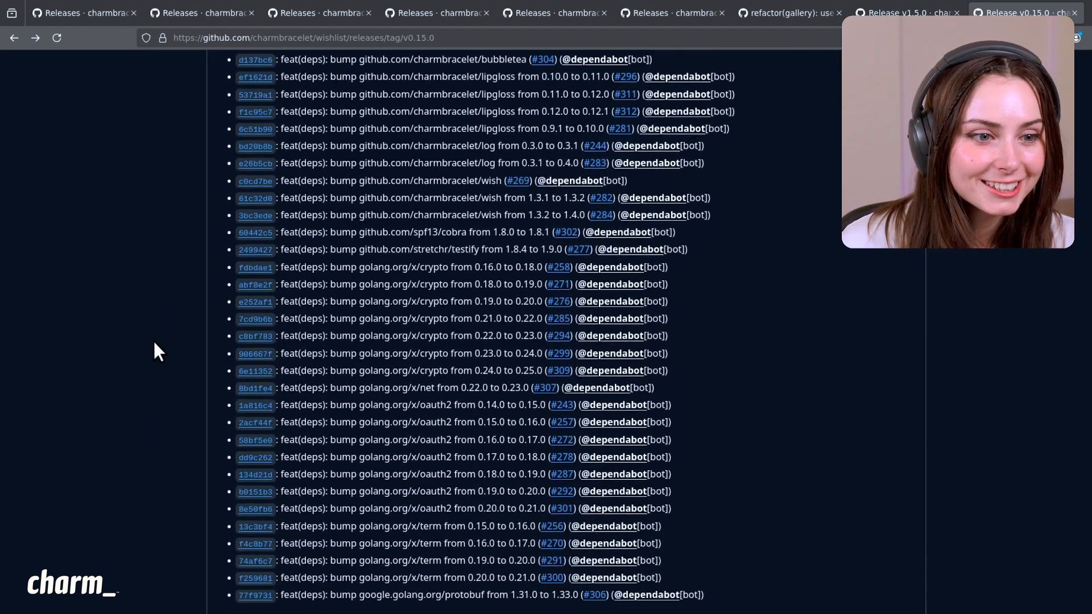
{"action": "scroll", "scroll_direction": "up", "scroll_amount": 3}
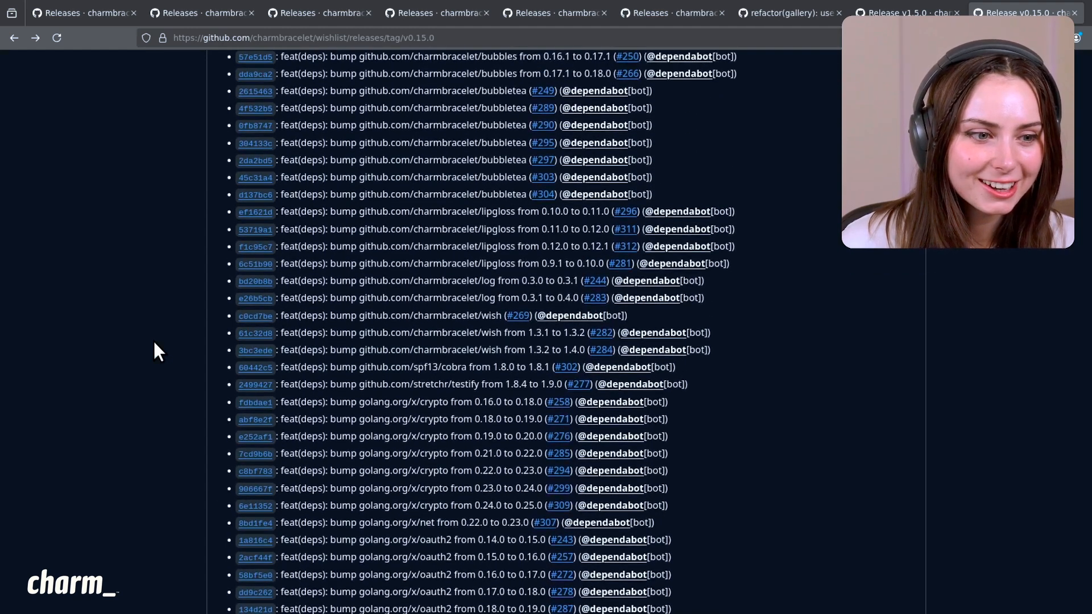
{"action": "scroll", "scroll_direction": "up", "scroll_amount": 3}
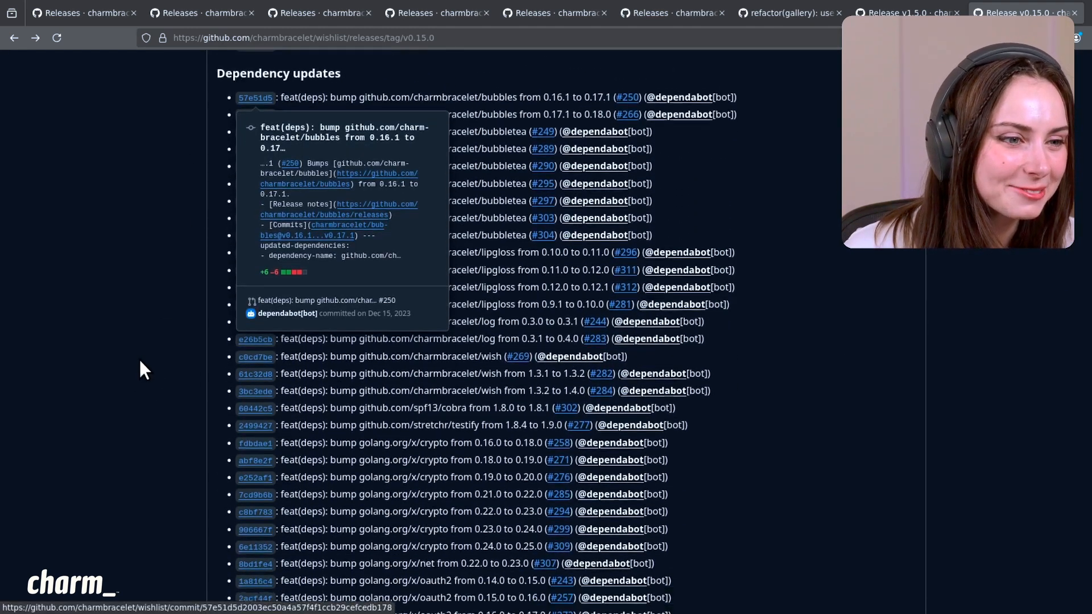
{"action": "scroll", "scroll_direction": "down", "scroll_amount": 3}
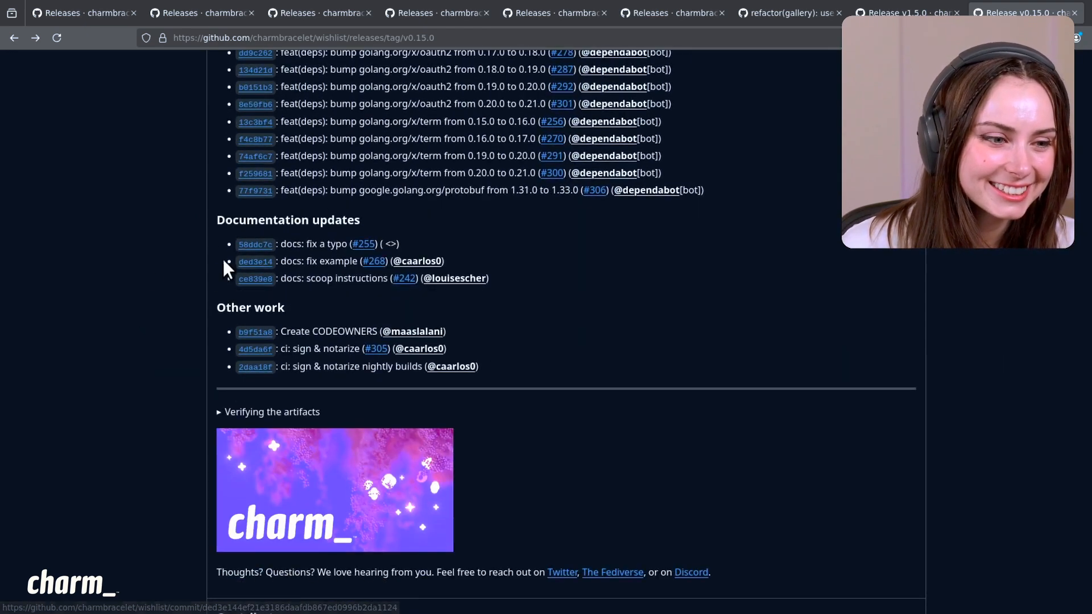
{"action": "mouse_move", "coordinate": [293, 248]}
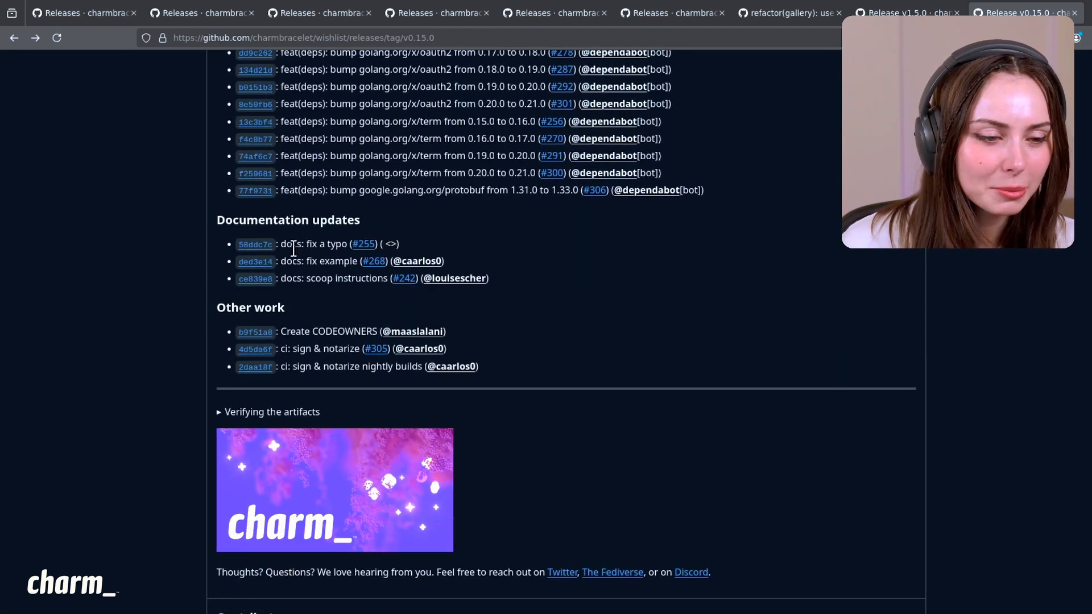